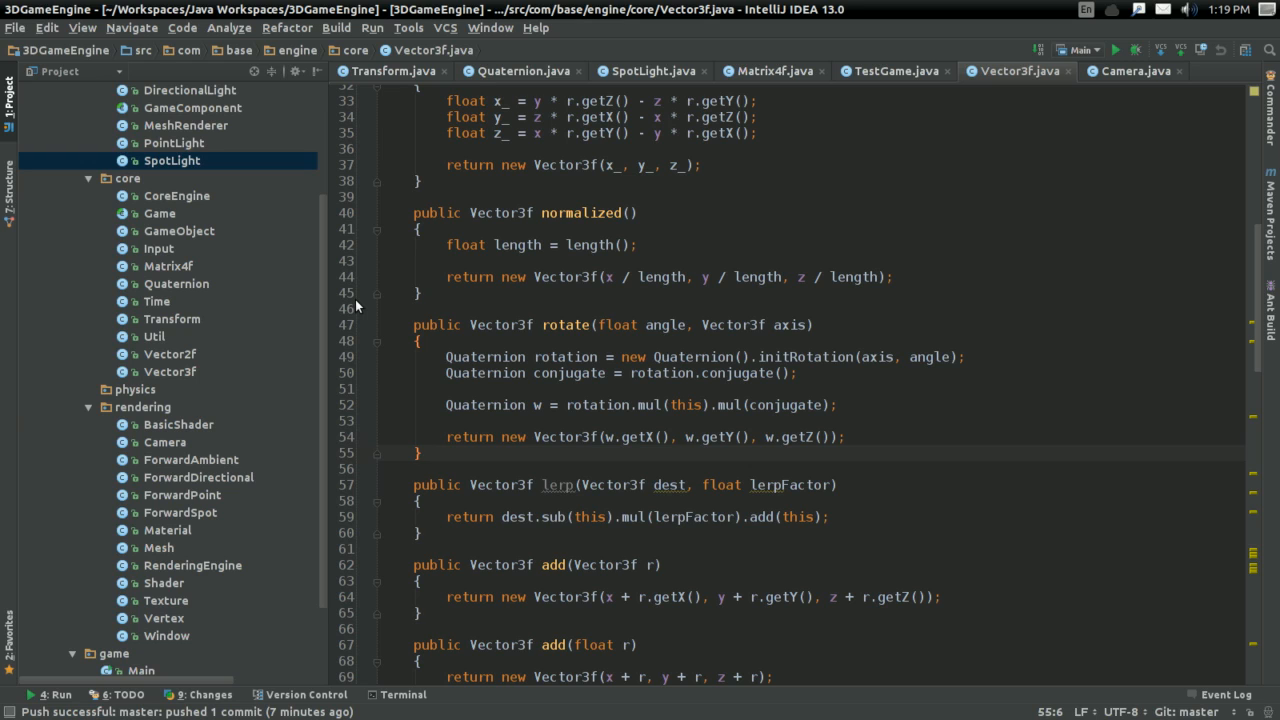
Select the axis-angle rotate(angle, axis) method in Vector3f.java for reworking
{"action": "left_click", "coordinate": [1135, 70]}
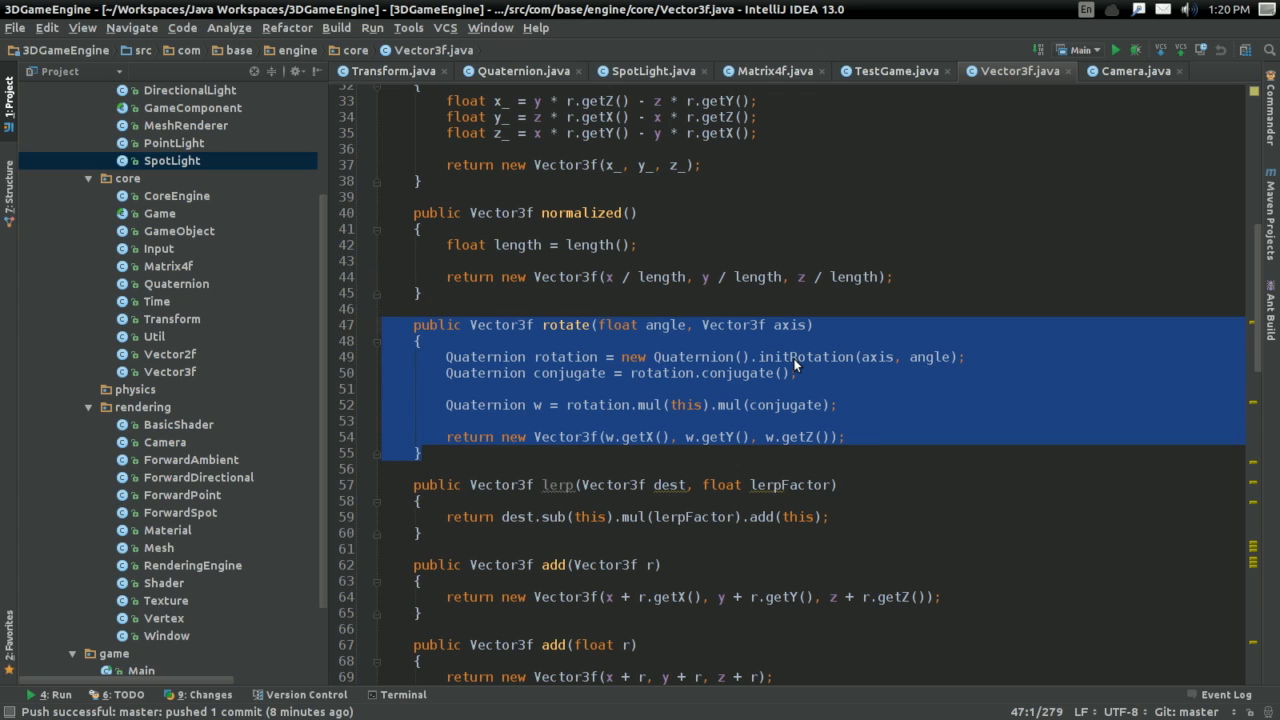
{"action": "mouse_move", "coordinate": [493, 418]}
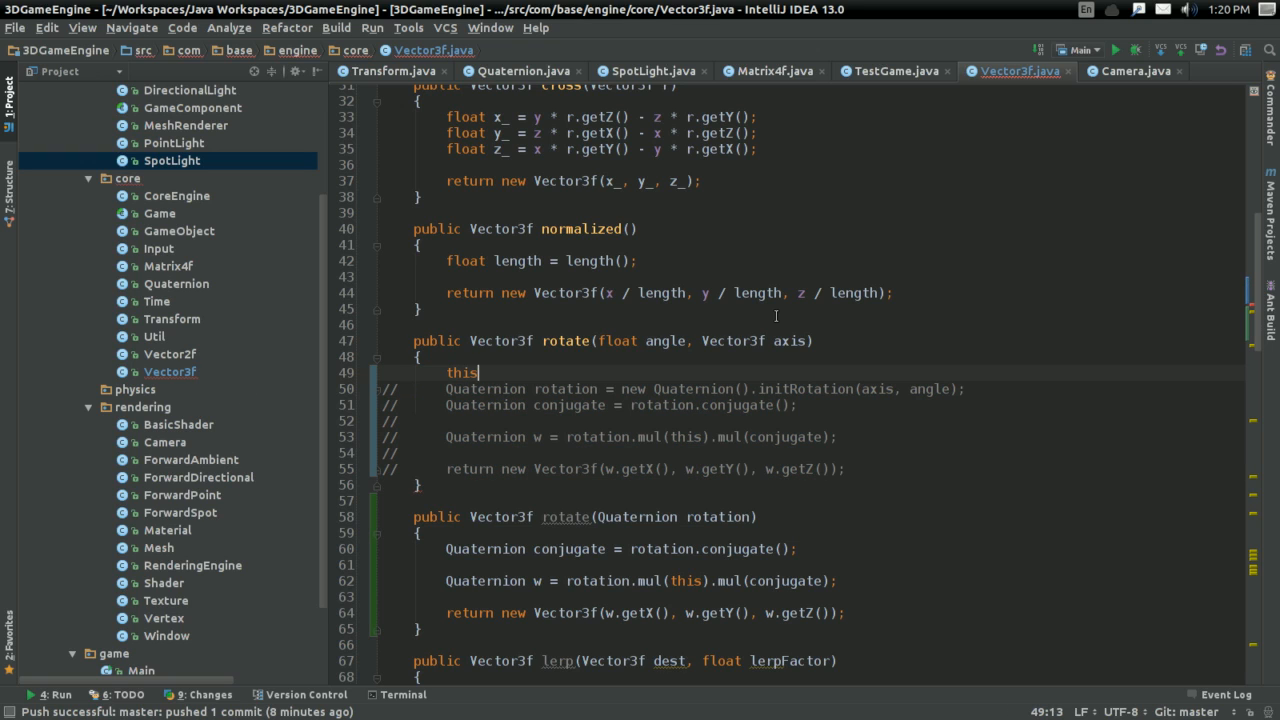
Write a rotation call using new Quaternion().initRotation(axis, angle) and .rotate in rotate(angle, axis)
{"action": "type", "text": "(r"}
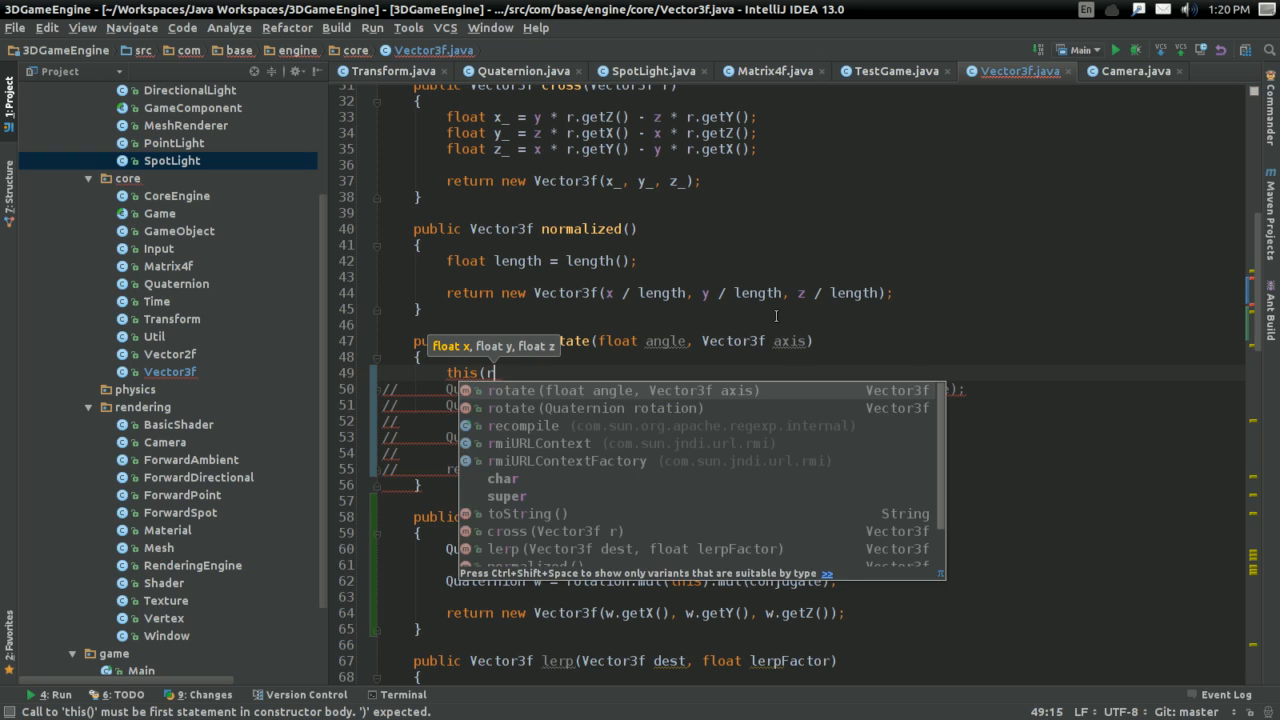
{"action": "type", "text": "otatio"}
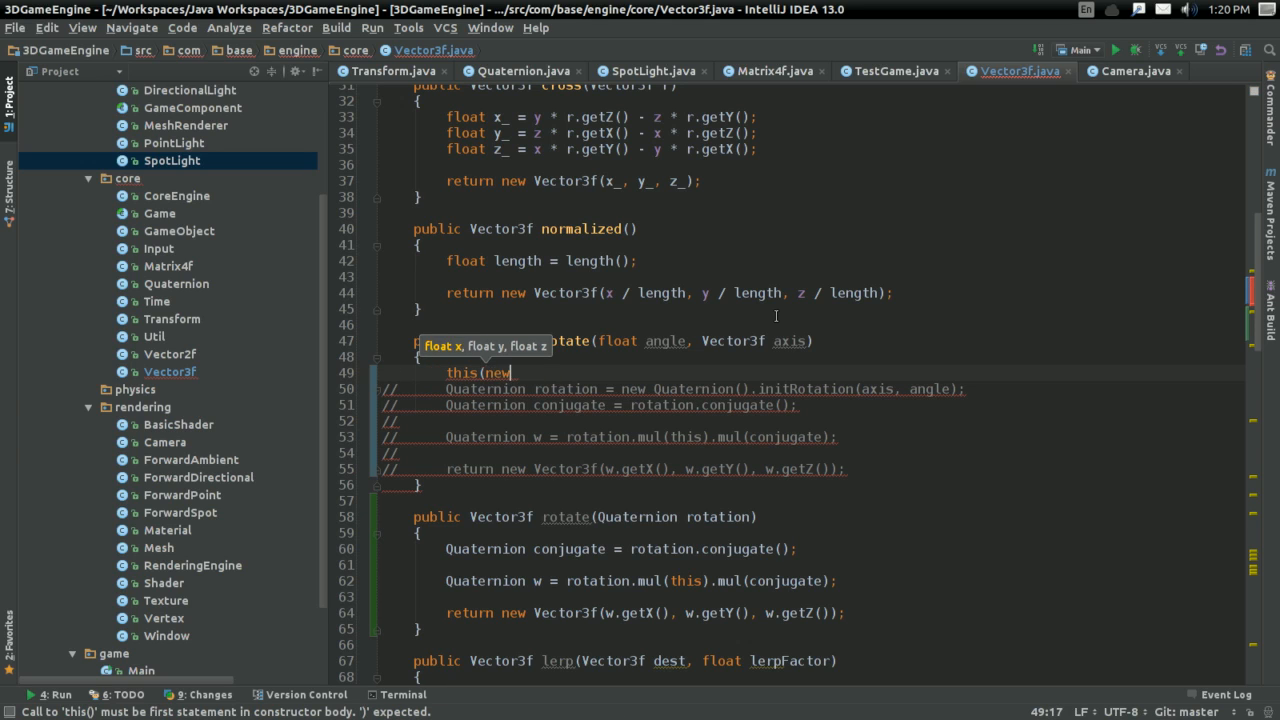
{"action": "type", "text": "Quaternion()"}
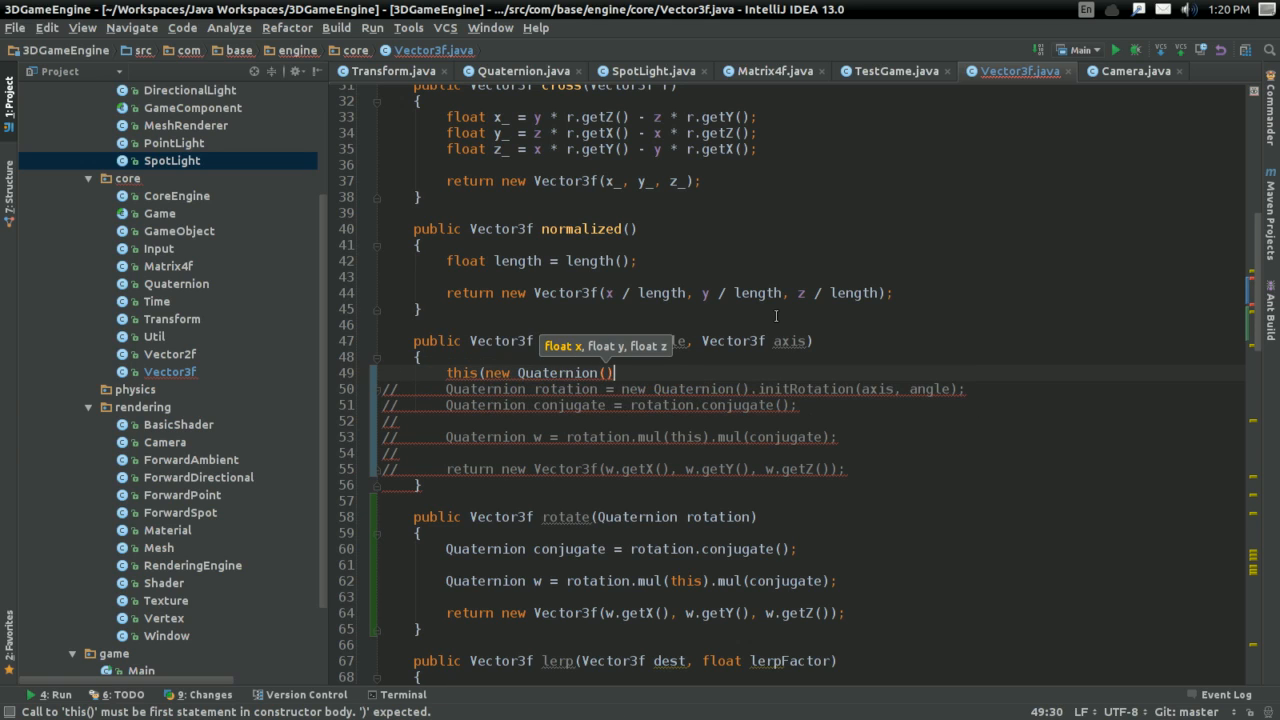
{"action": "type", "text": ".initRotation(axis, angle));"}
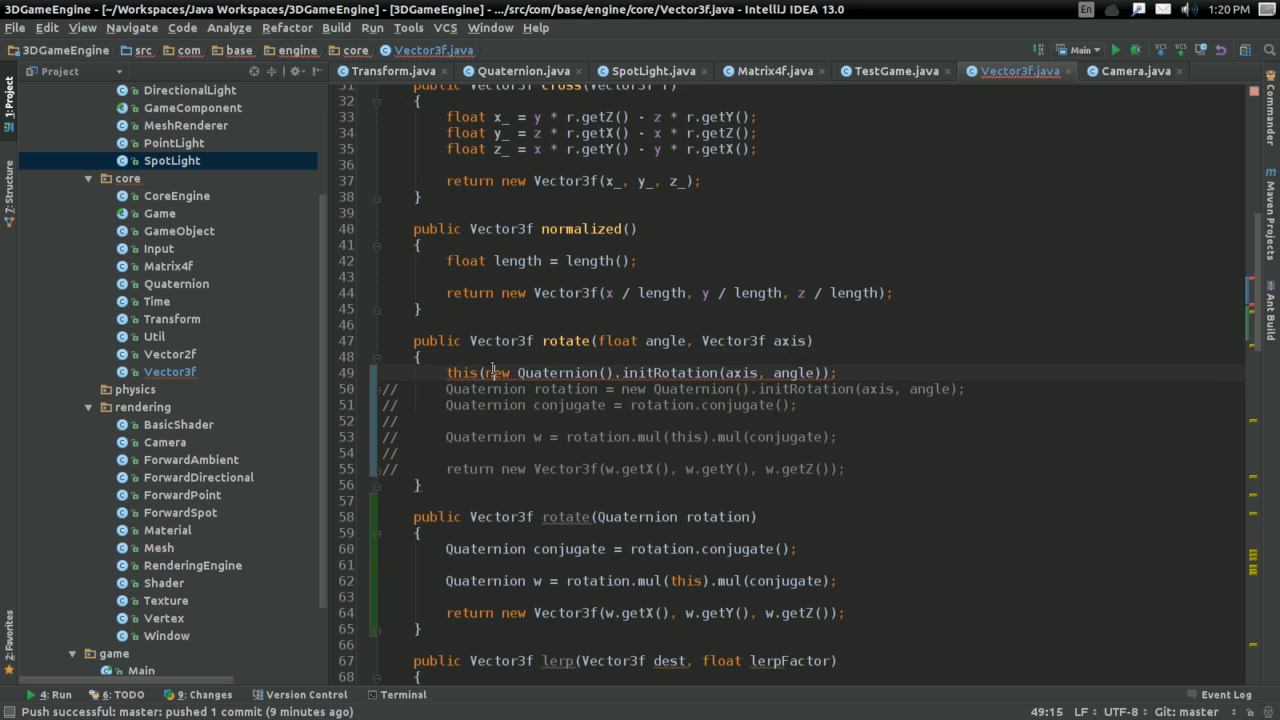
{"action": "type", "text": ".rotate"}
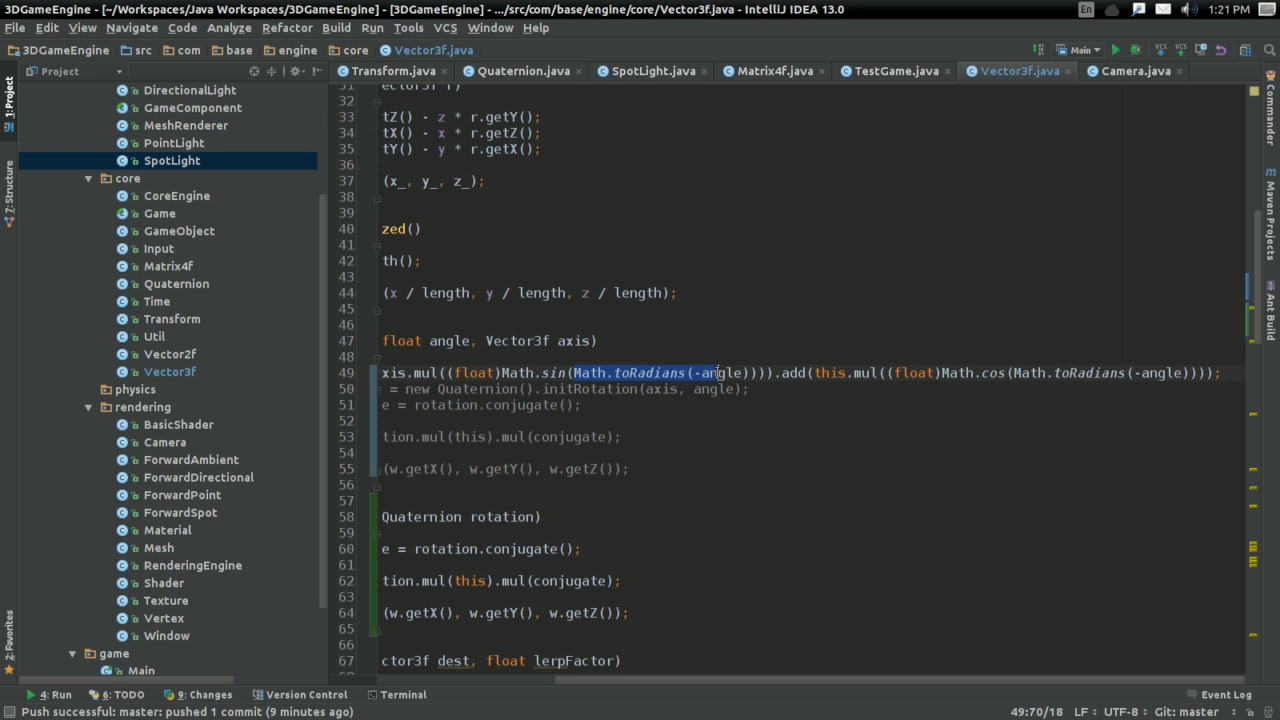
Make line 49 return this.cross(axis scaled by sin(-angle)) plus this scaled by cos(-angle)
{"action": "scroll", "scroll_direction": "left", "scroll_amount": 3}
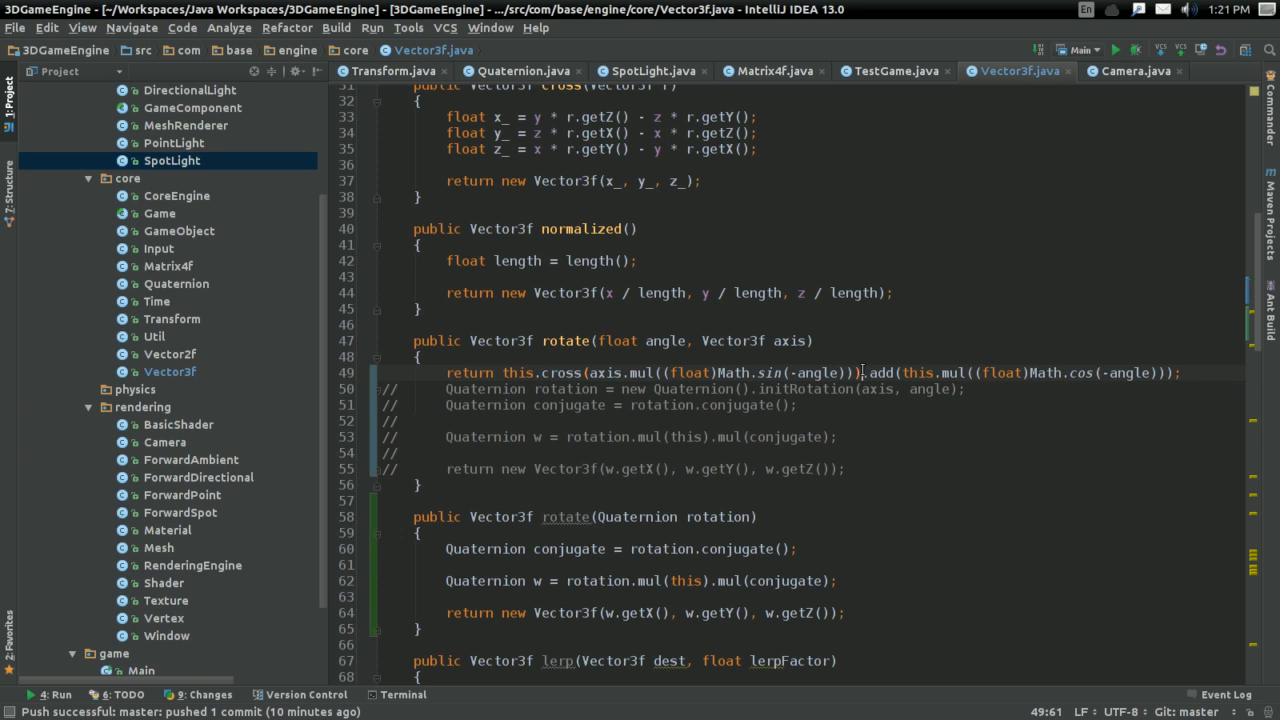
{"action": "mouse_move", "coordinate": [868, 372]}
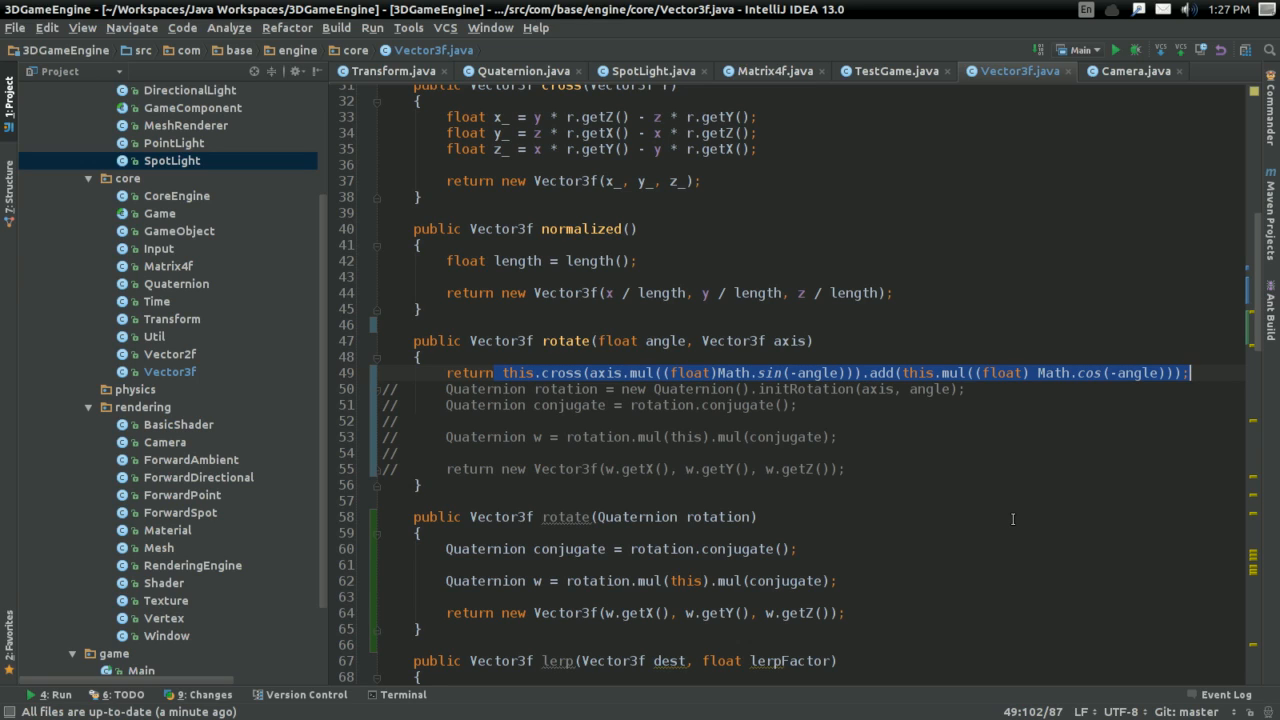
{"action": "mouse_move", "coordinate": [1010, 510]}
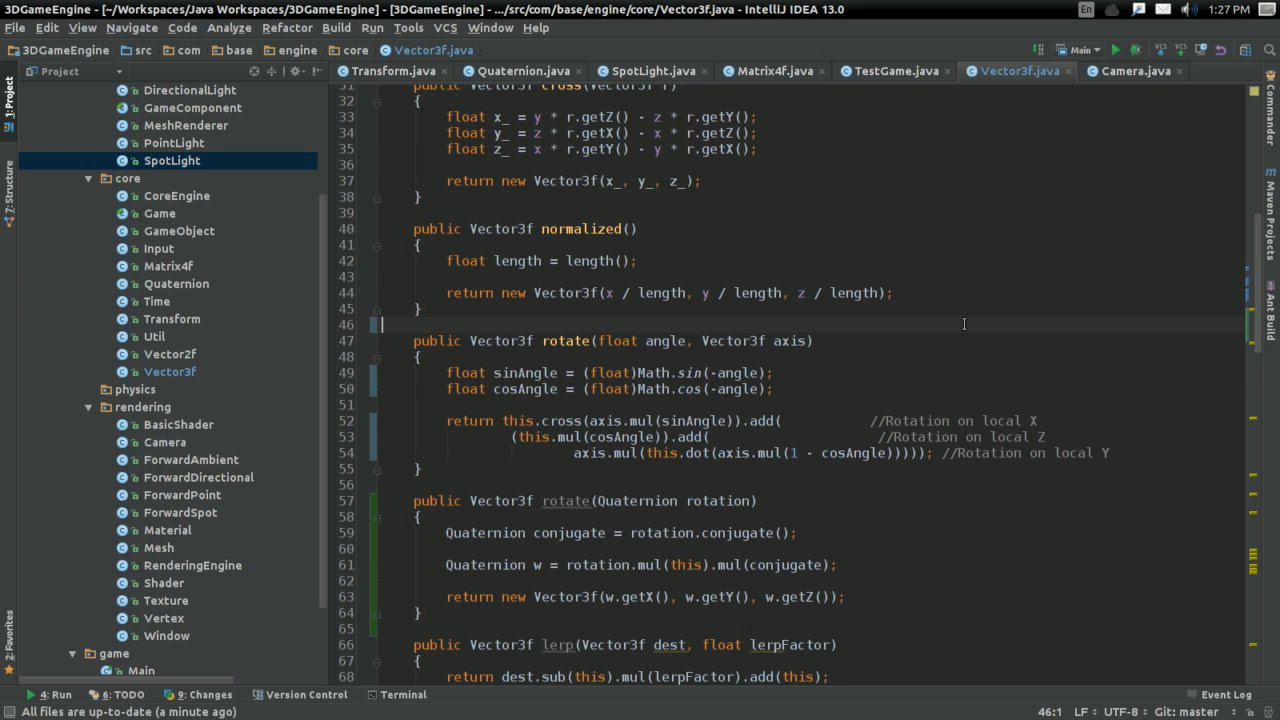
Precompute sinAngle and cosAngle, add the axis-dot term, and bring up Camera.java
{"action": "double_click", "coordinate": [561, 420]}
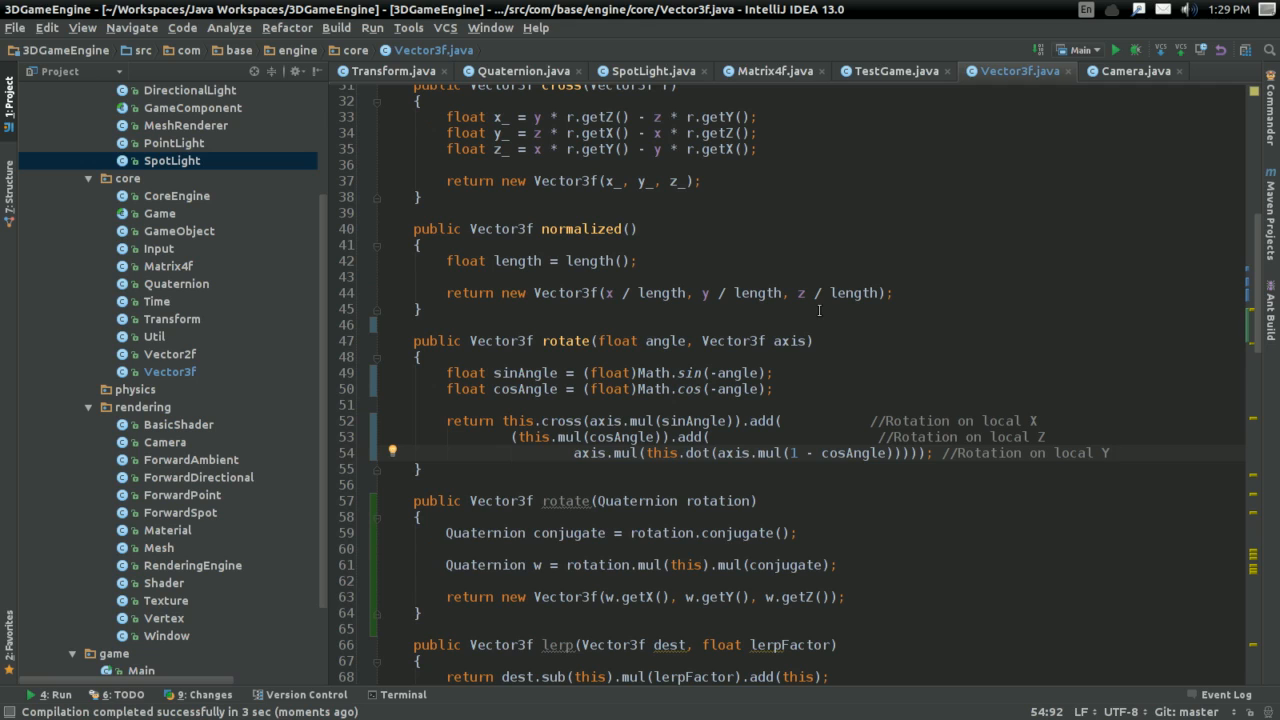
{"action": "left_click", "coordinate": [1133, 71]}
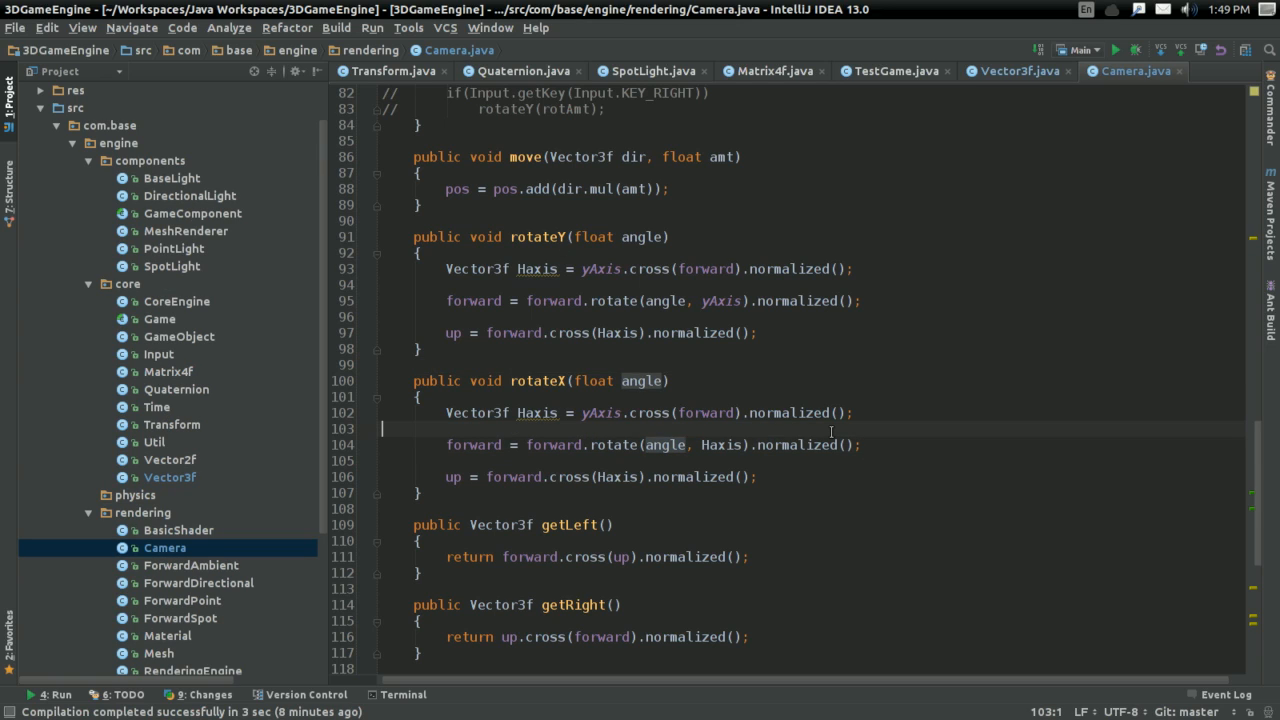
Reorder rotate to (Vector3f axis, float angle) and swap Camera's rotateY/rotateX arguments
{"action": "double_click", "coordinate": [664, 445]}
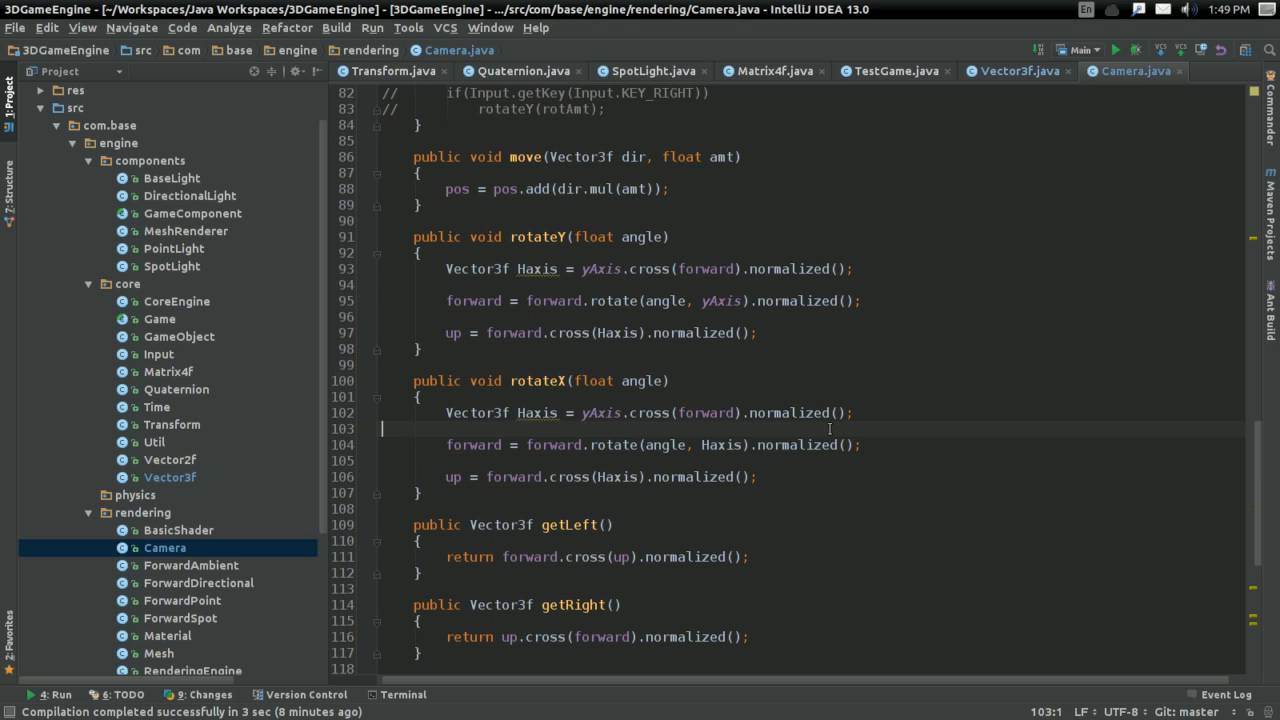
{"action": "mouse_move", "coordinate": [786, 450]}
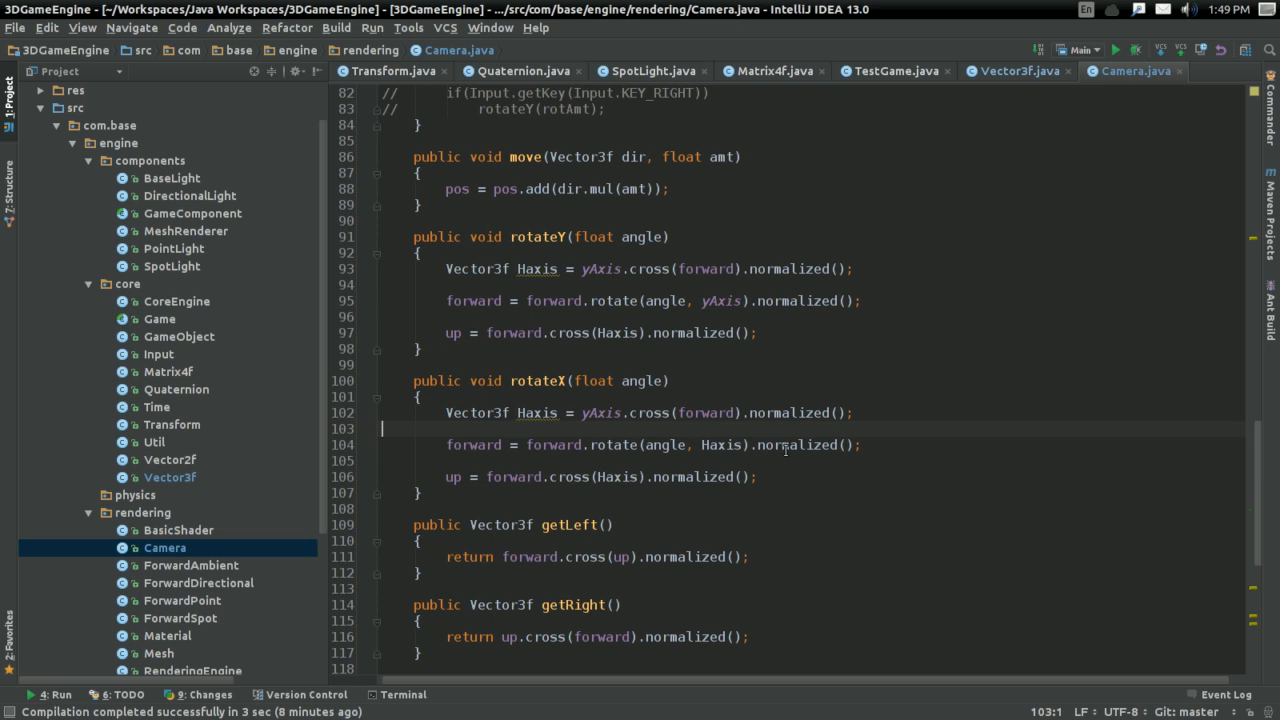
{"action": "mouse_move", "coordinate": [160, 211]}
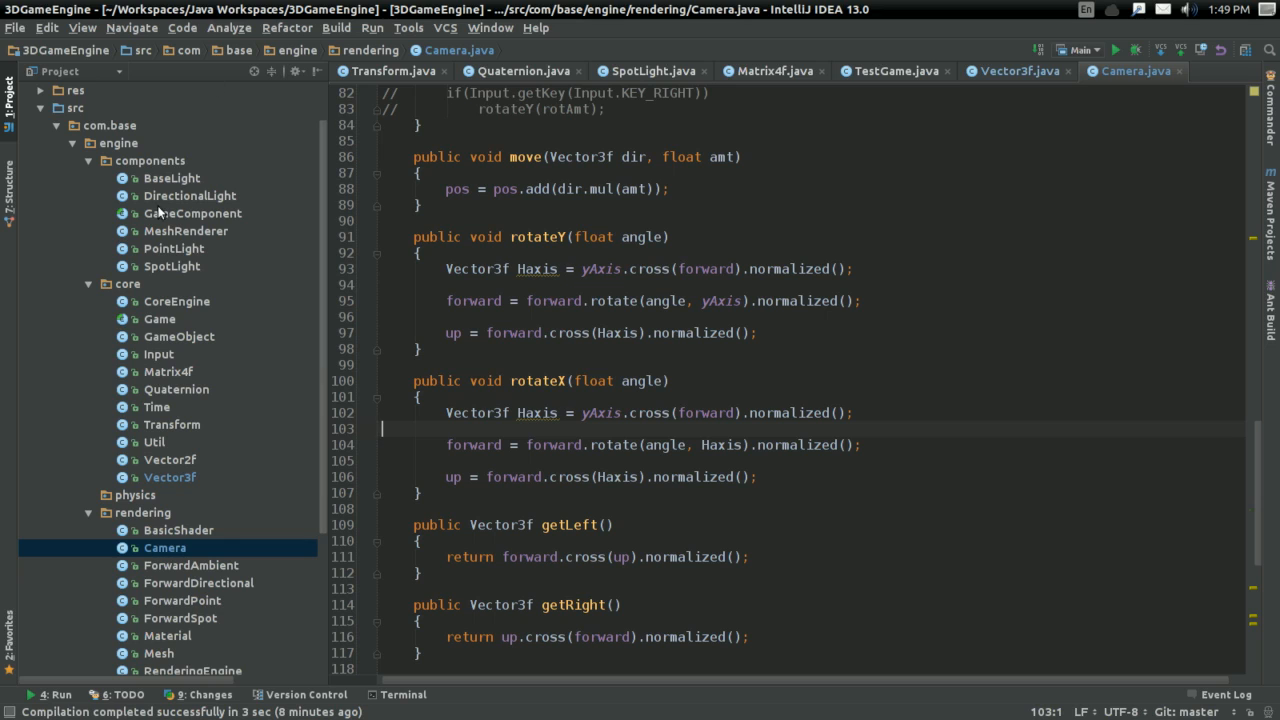
{"action": "mouse_move", "coordinate": [473, 484]}
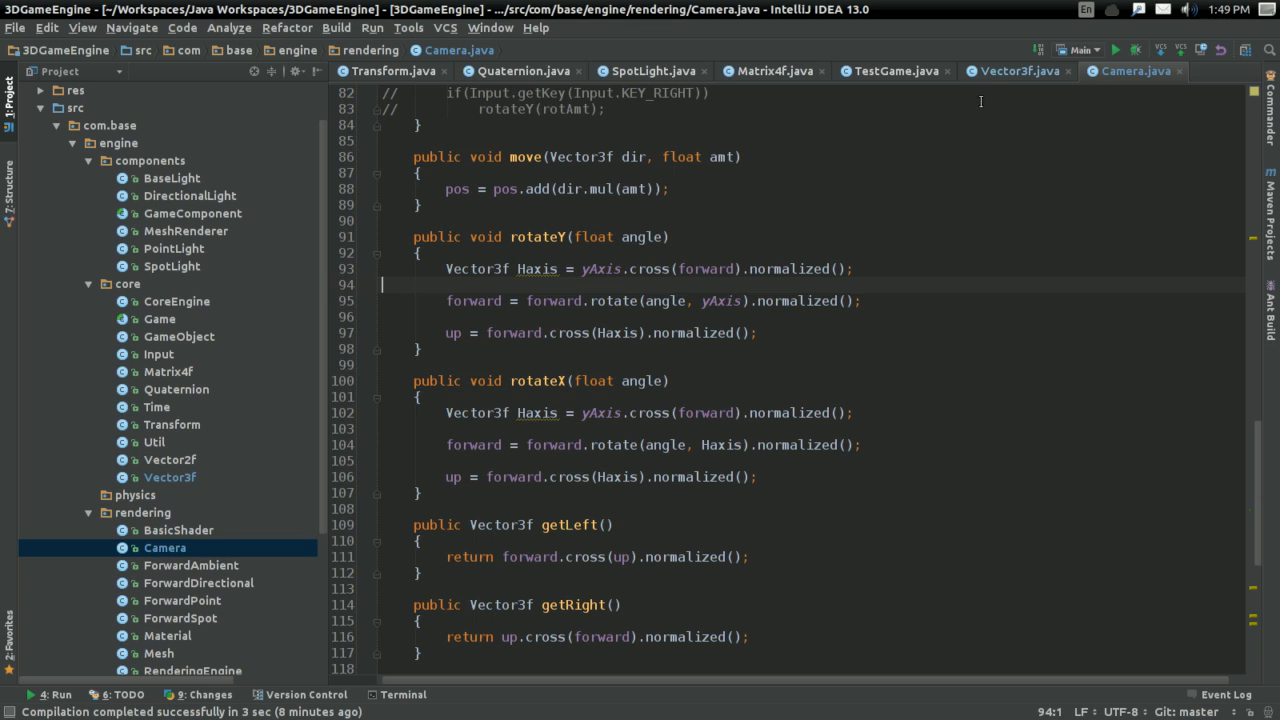
{"action": "mouse_move", "coordinate": [1005, 80]}
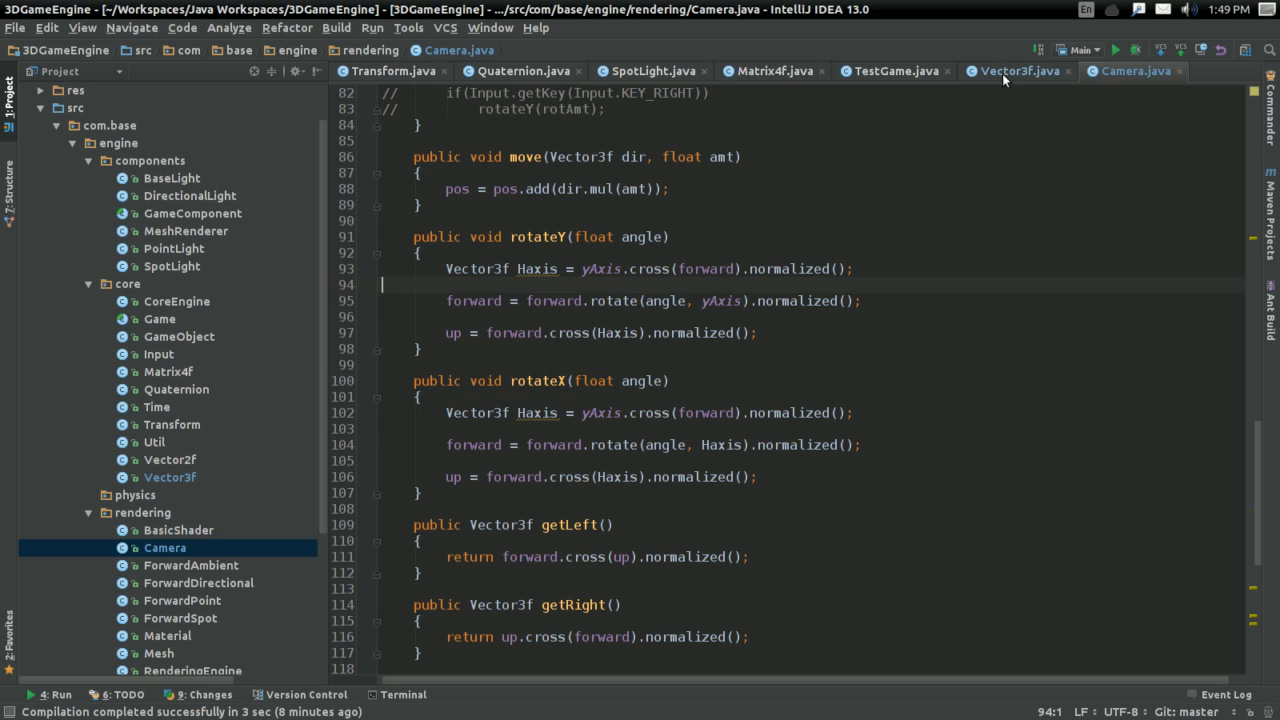
{"action": "left_click", "coordinate": [1018, 71]}
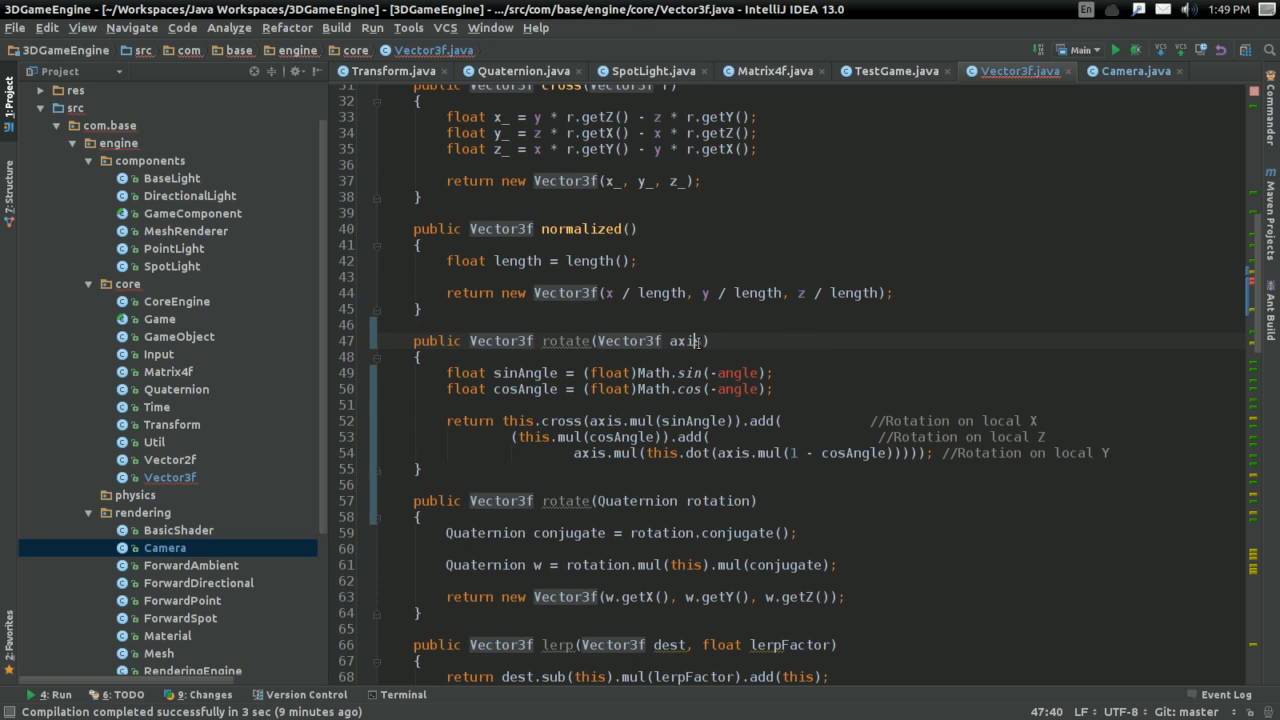
{"action": "type", "text": ", float s"}
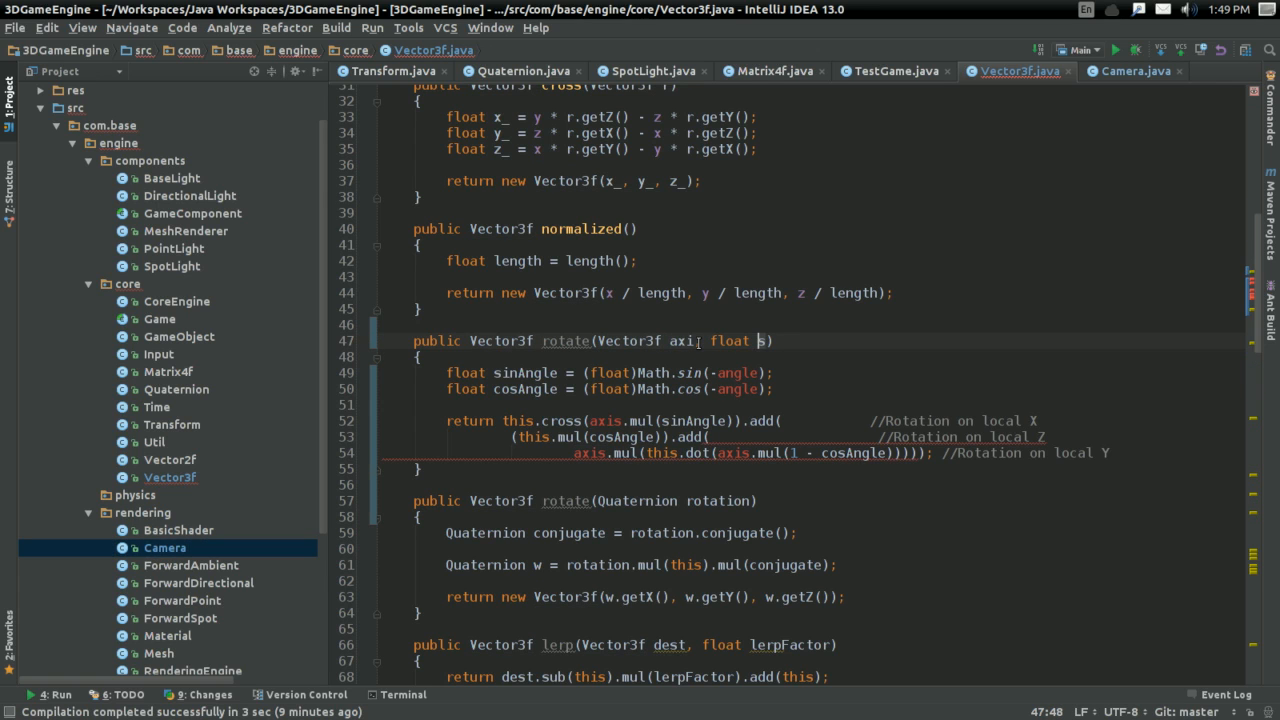
{"action": "type", "text": "angle"}
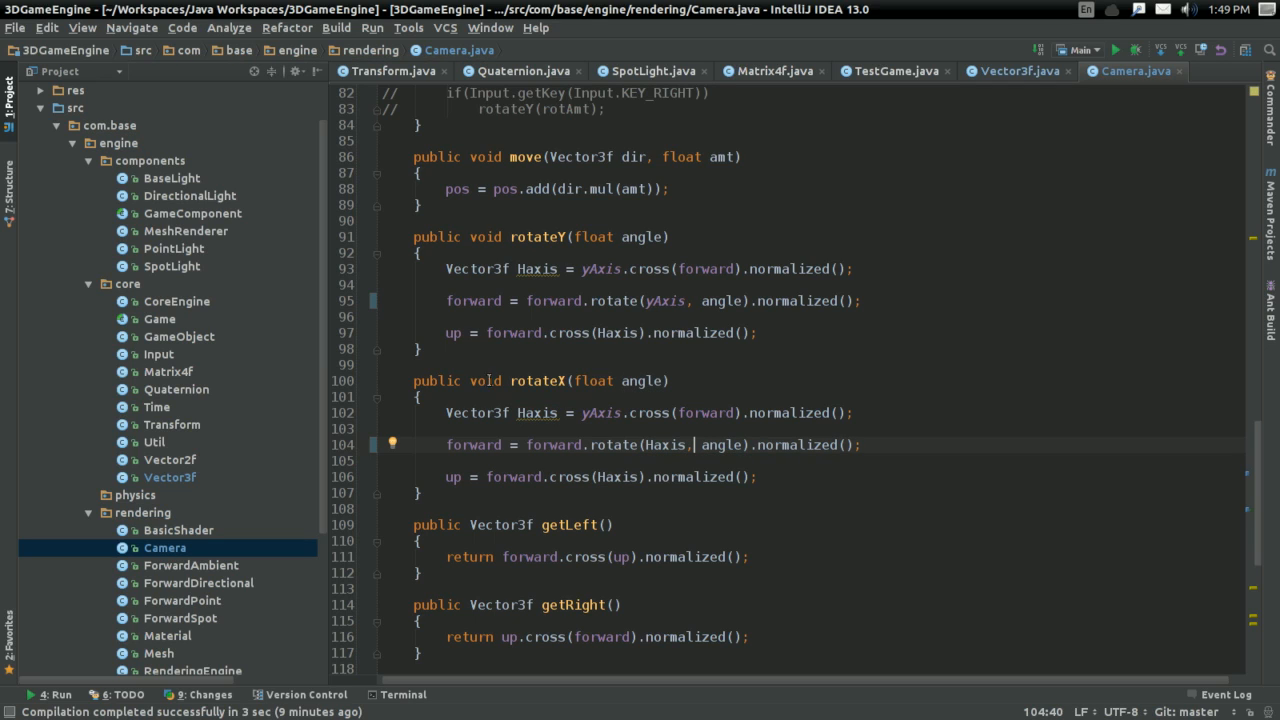
{"action": "mouse_move", "coordinate": [166, 413]}
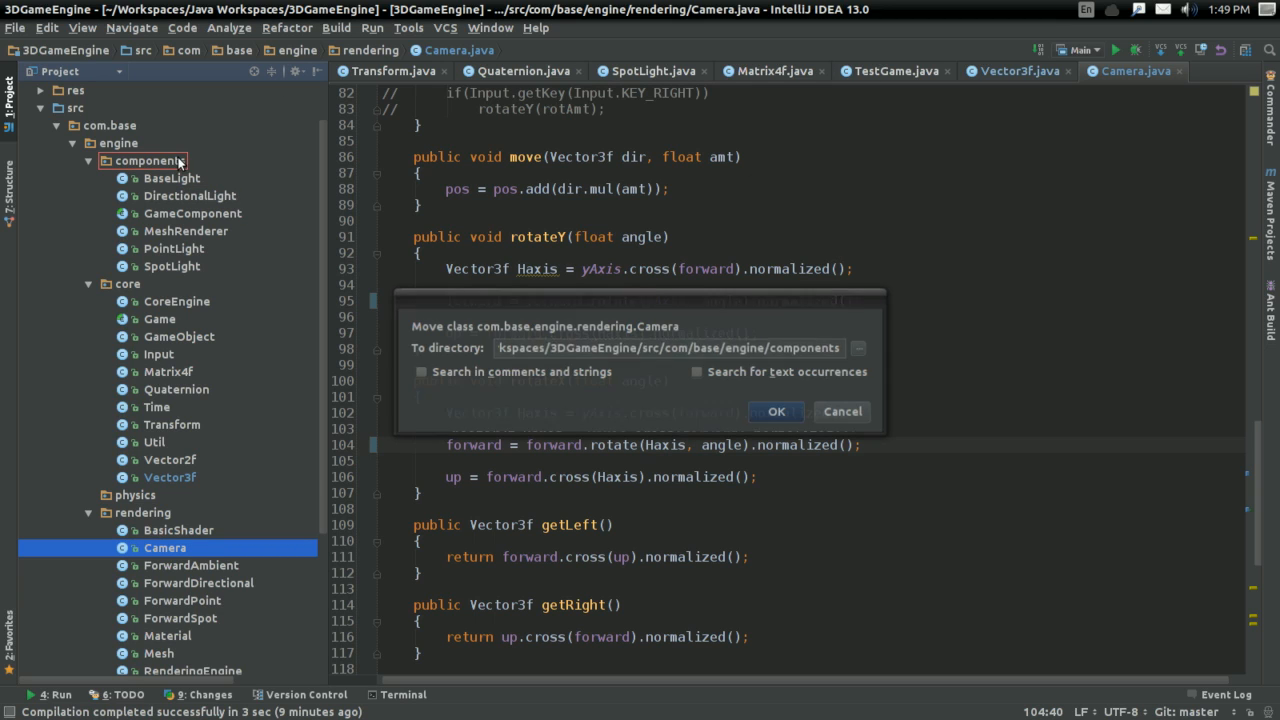
Move Camera into the components package and declare it 'extends GameComponent'
{"action": "left_click", "coordinate": [776, 411]}
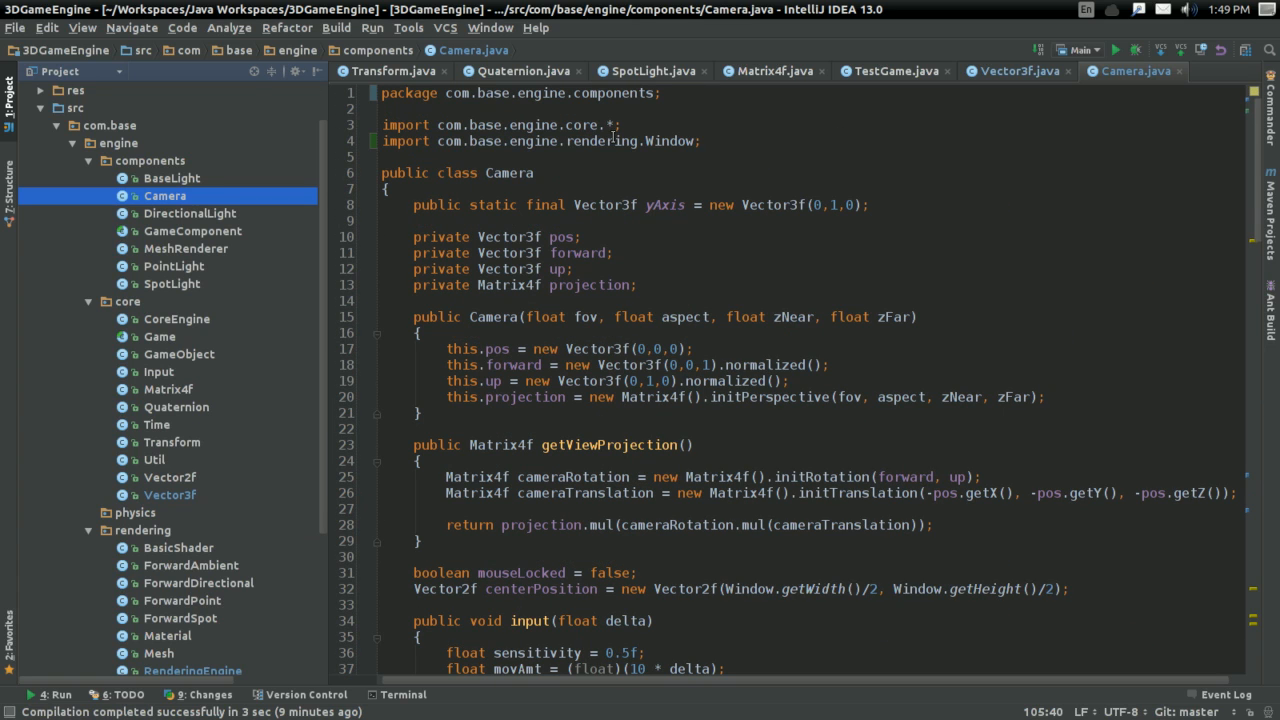
{"action": "type", "text": "extends"}
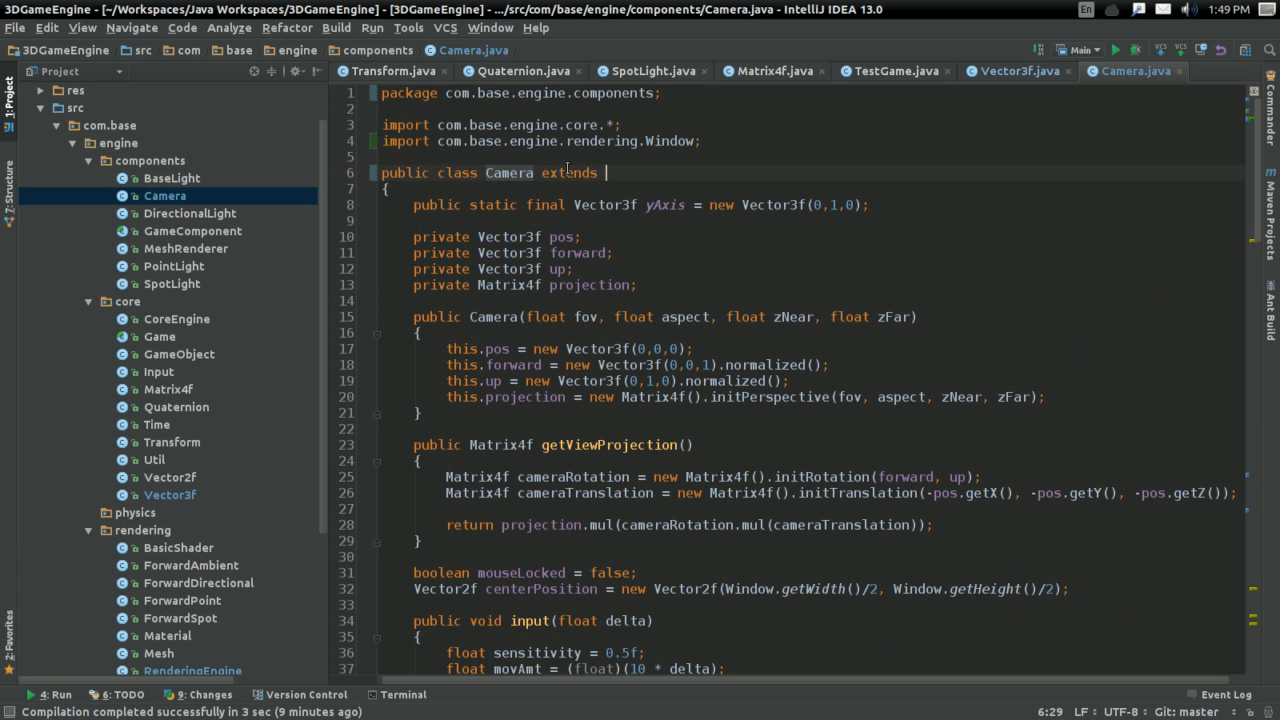
{"action": "type", "text": "GameComponent"}
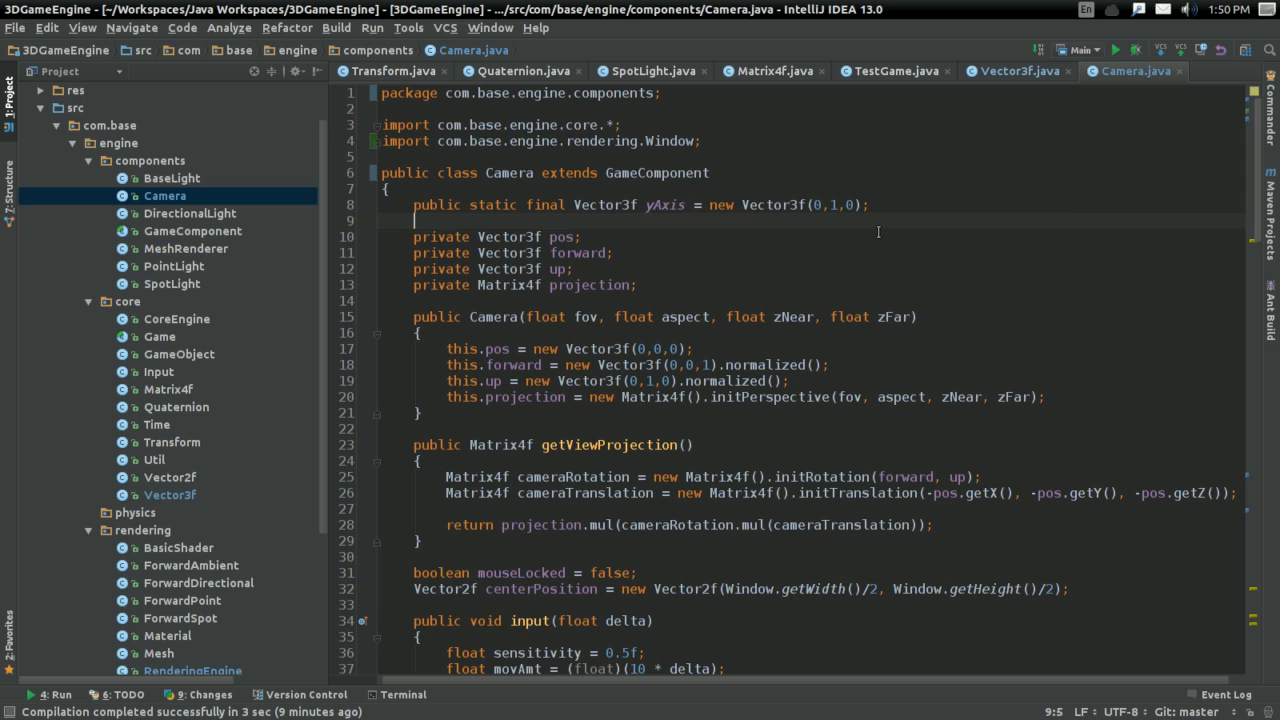
{"action": "mouse_move", "coordinate": [970, 84]}
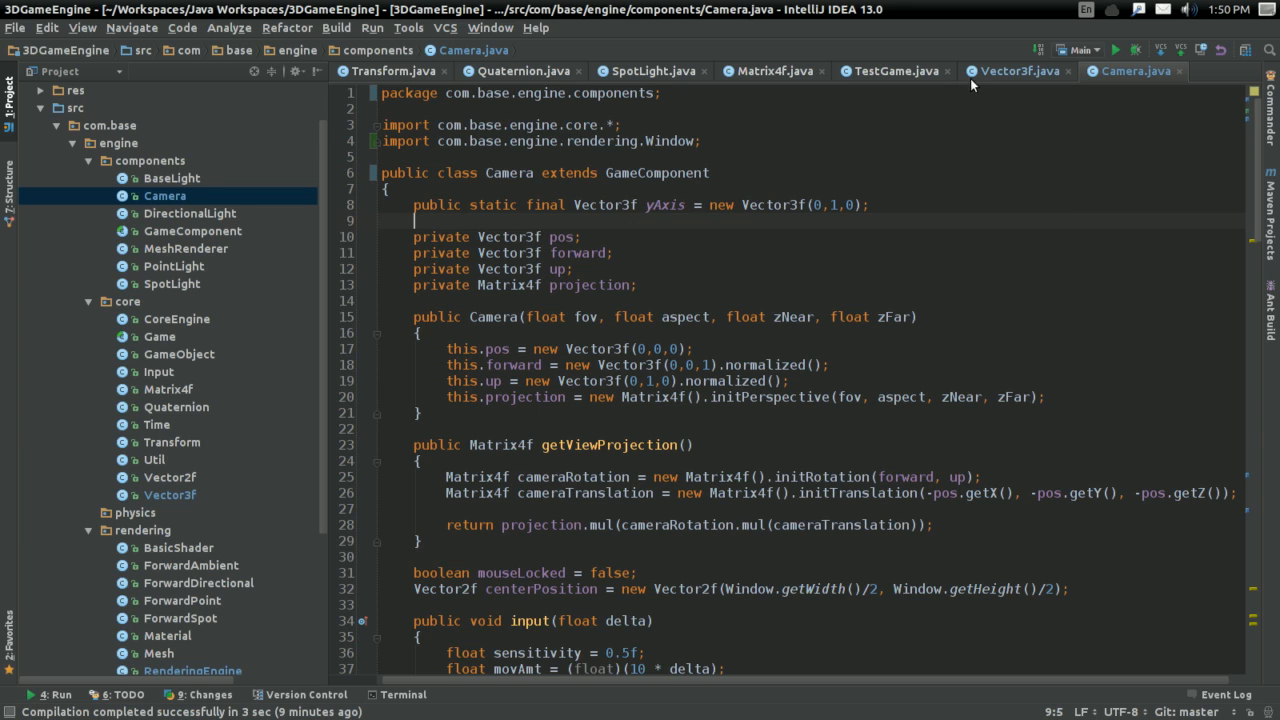
Copy the addToRenderingEngine method from BaseLight.java
{"action": "left_click", "coordinate": [650, 70]}
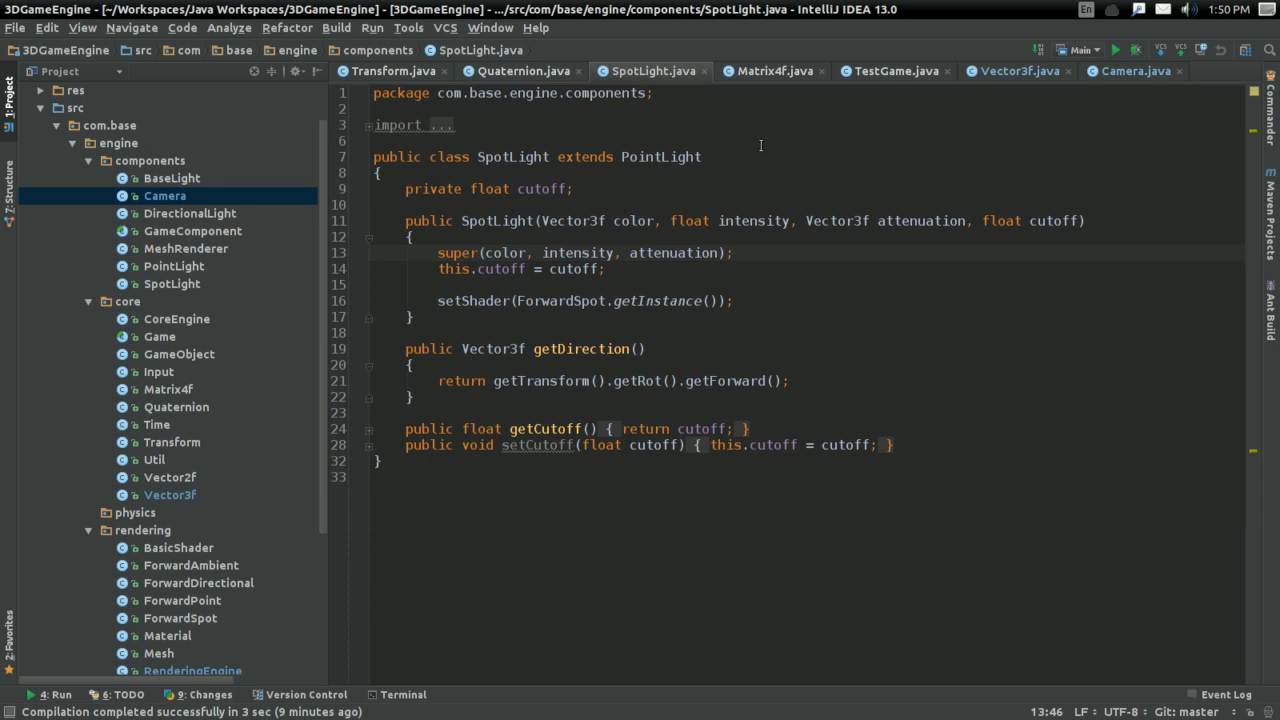
{"action": "left_click", "coordinate": [518, 71]}
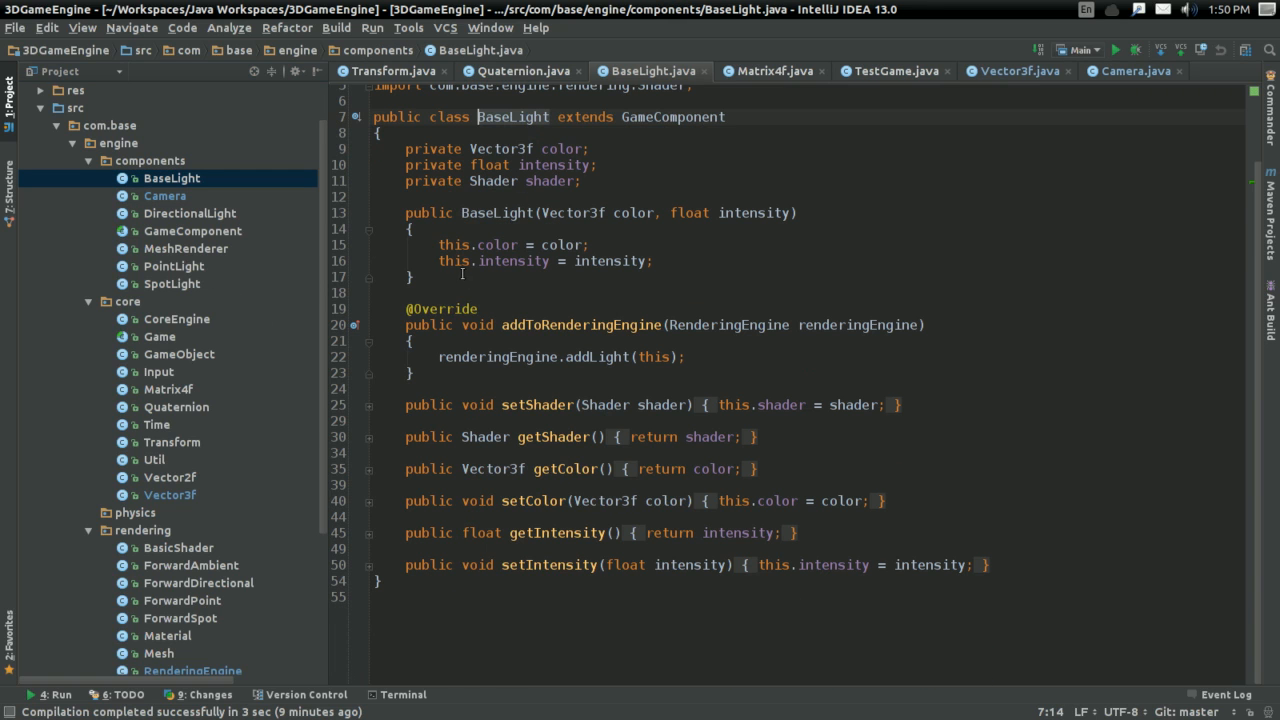
{"action": "left_click_drag", "start_coordinate": [405, 309], "coordinate": [416, 373]}
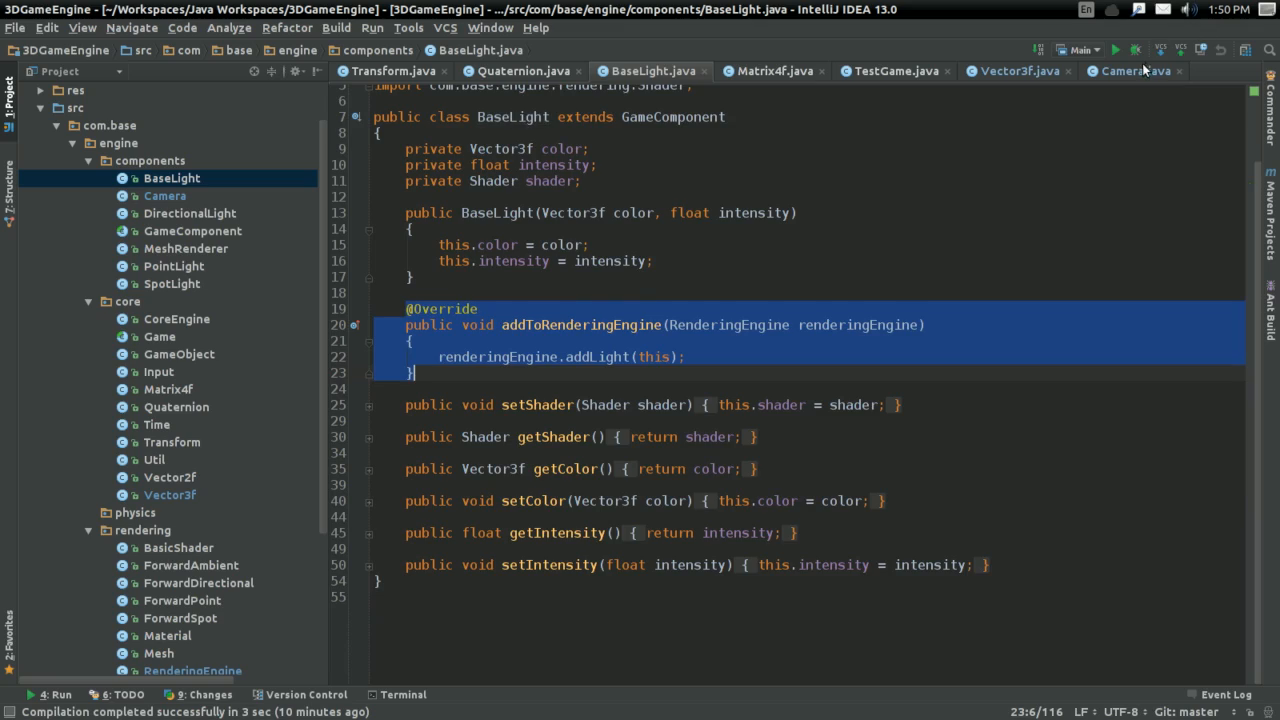
Paste it into Camera, import RenderingEngine, and call renderingEngine.addCamera(this)
{"action": "left_click", "coordinate": [1133, 70]}
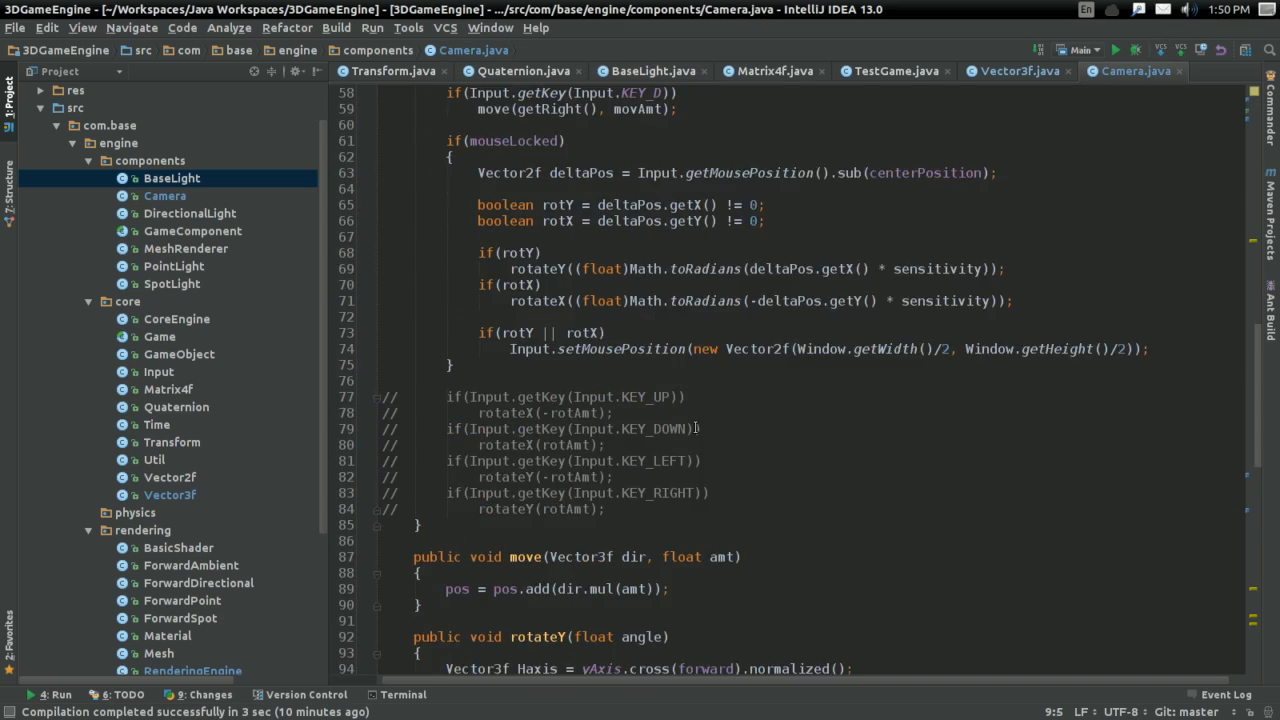
{"action": "scroll", "scroll_direction": "down", "scroll_amount": 3}
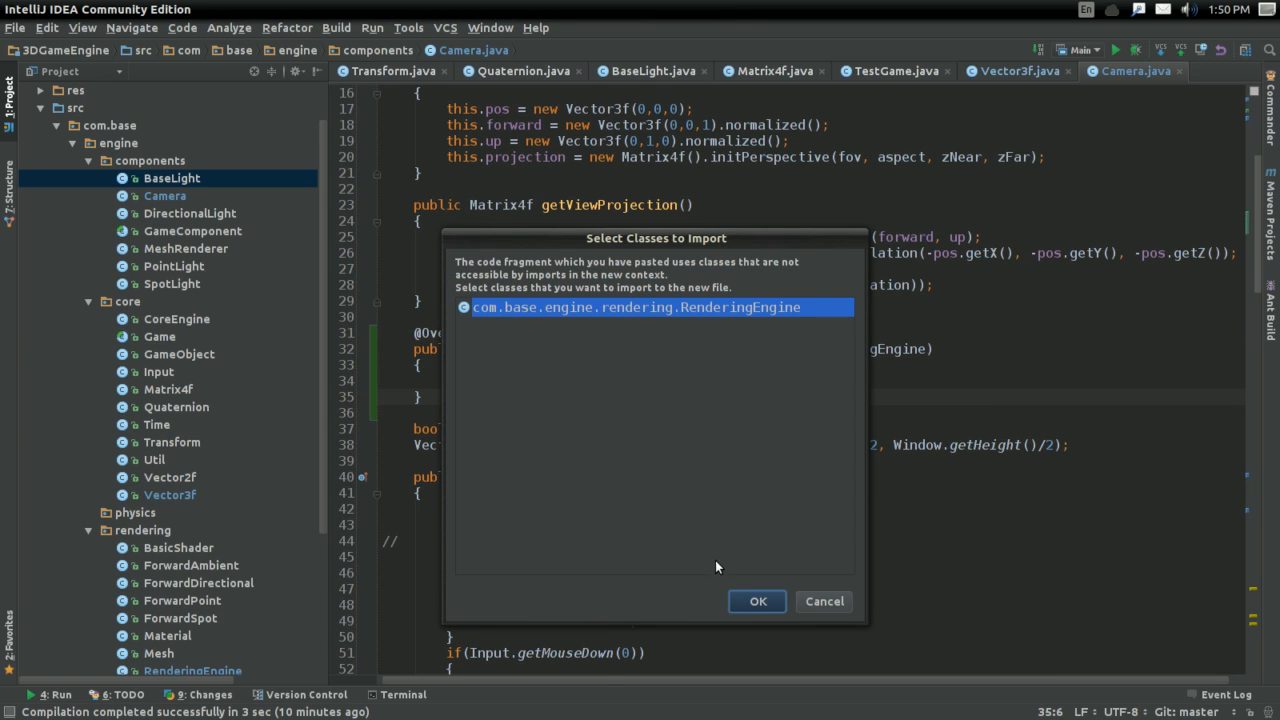
{"action": "left_click", "coordinate": [757, 601]}
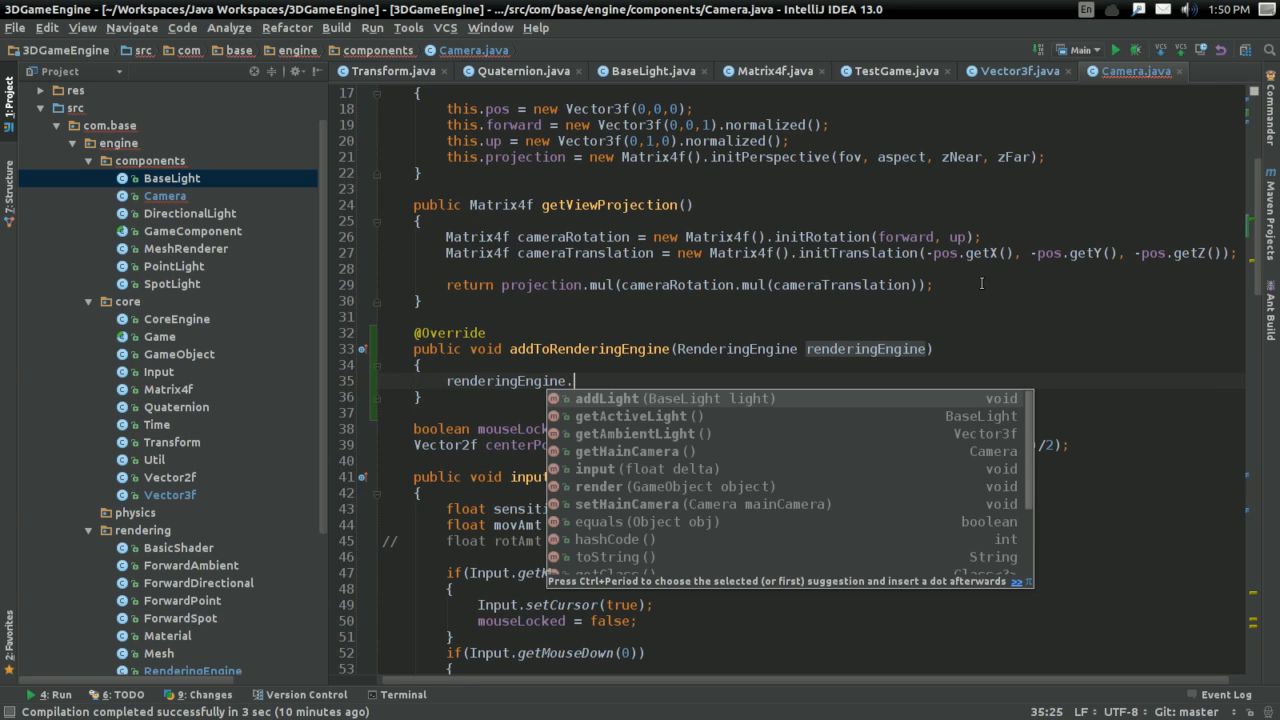
{"action": "type", "text": "addC"}
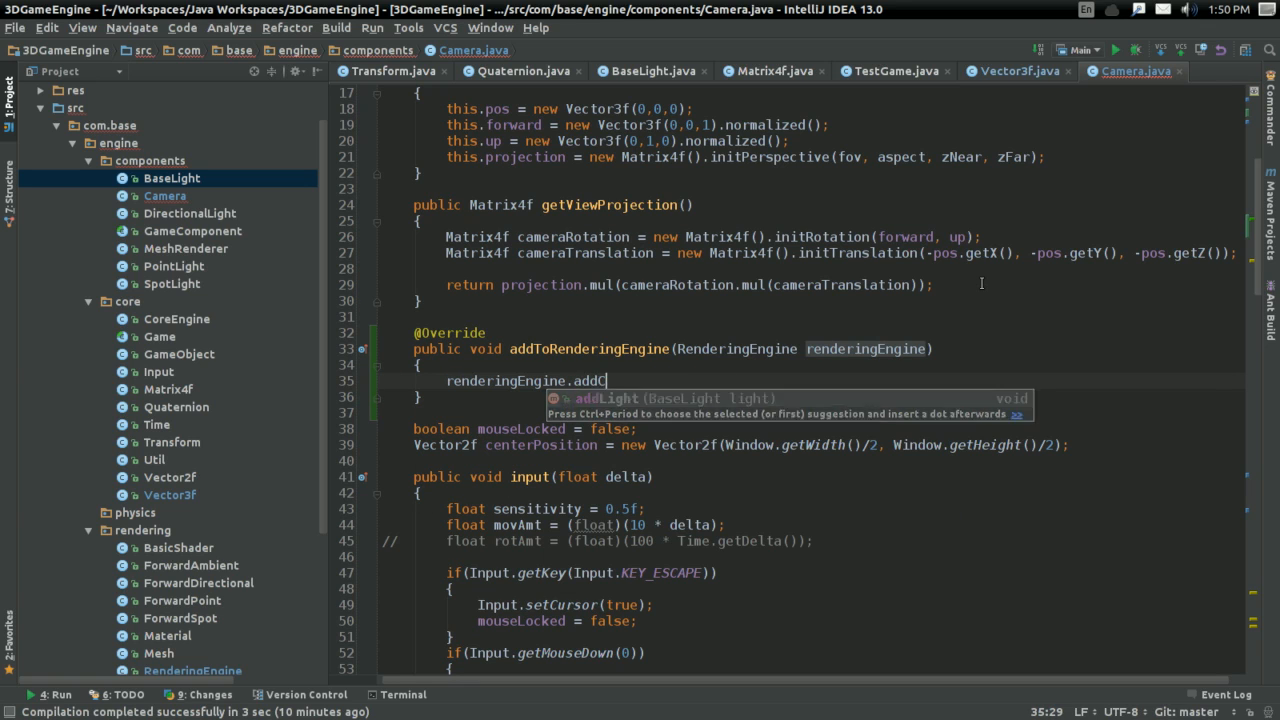
{"action": "type", "text": "amera(this);"}
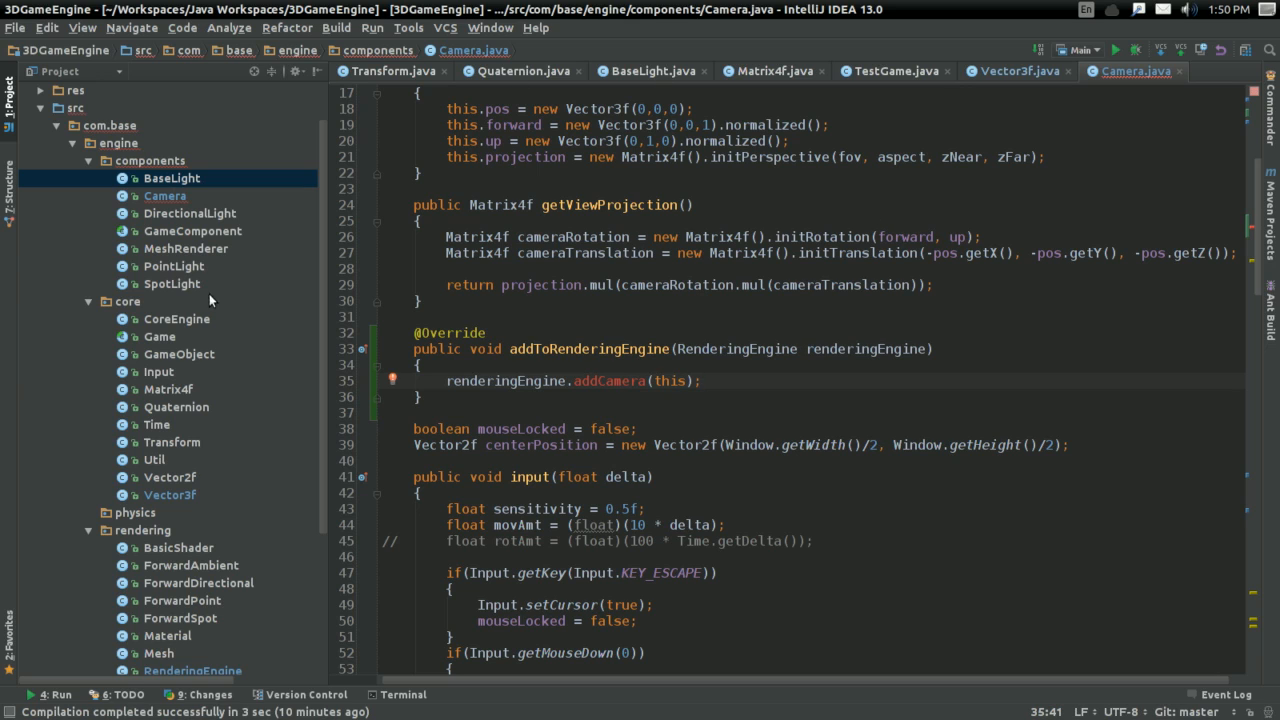
{"action": "scroll", "scroll_direction": "down", "scroll_amount": 3}
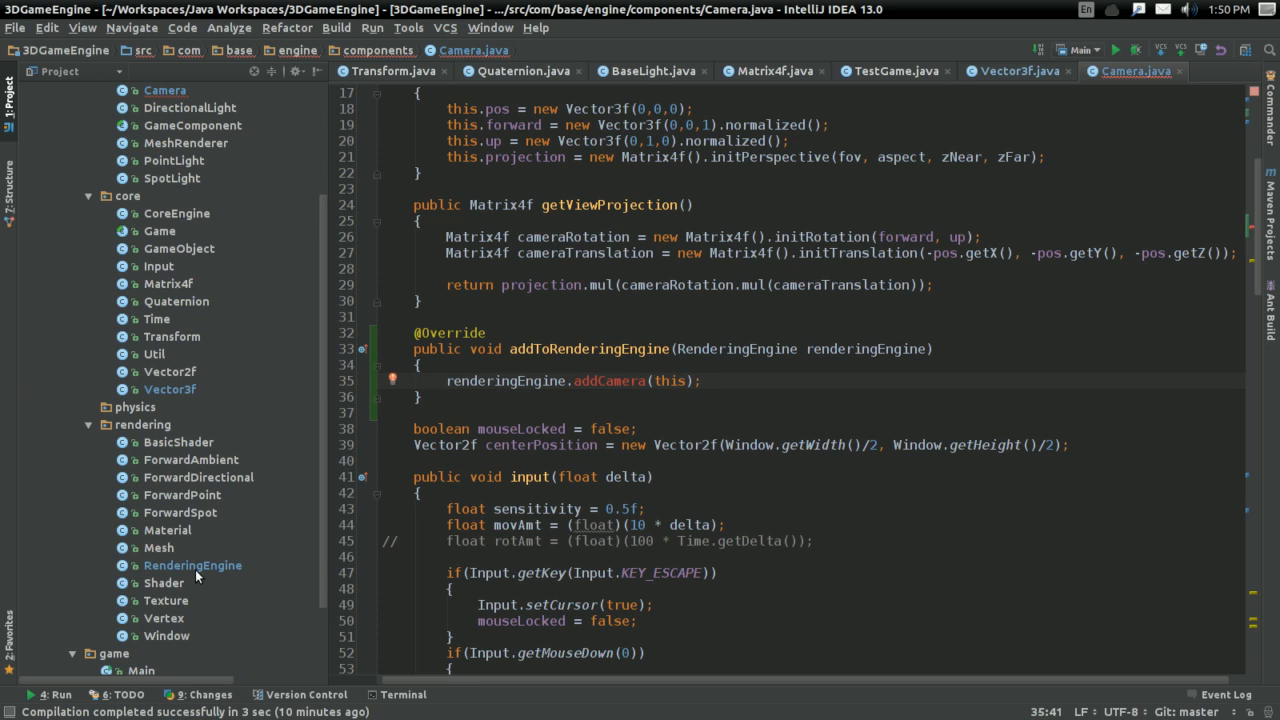
Open RenderingEngine.java, dismiss the Cannot Undo warning, and review its mainCamera setup
{"action": "double_click", "coordinate": [192, 565]}
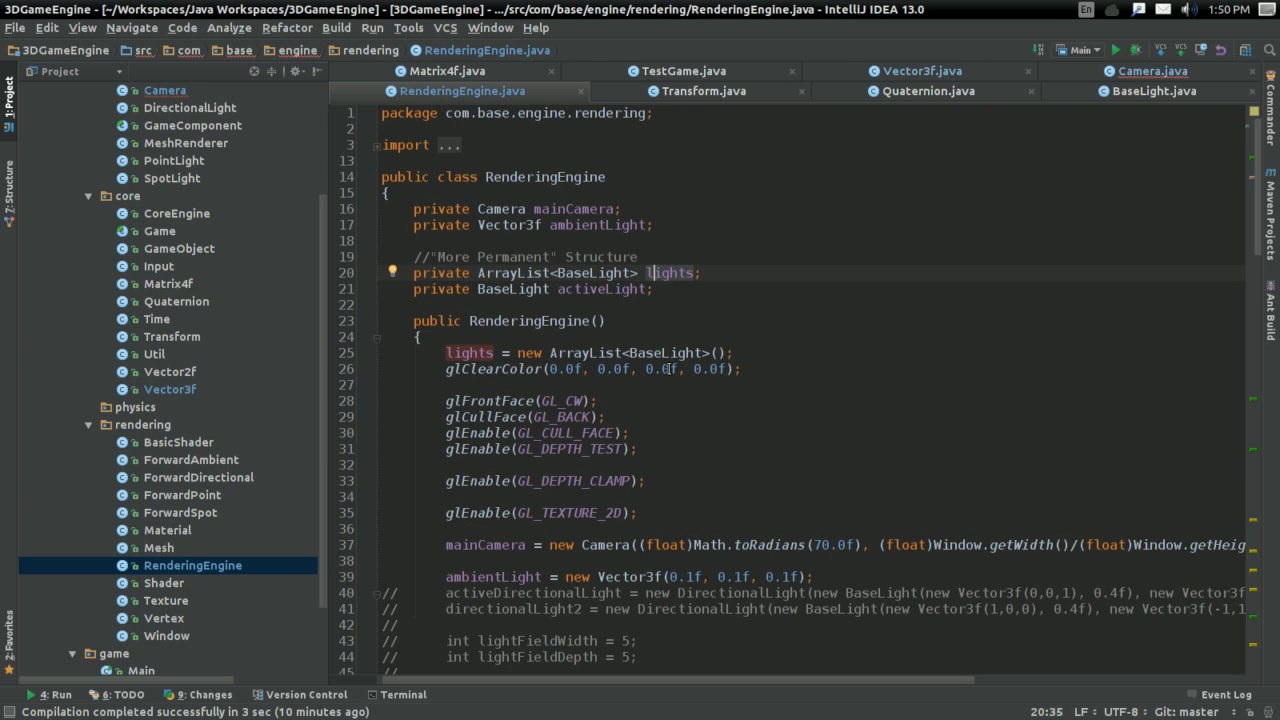
{"action": "scroll", "scroll_direction": "down", "scroll_amount": 3}
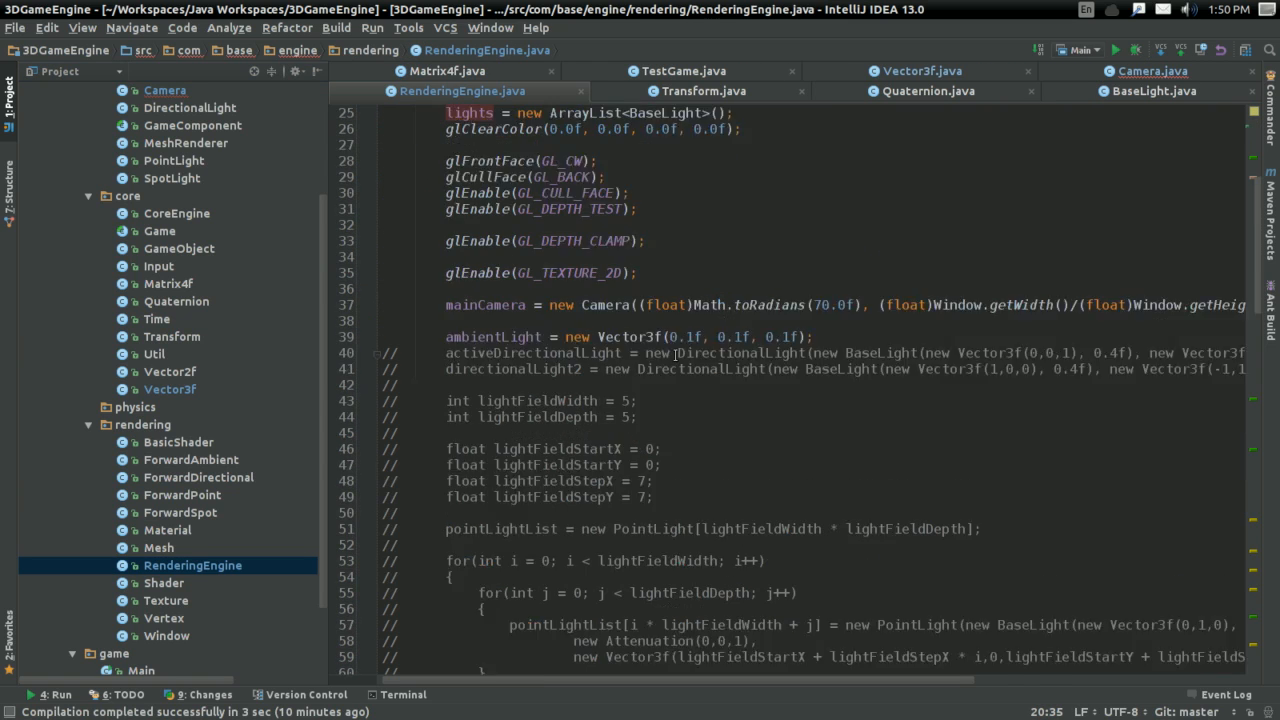
{"action": "key", "text": "ctrl+z"}
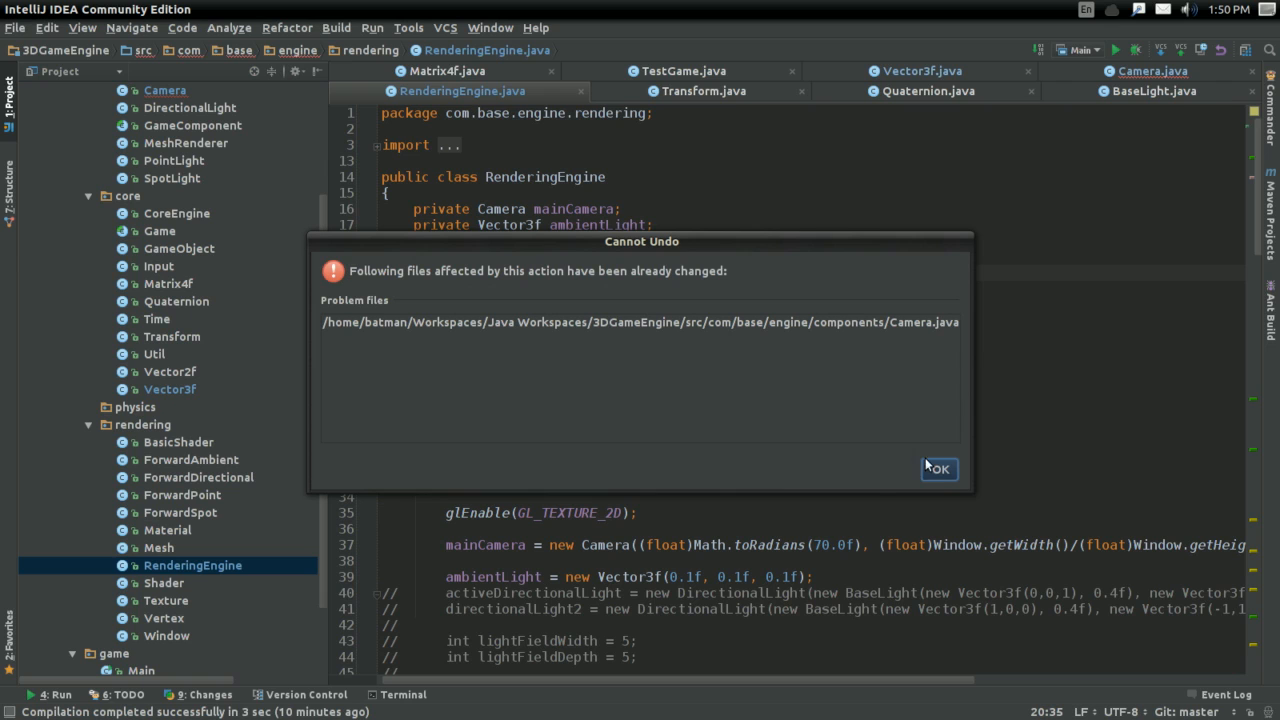
{"action": "left_click", "coordinate": [937, 469]}
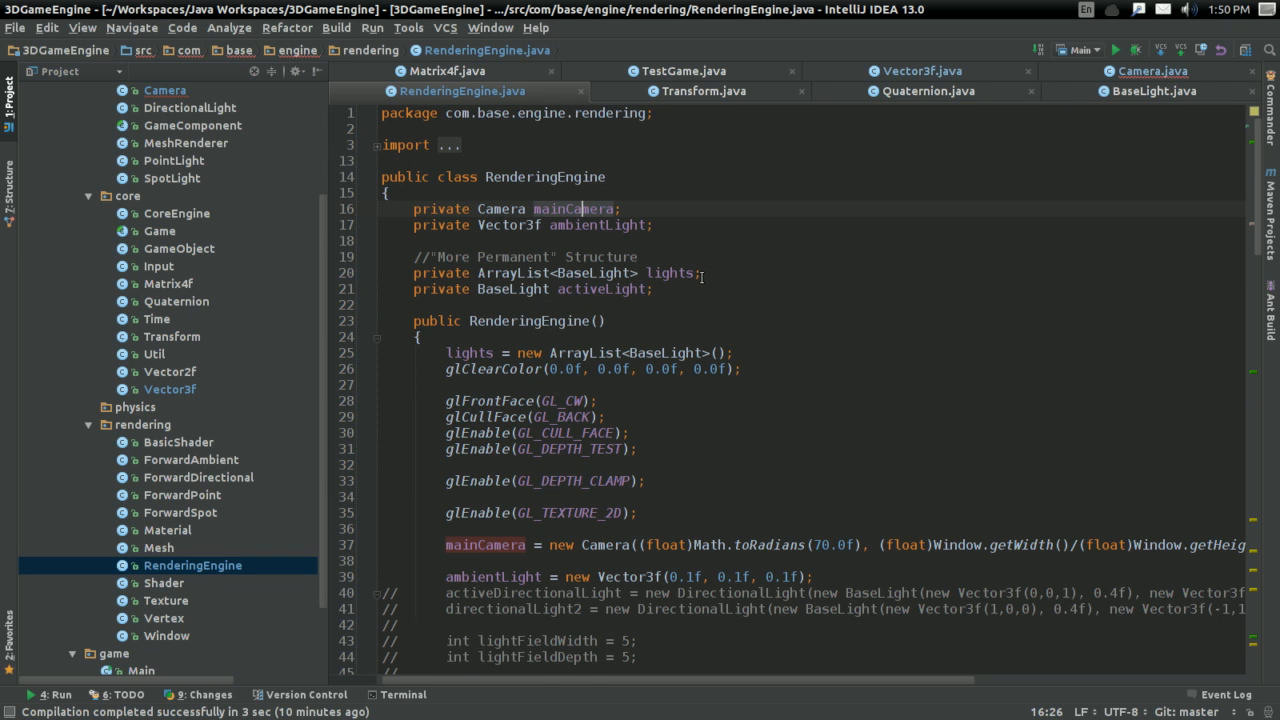
{"action": "scroll", "scroll_direction": "down", "scroll_amount": 3}
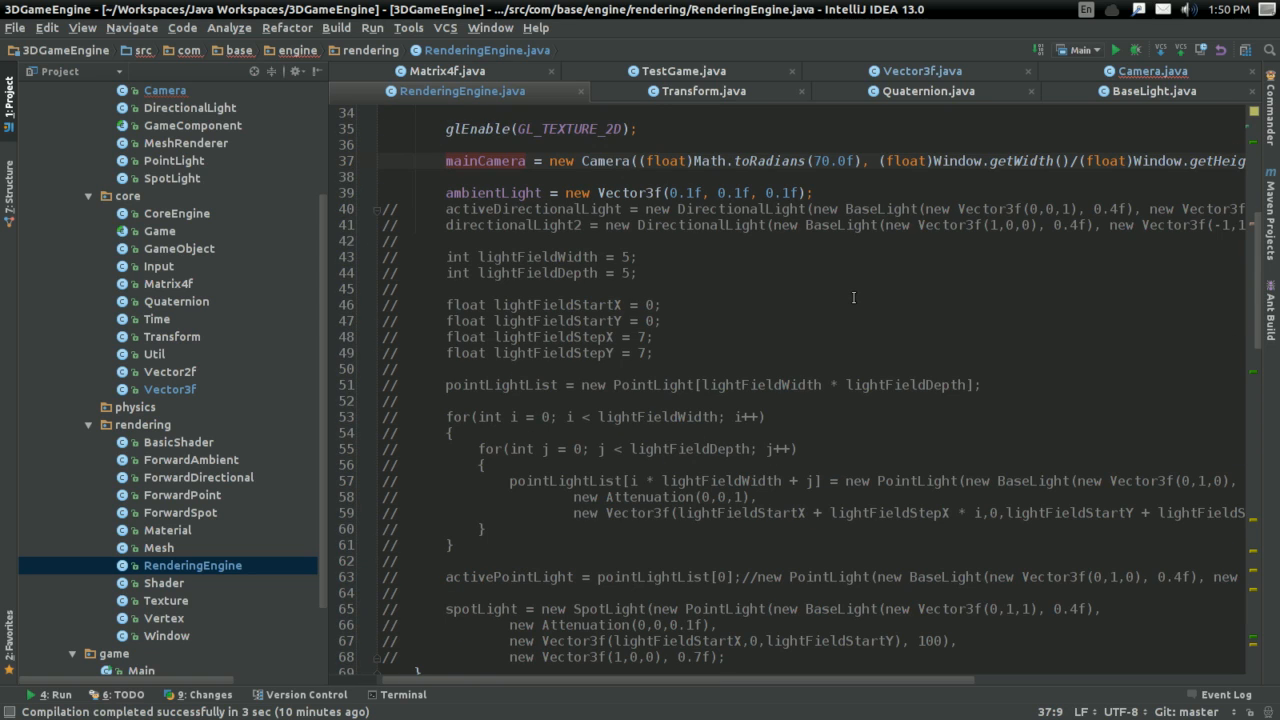
{"action": "scroll", "scroll_direction": "down", "scroll_amount": 3}
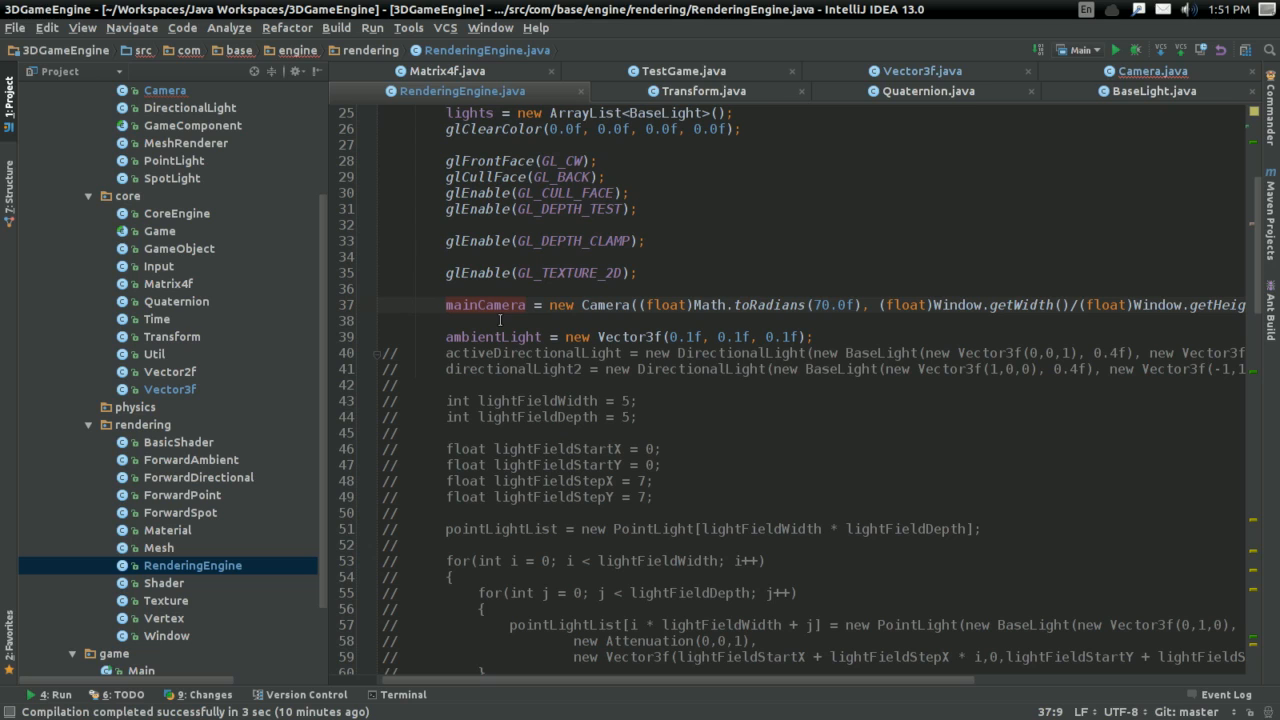
{"action": "scroll", "scroll_direction": "down", "scroll_amount": 3}
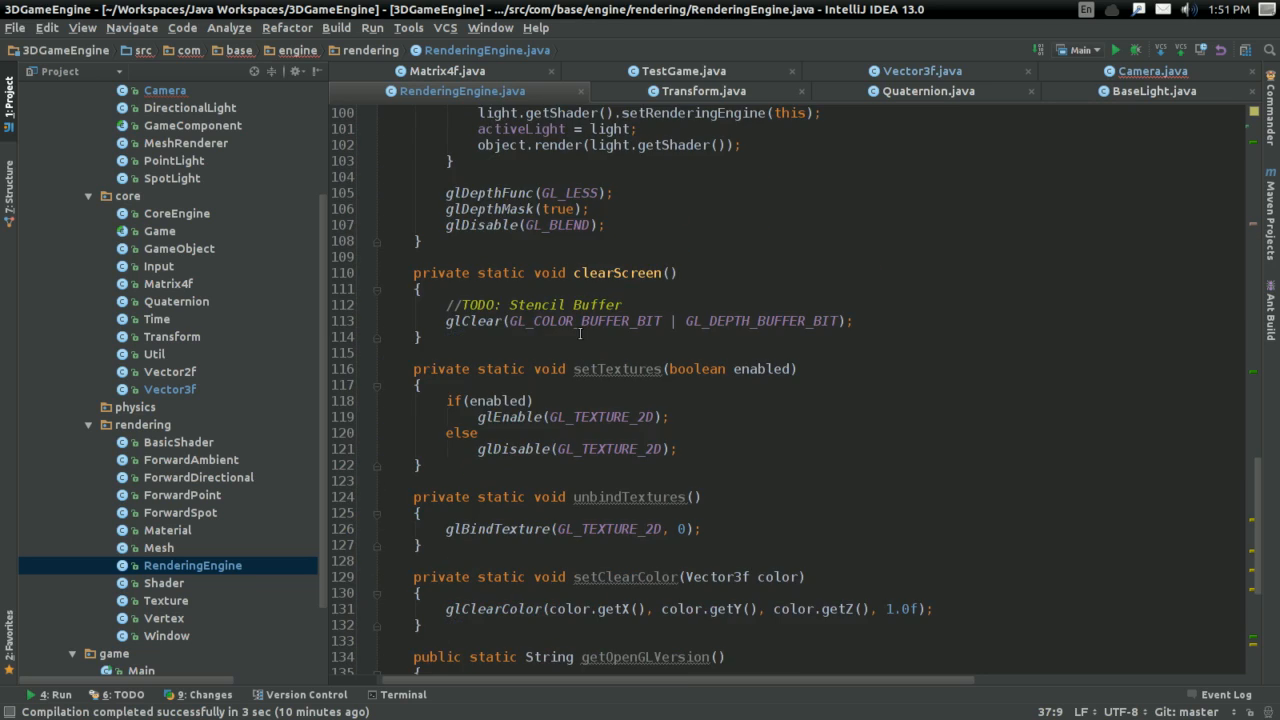
Below addLight, write public void addCamera(Camera camera) { mainCamera = camera; }
{"action": "scroll", "scroll_direction": "down", "scroll_amount": 3}
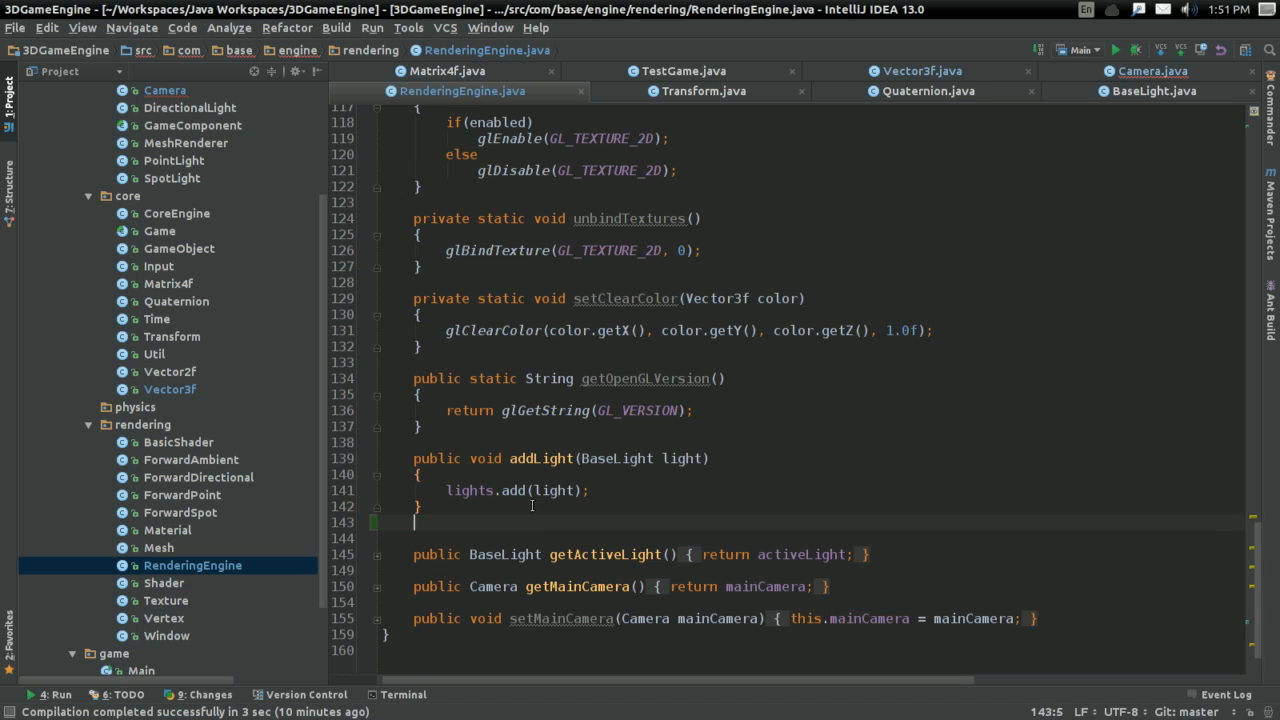
{"action": "type", "text": "public void ad"}
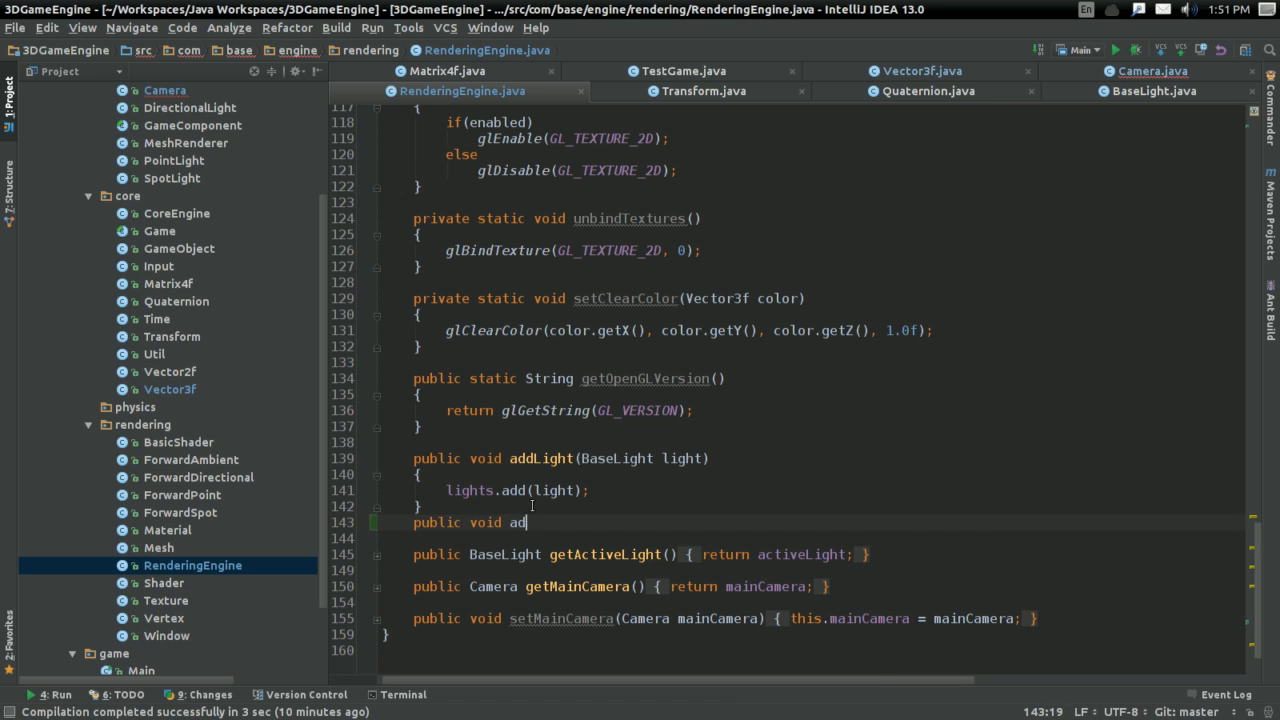
{"action": "type", "text": "dCamer"}
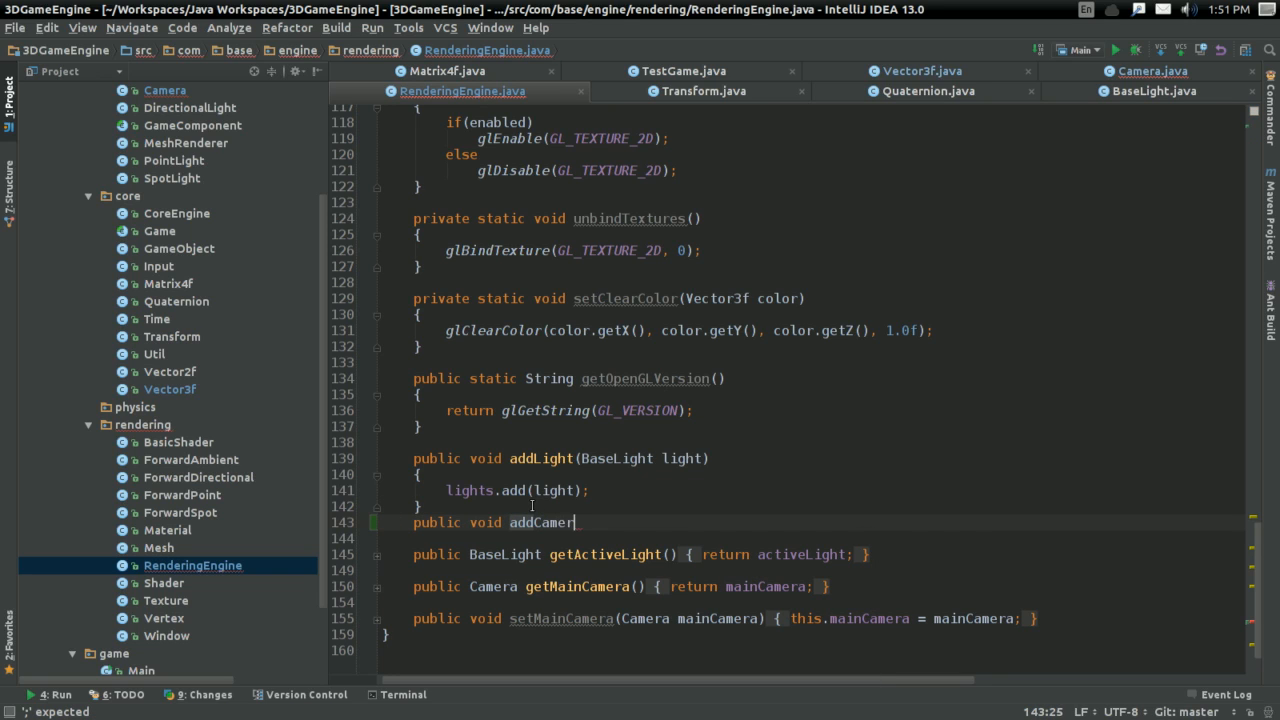
{"action": "type", "text": "a(Camre"}
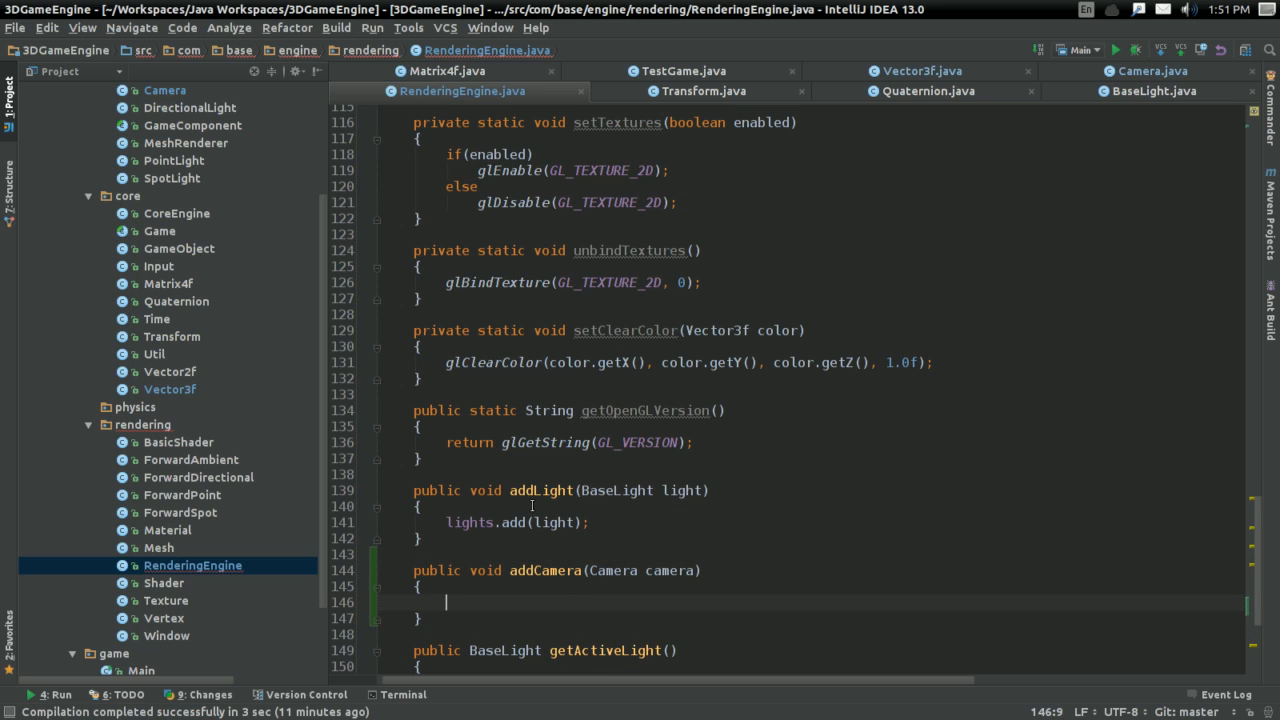
{"action": "type", "text": "mainCamera = camera;"}
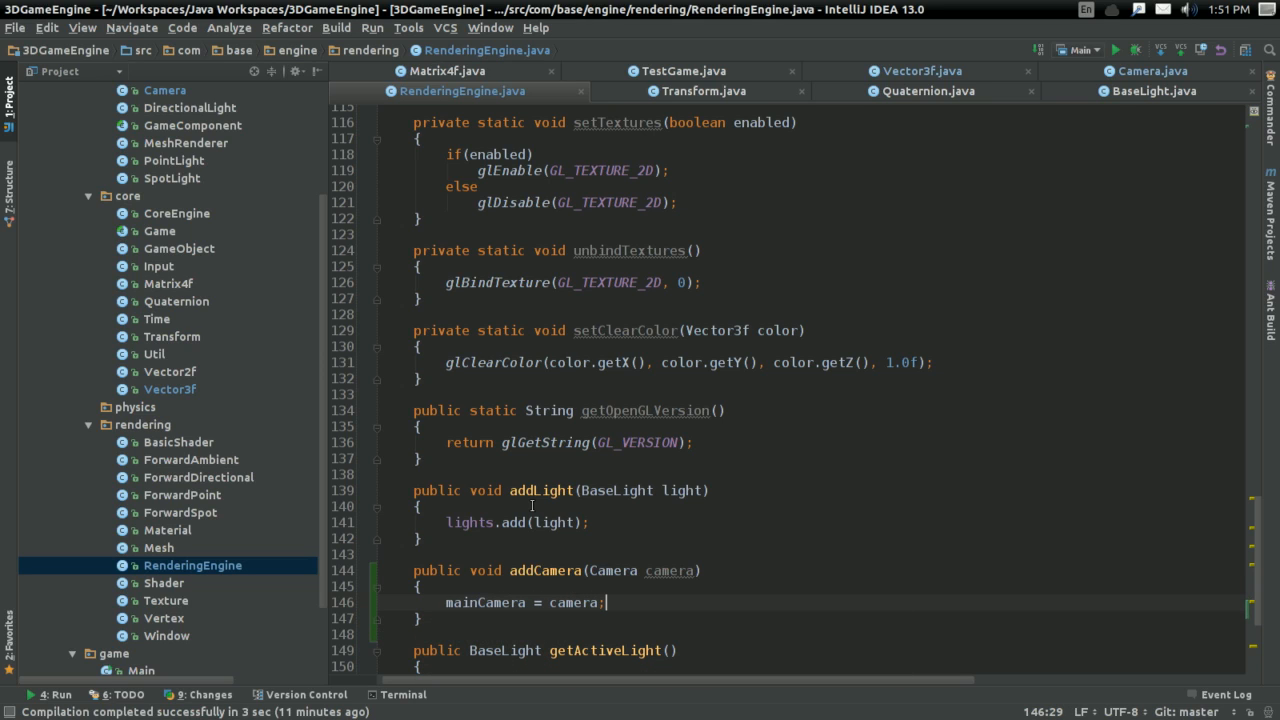
{"action": "mouse_move", "coordinate": [1011, 494]}
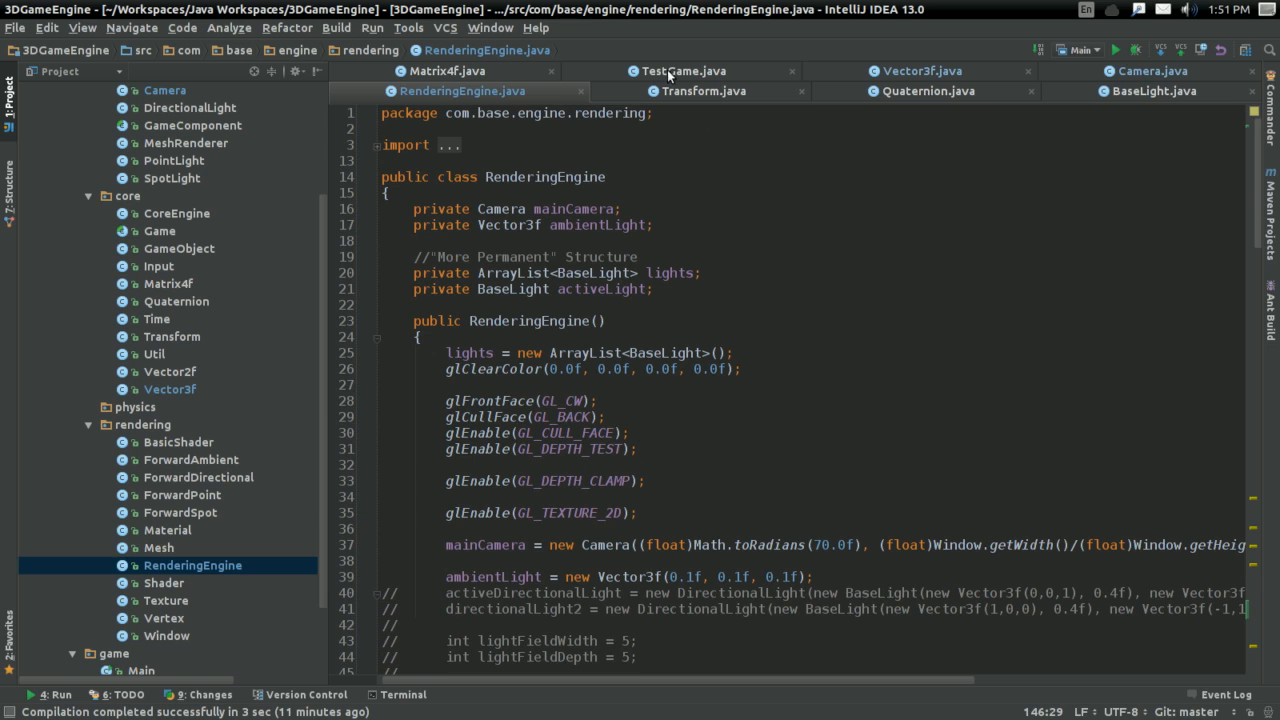
Comment out the mainCamera construction on line 37 of RenderingEngine
{"action": "left_click", "coordinate": [566, 545]}
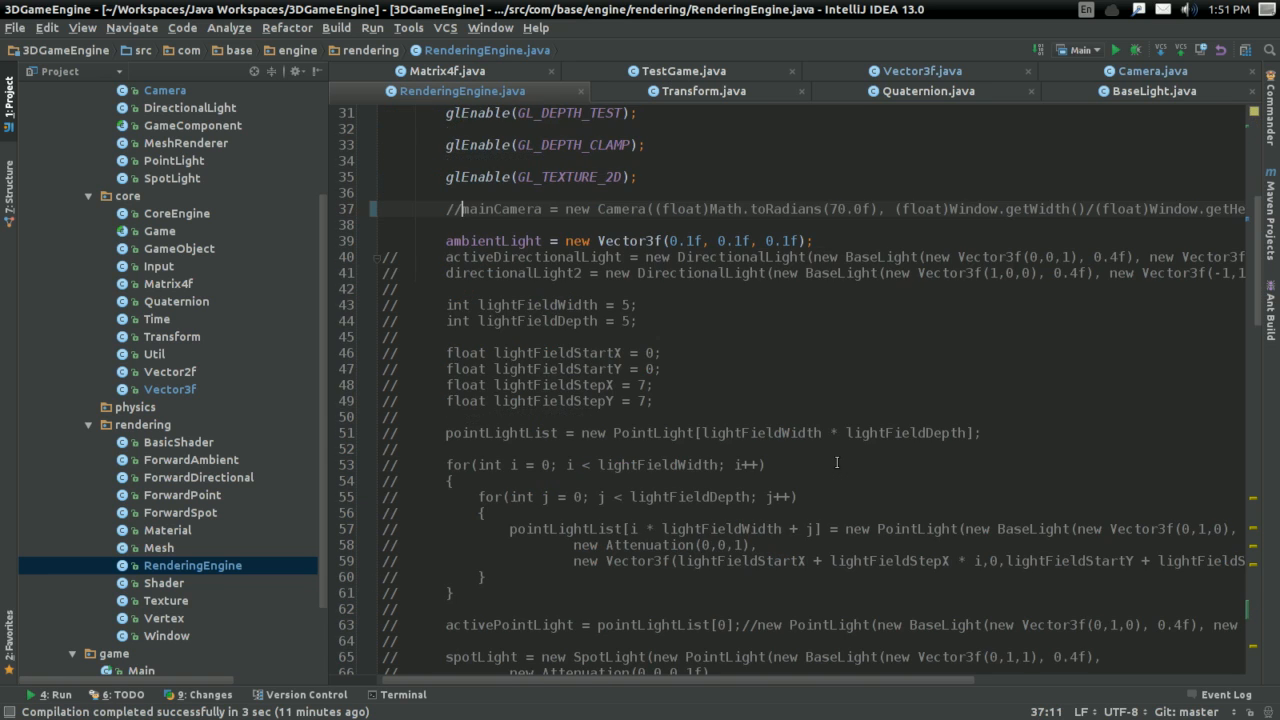
{"action": "scroll", "scroll_direction": "down", "scroll_amount": 3}
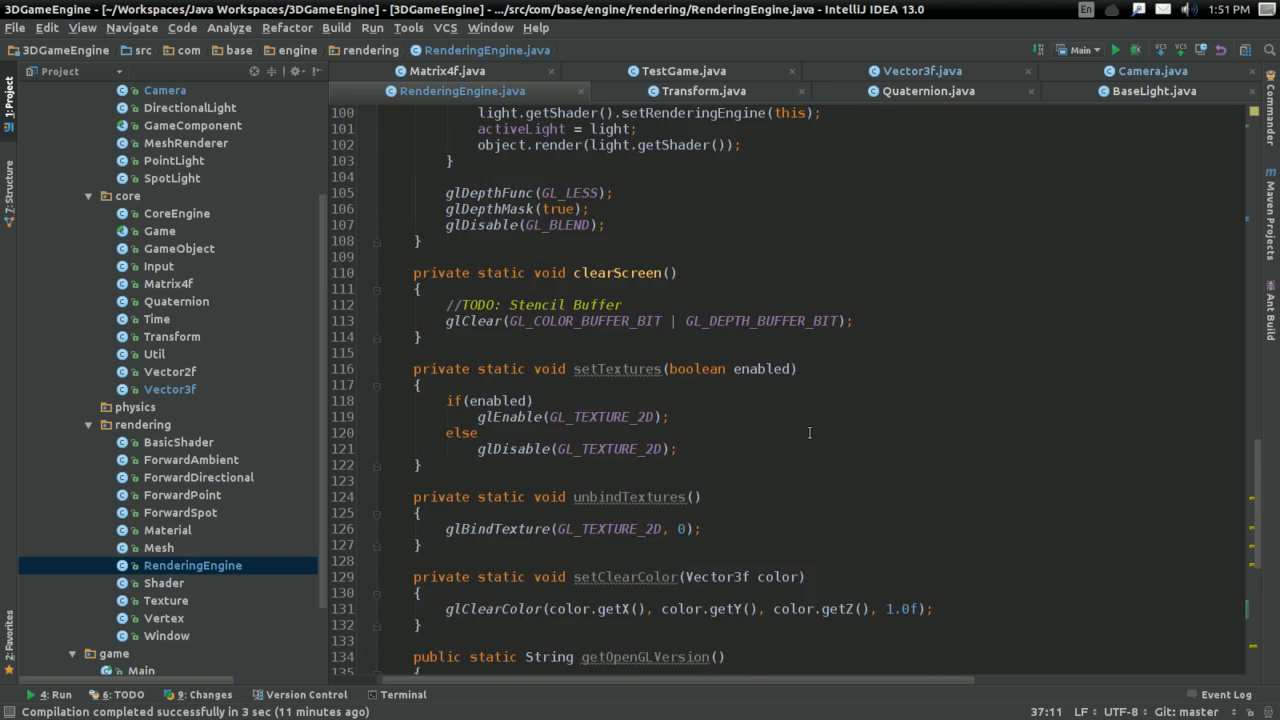
{"action": "scroll", "scroll_direction": "down", "scroll_amount": 3}
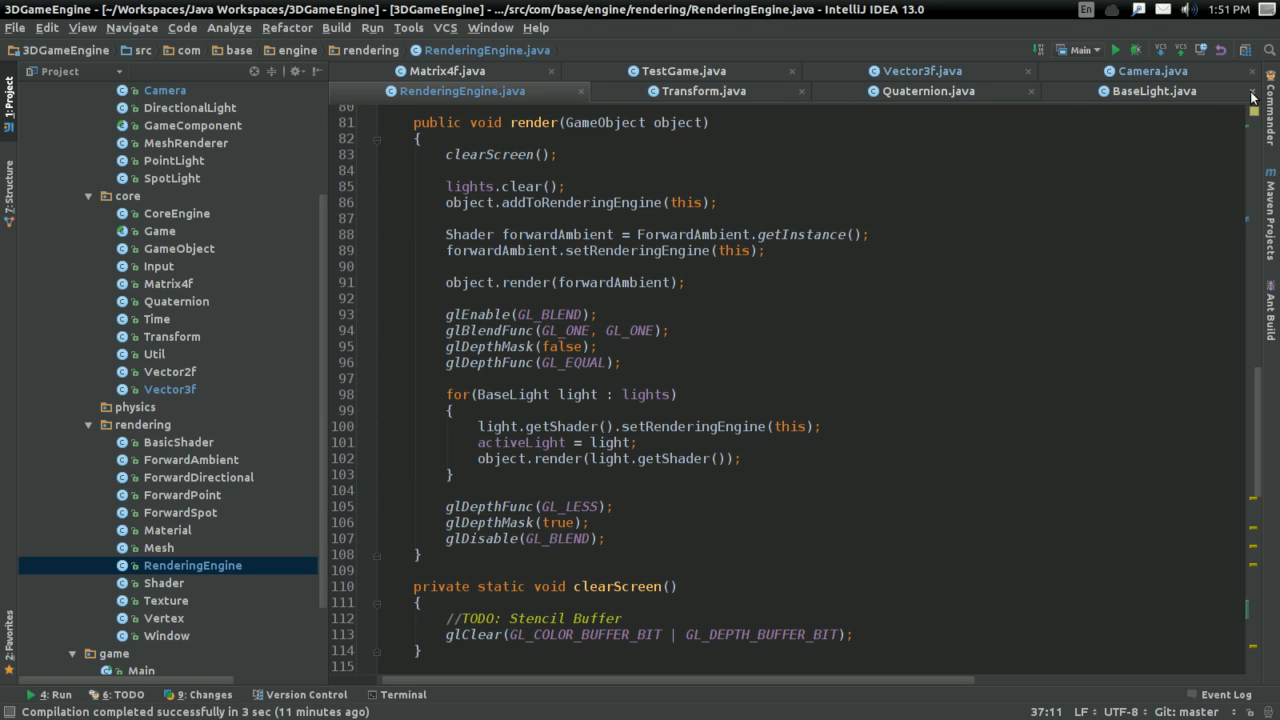
{"action": "left_click", "coordinate": [1173, 71]}
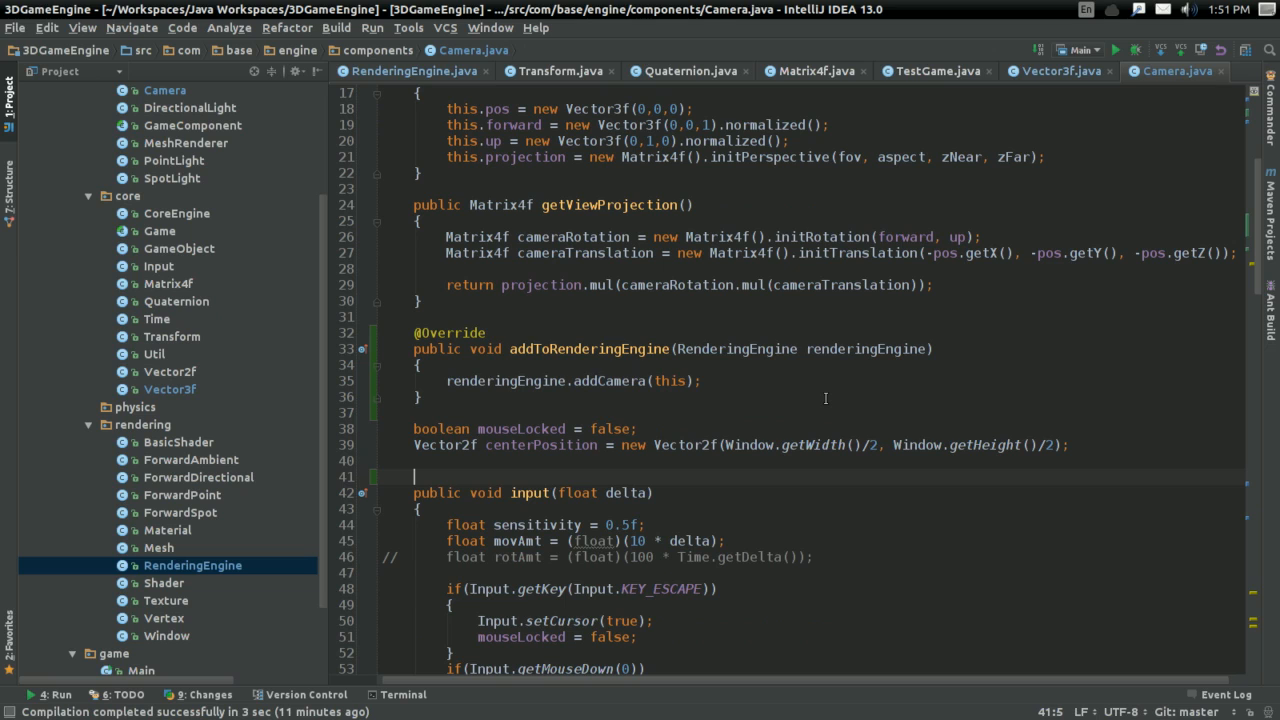
{"action": "type", "text": "@Ov"}
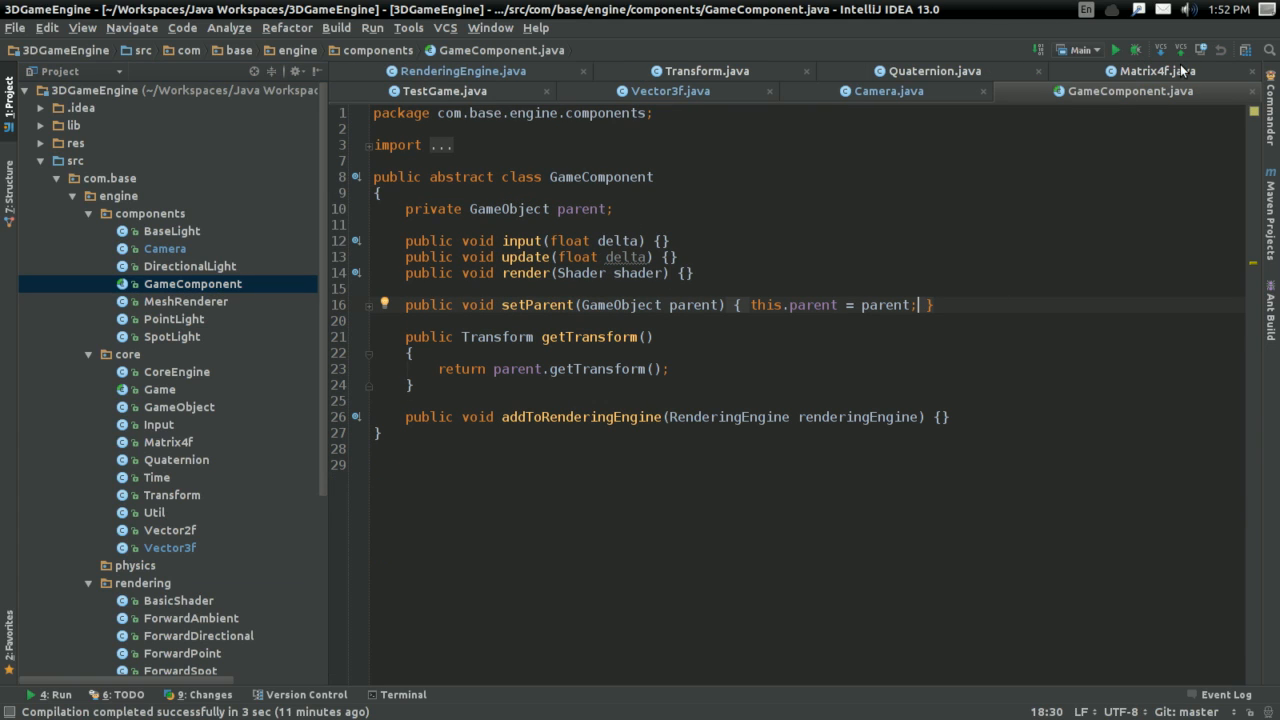
{"action": "left_click", "coordinate": [887, 91]}
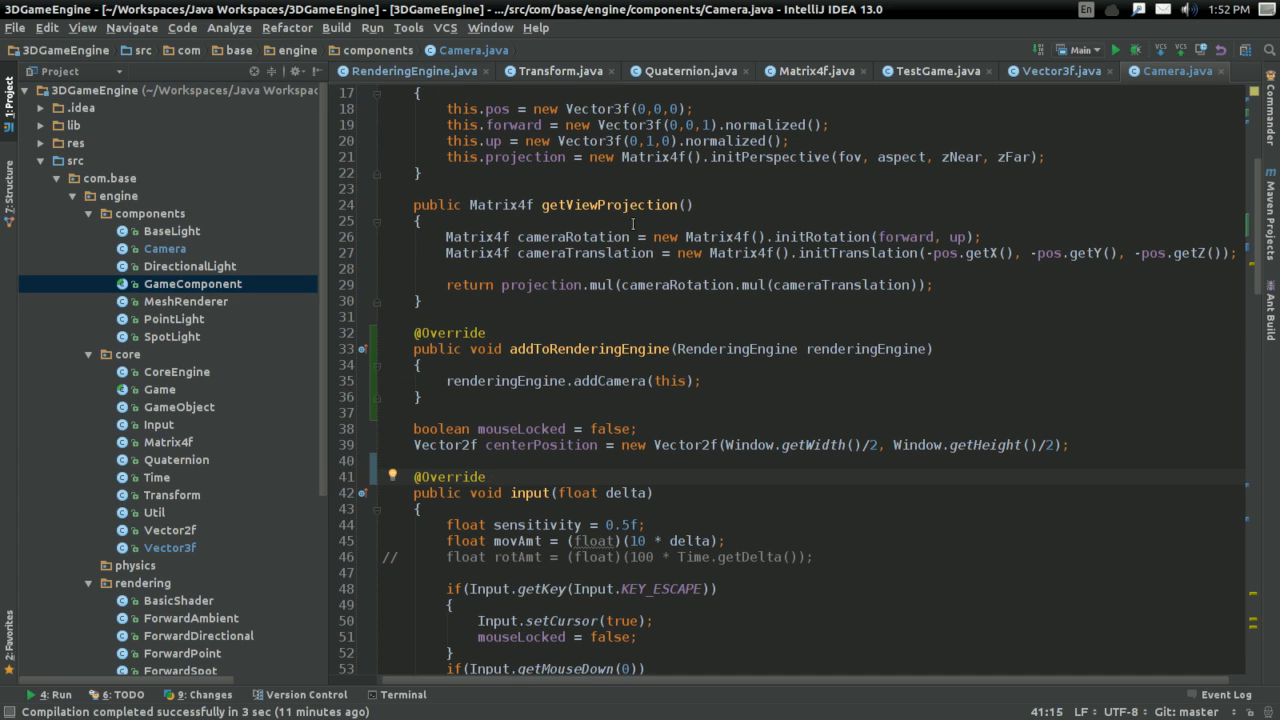
{"action": "left_click", "coordinate": [410, 71]}
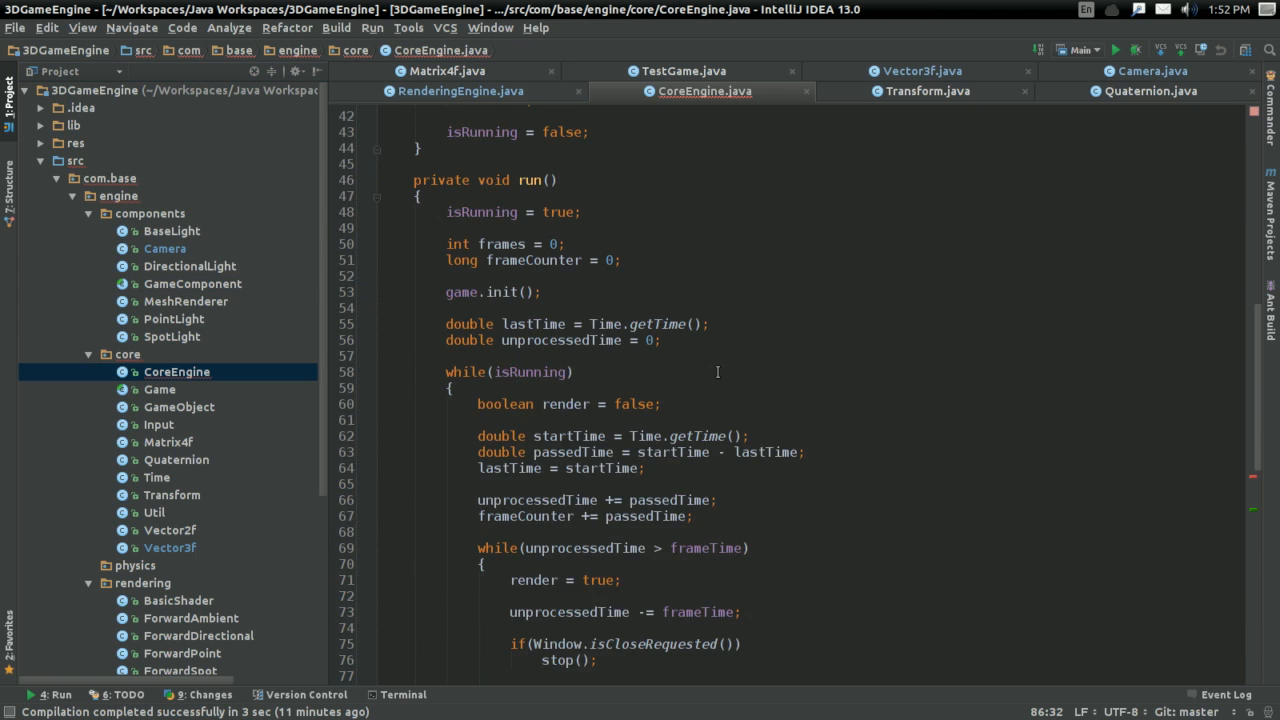
{"action": "scroll", "scroll_direction": "up", "scroll_amount": 3}
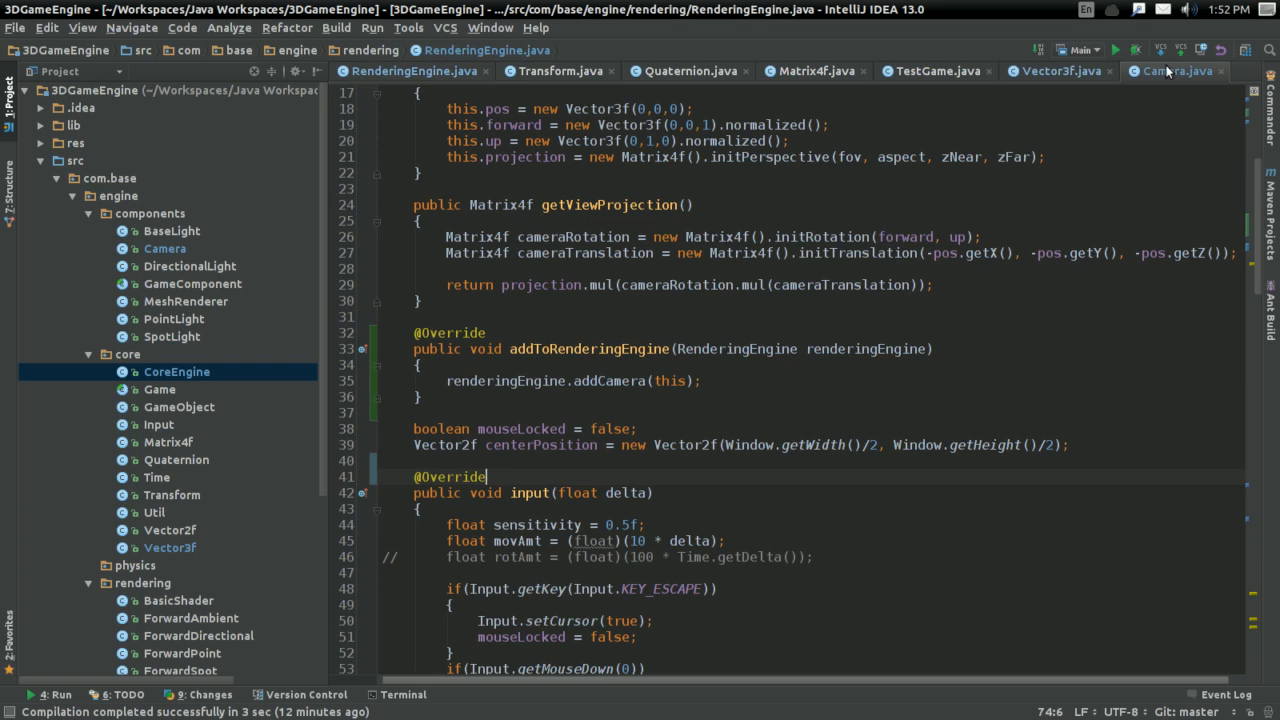
Comment out the pos, forward and up initialisations in the Camera constructor, then reach move()
{"action": "left_click", "coordinate": [1180, 71]}
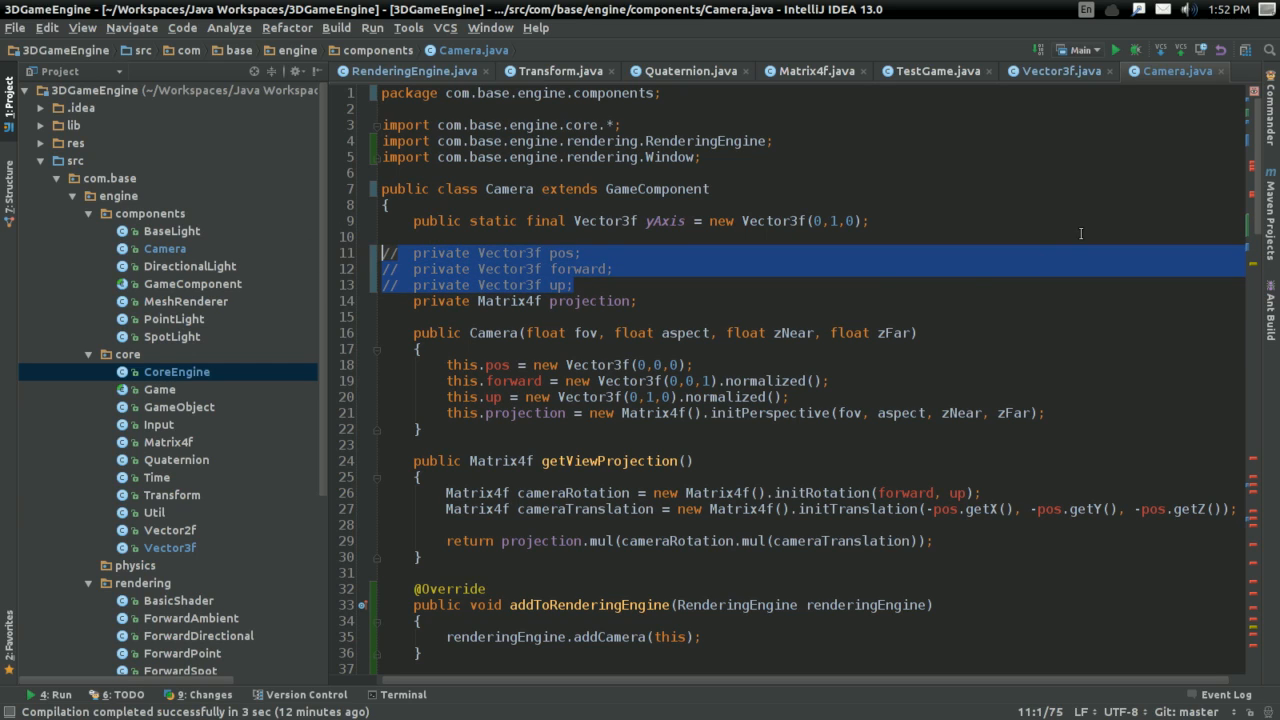
{"action": "left_click", "coordinate": [383, 316]}
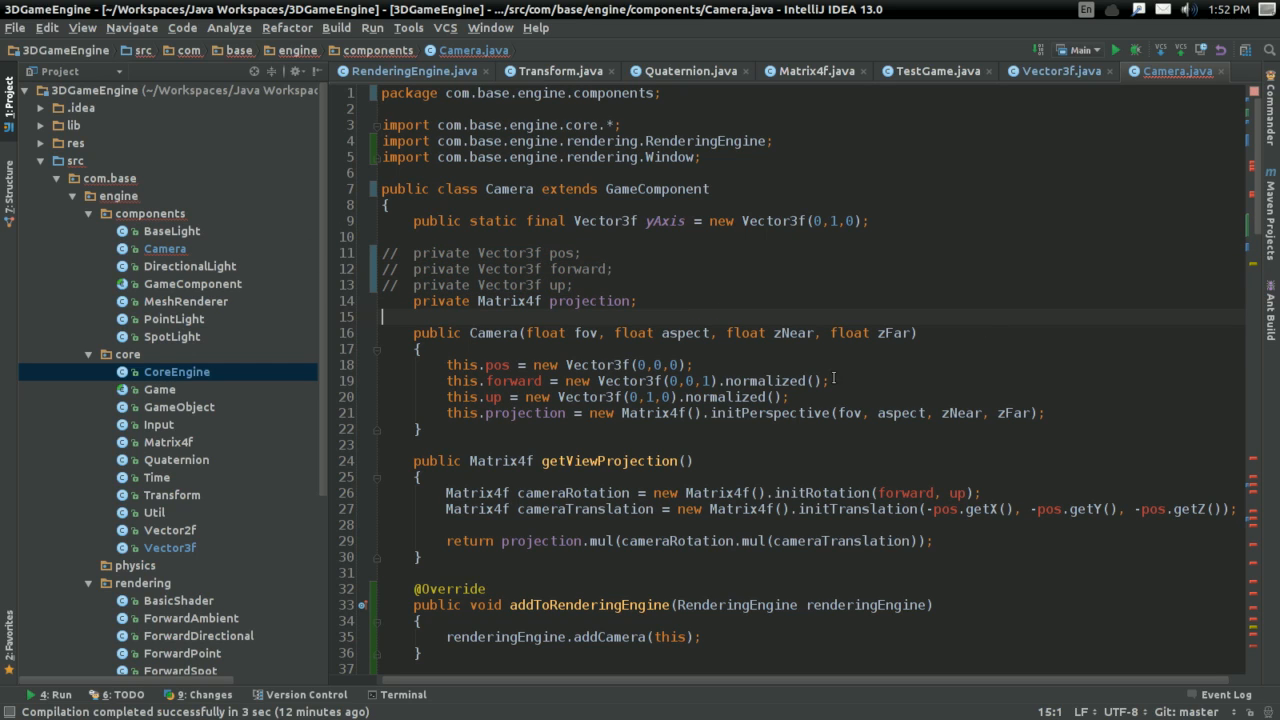
{"action": "left_click_drag", "start_coordinate": [447, 364], "coordinate": [789, 397]}
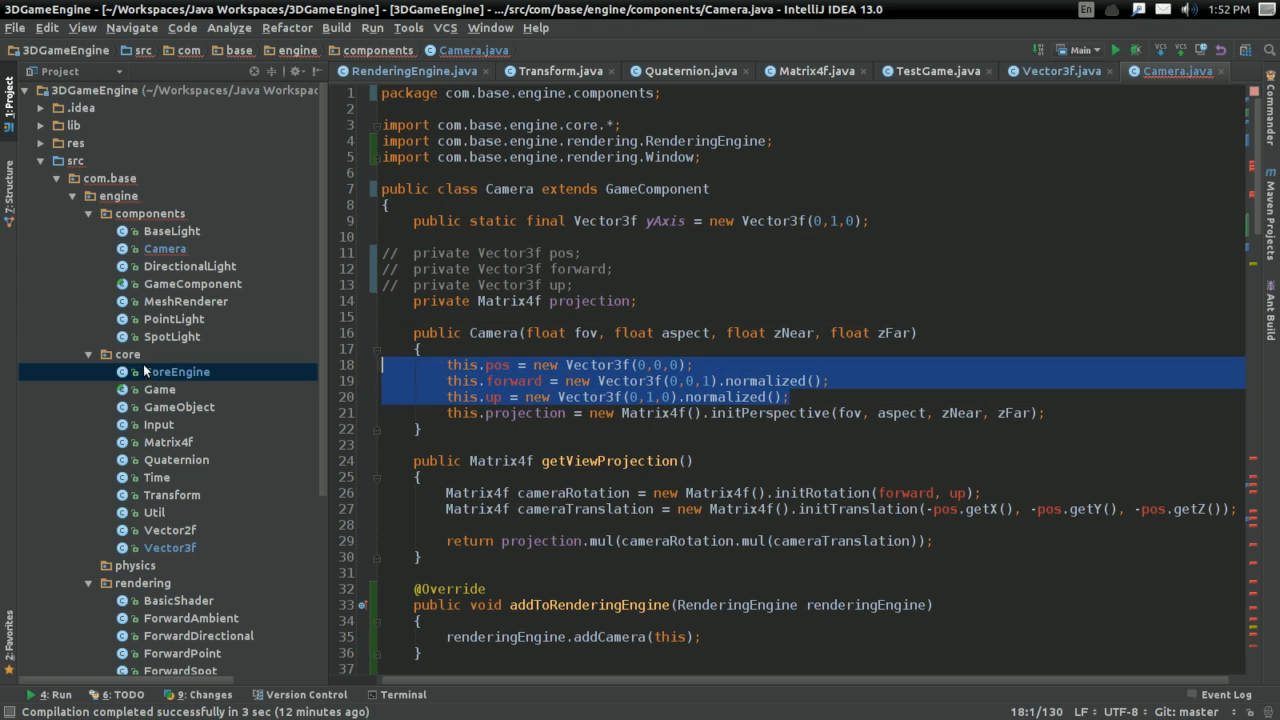
{"action": "key", "text": "ctrl+slash"}
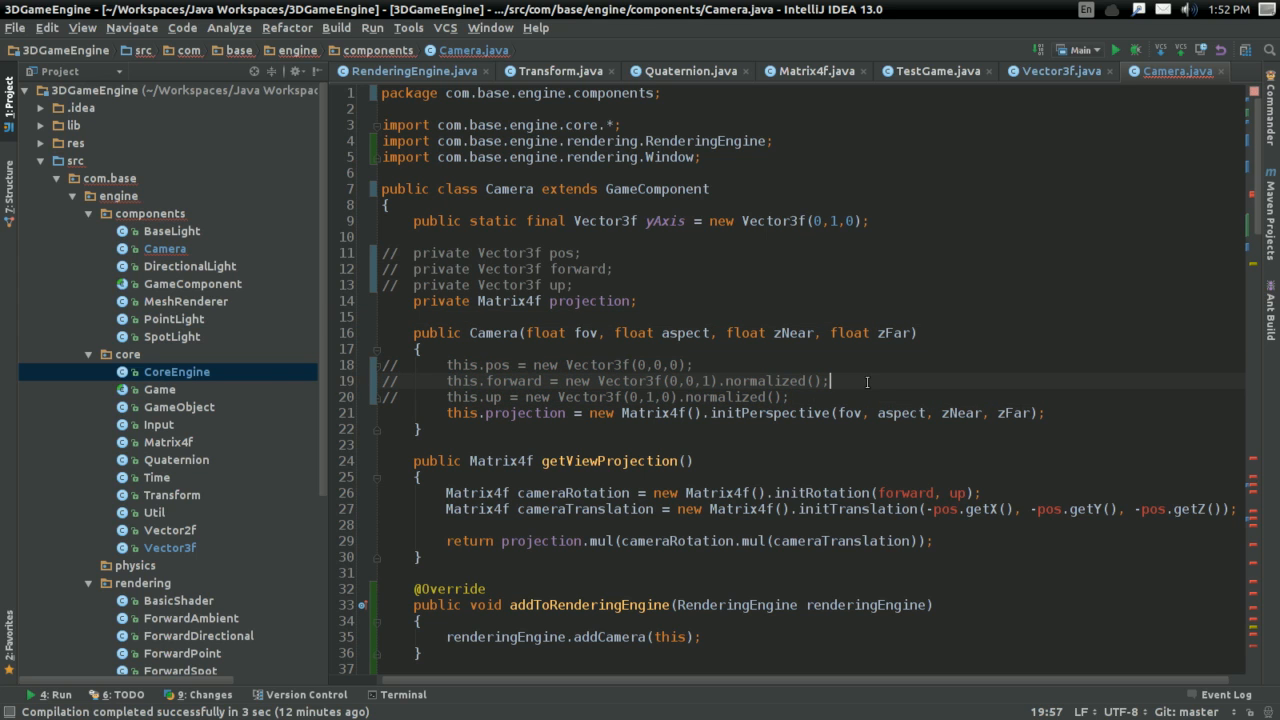
{"action": "scroll", "scroll_direction": "down", "scroll_amount": 3}
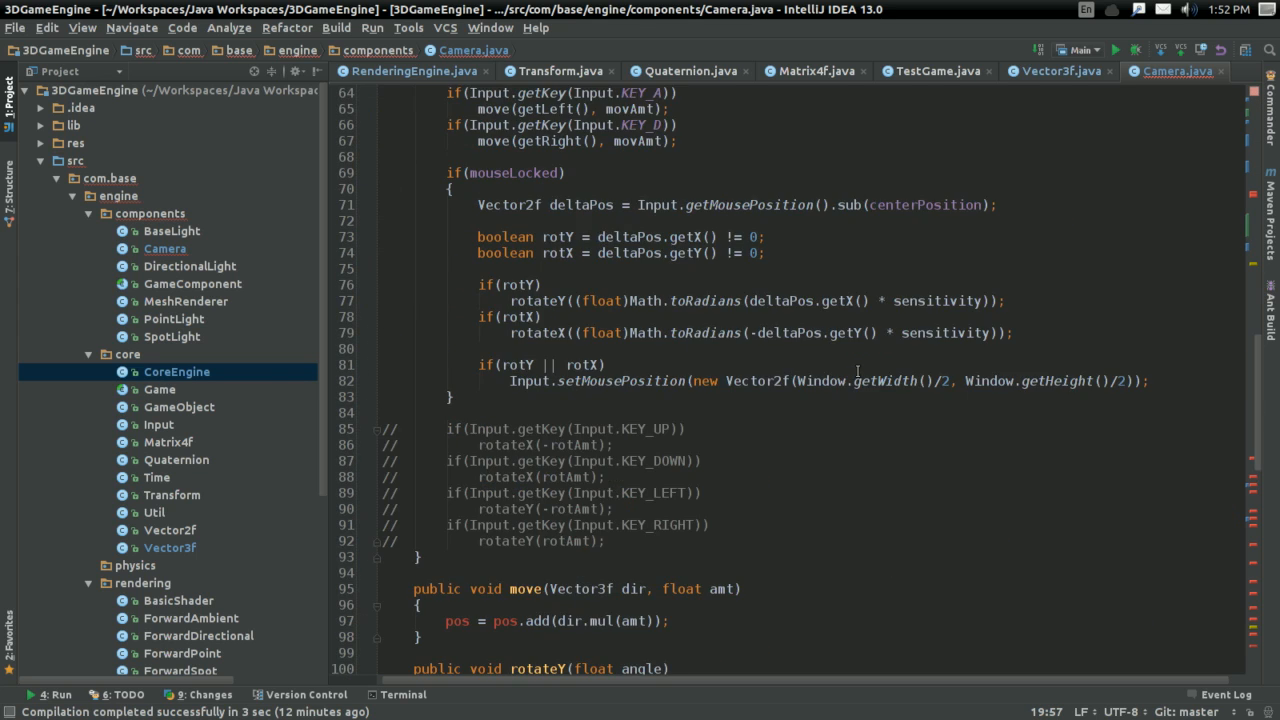
{"action": "scroll", "scroll_direction": "down", "scroll_amount": 3}
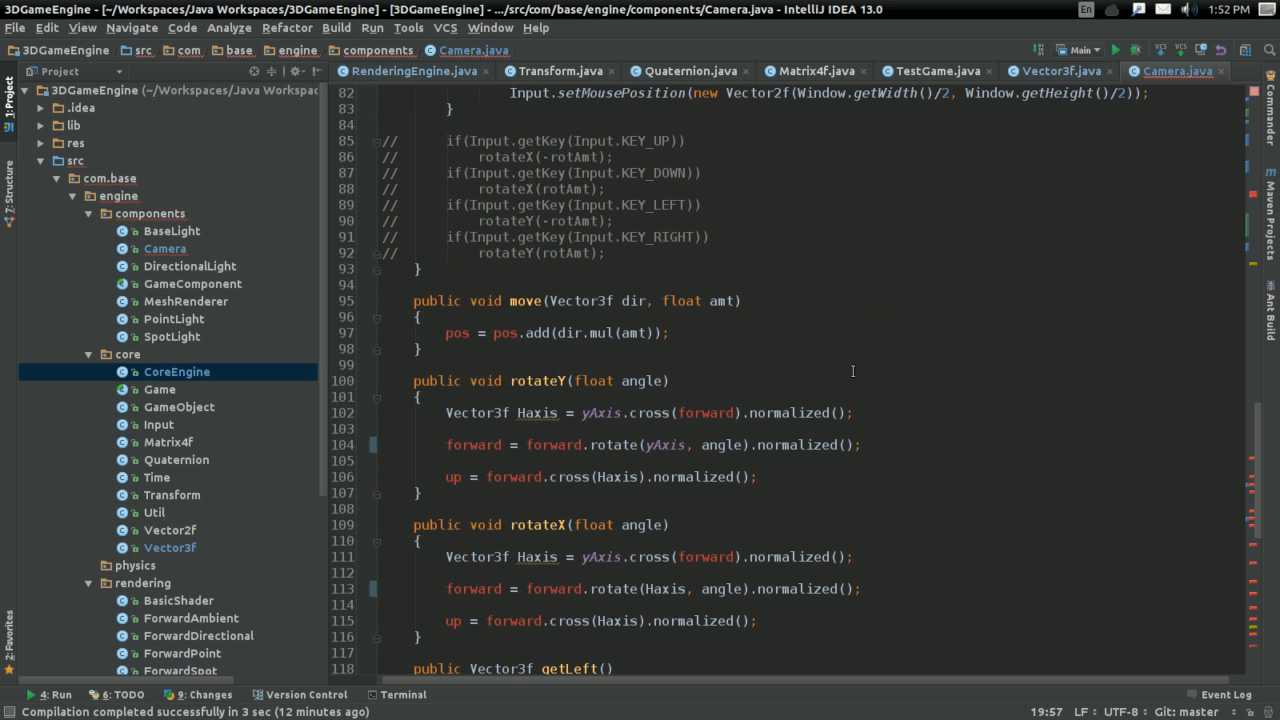
{"action": "scroll", "scroll_direction": "down", "scroll_amount": 3}
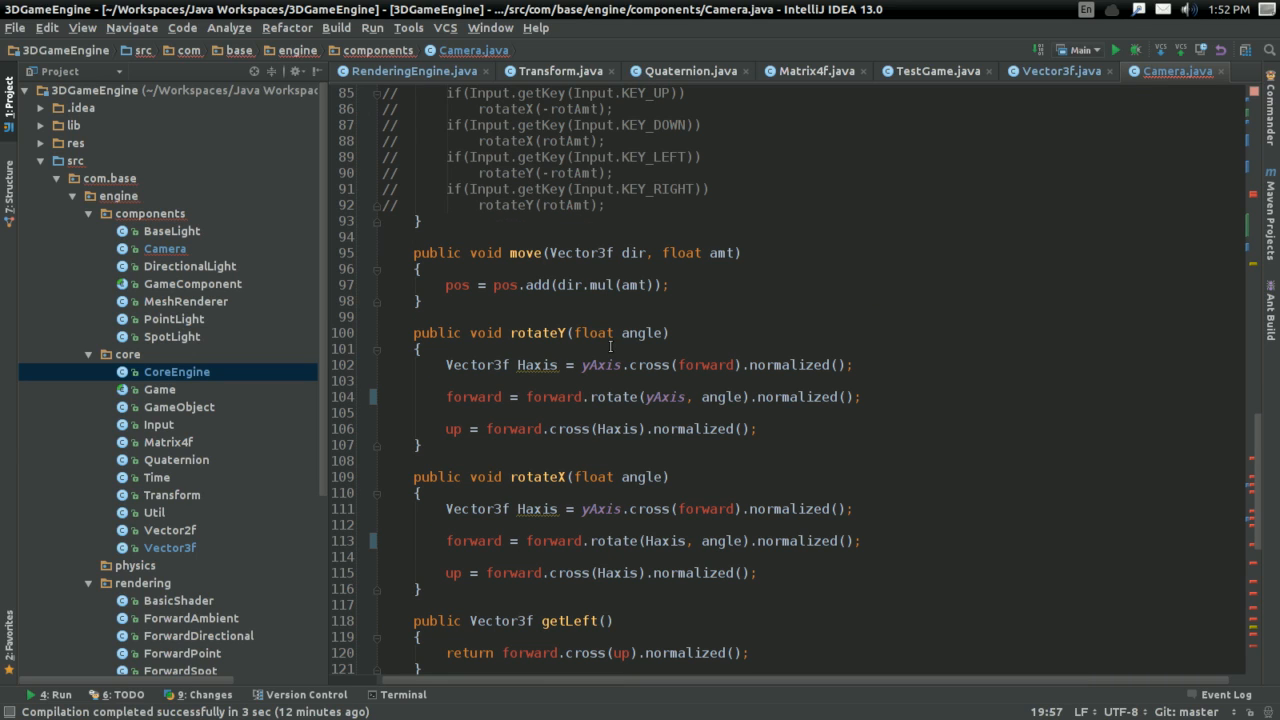
{"action": "left_click", "coordinate": [447, 285]}
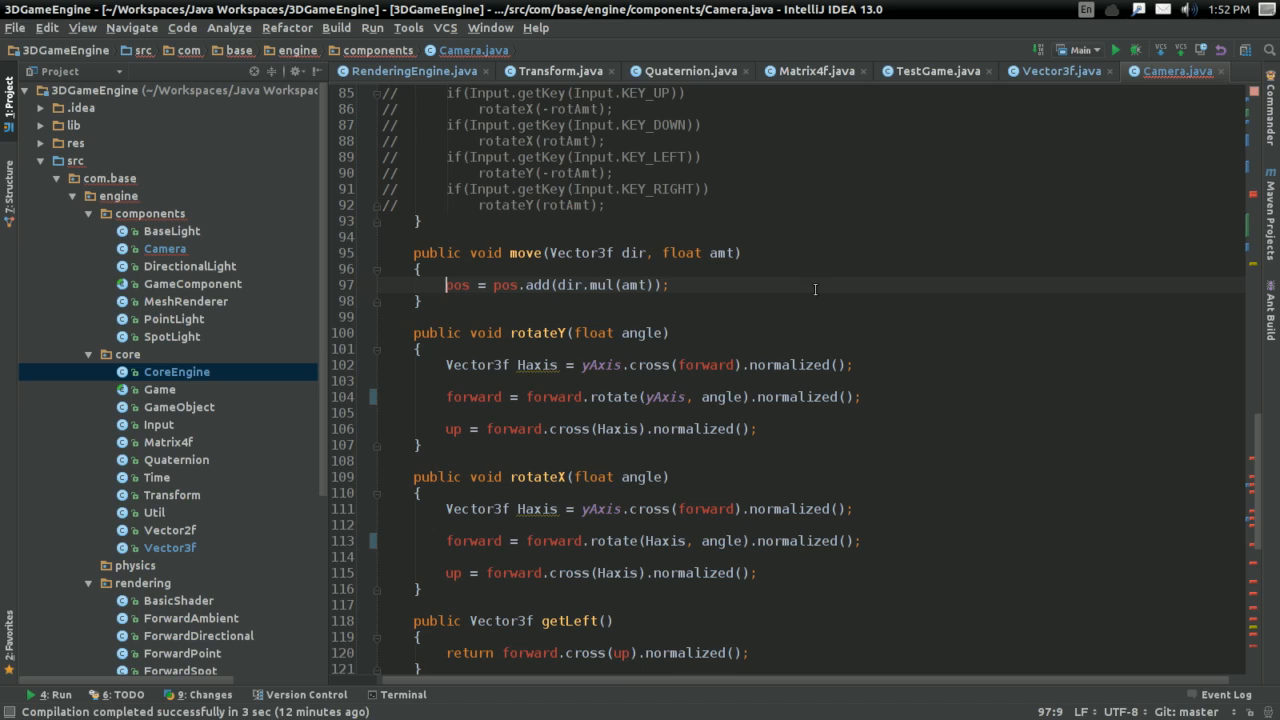
{"action": "scroll", "scroll_direction": "down", "scroll_amount": 3}
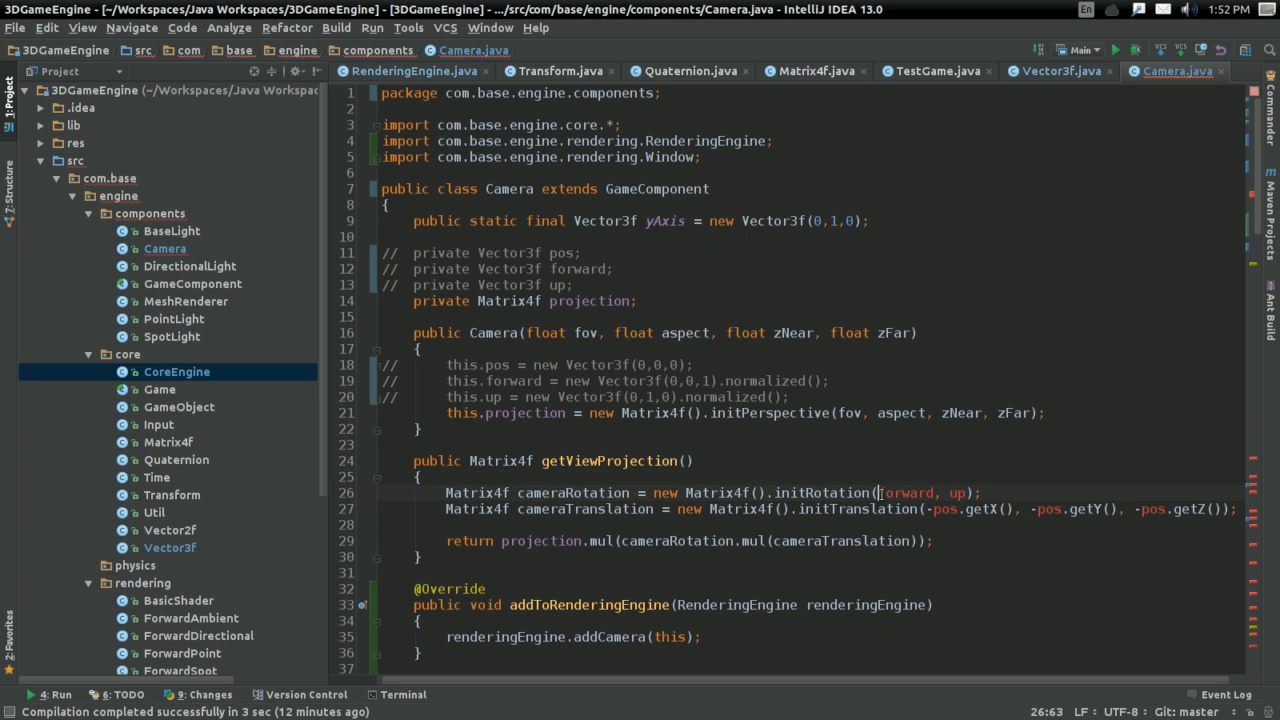
Replace the forward/up and pos references in the view-projection with getTransform() rotation and position
{"action": "double_click", "coordinate": [905, 492]}
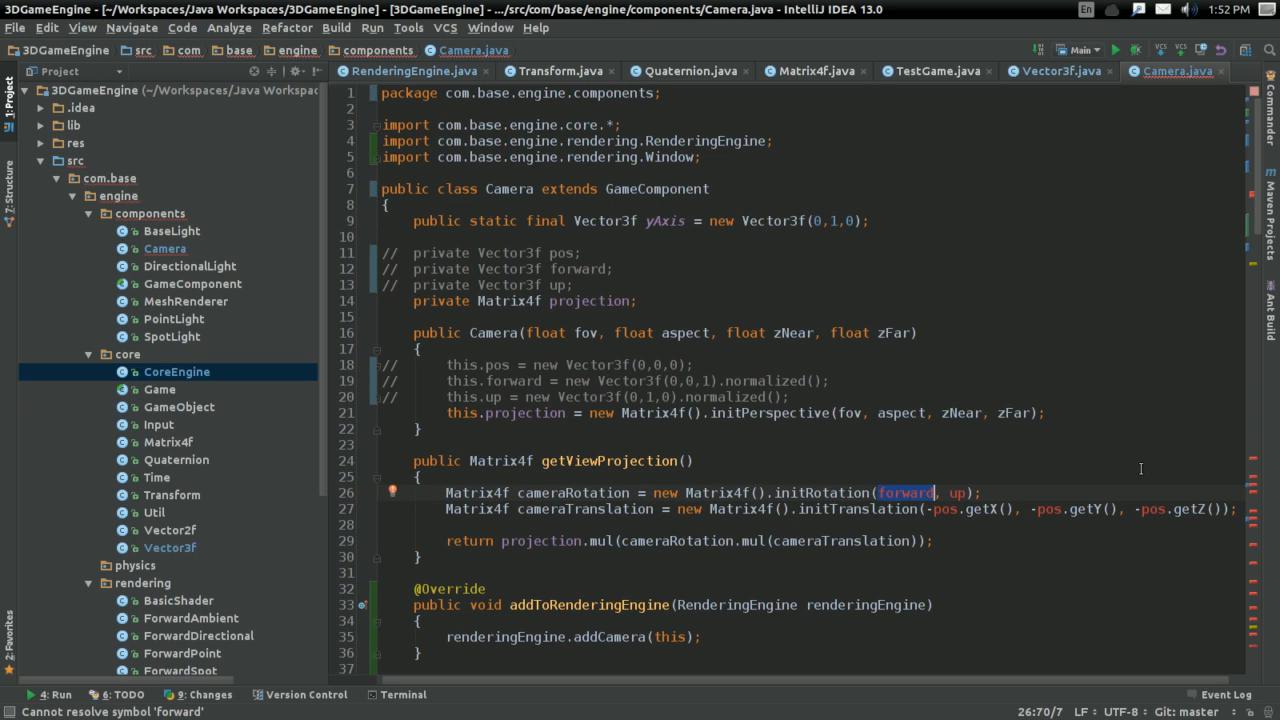
{"action": "type", "text": "getTransform"}
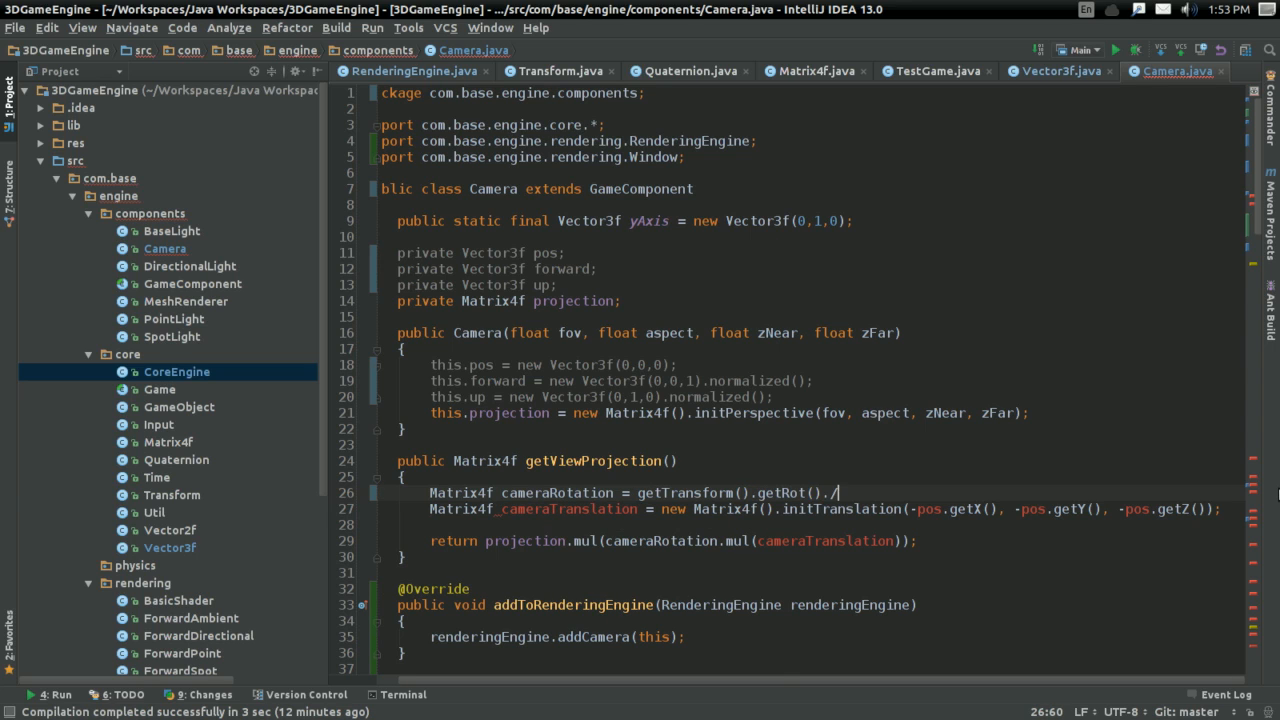
{"action": "type", "text": "tTransform().getPos("}
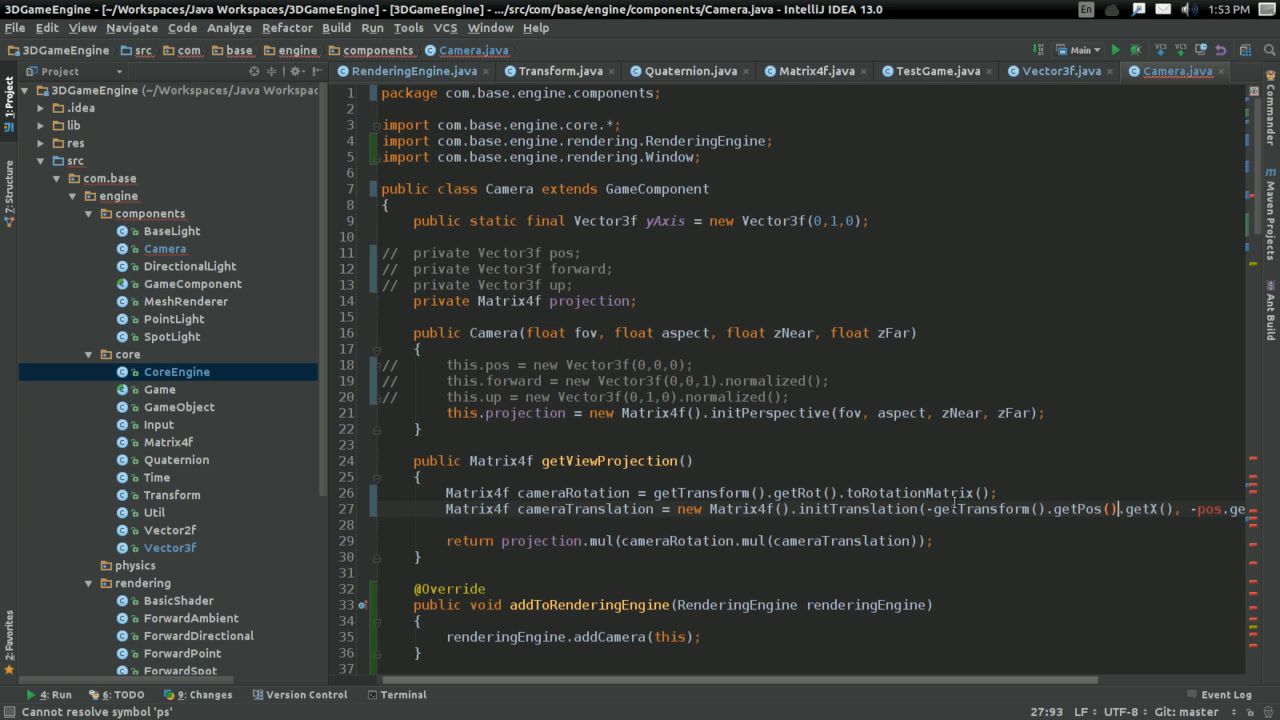
{"action": "double_click", "coordinate": [1020, 509]}
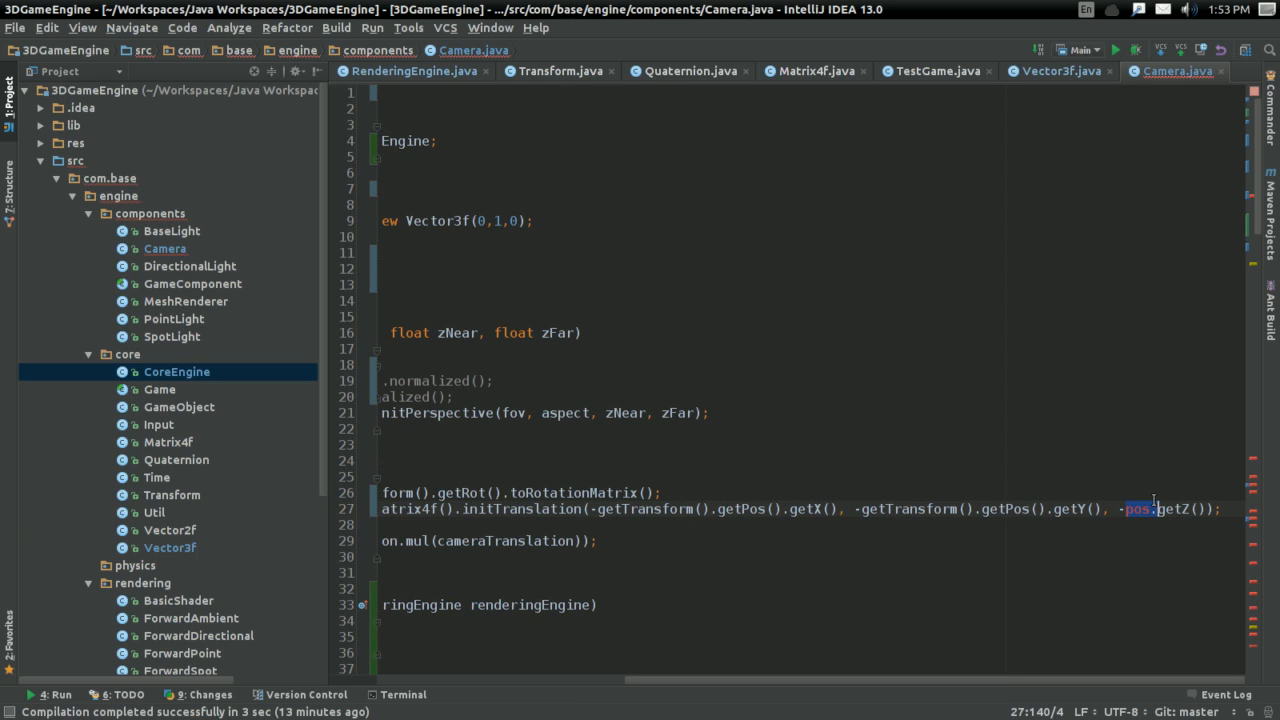
{"action": "scroll", "scroll_direction": "right", "scroll_amount": 3}
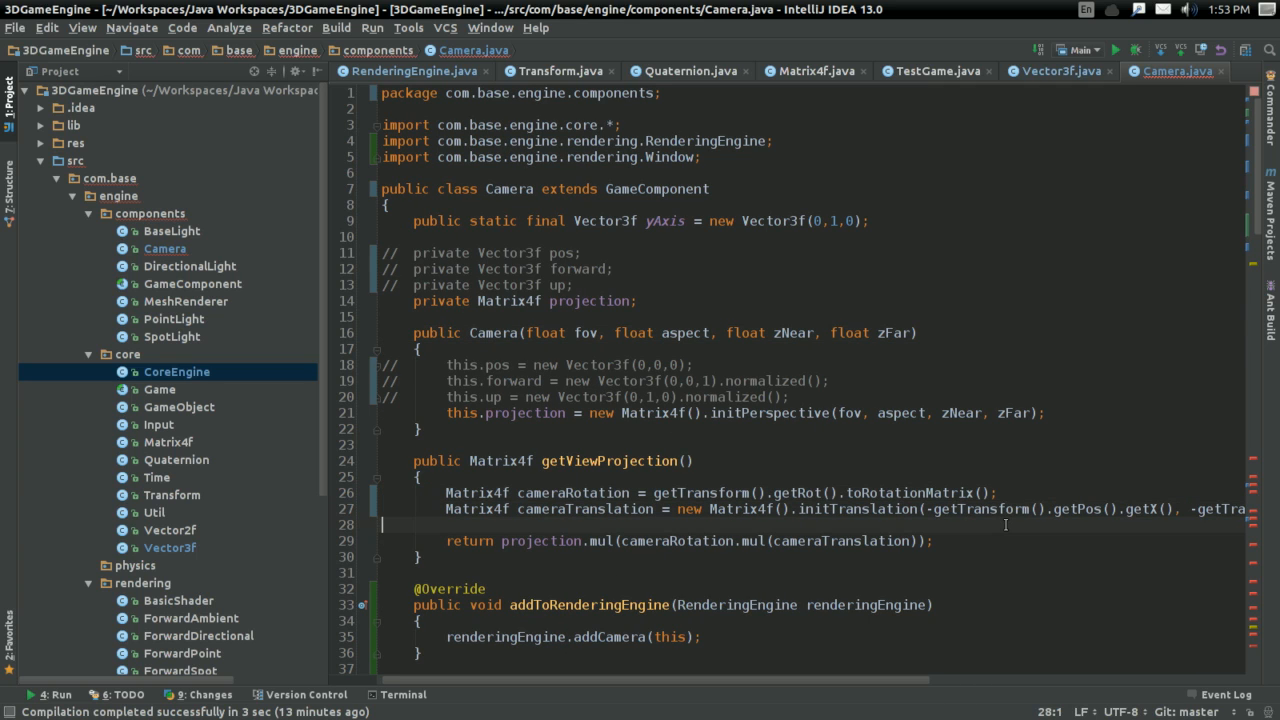
{"action": "left_click", "coordinate": [830, 413]}
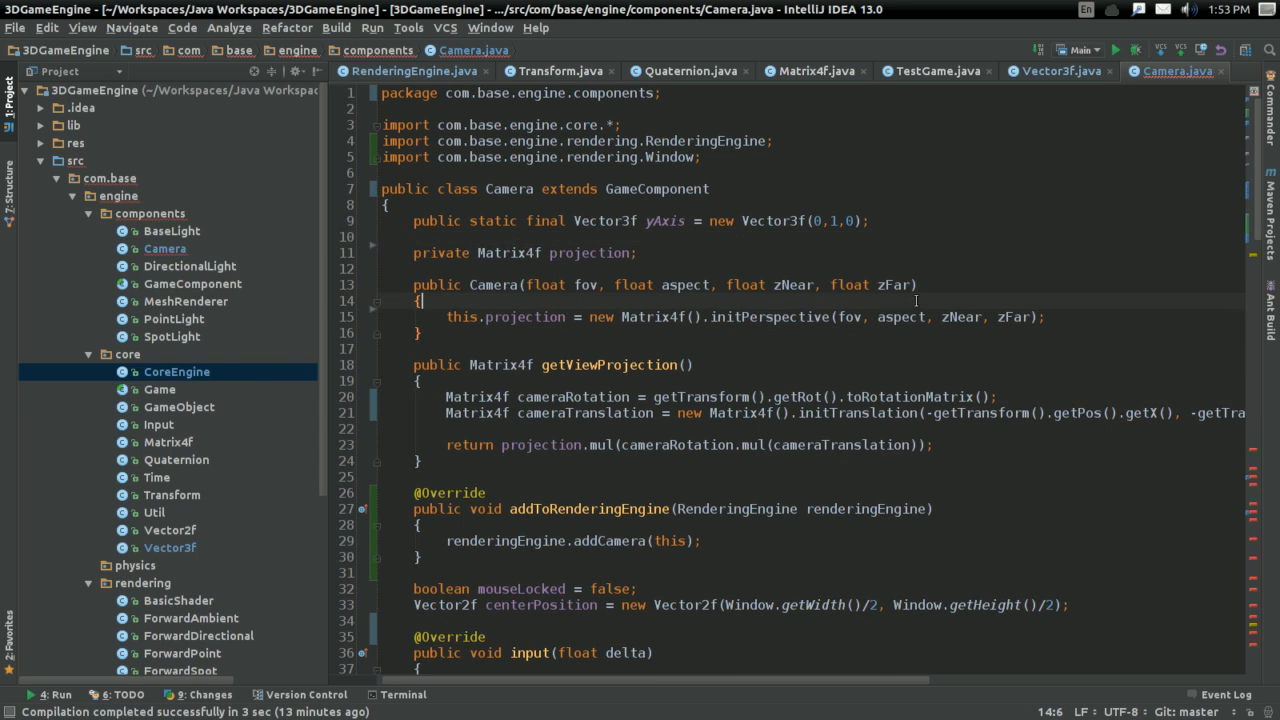
Scroll down through the Camera class toward the move and input code
{"action": "scroll", "scroll_direction": "down", "scroll_amount": 3}
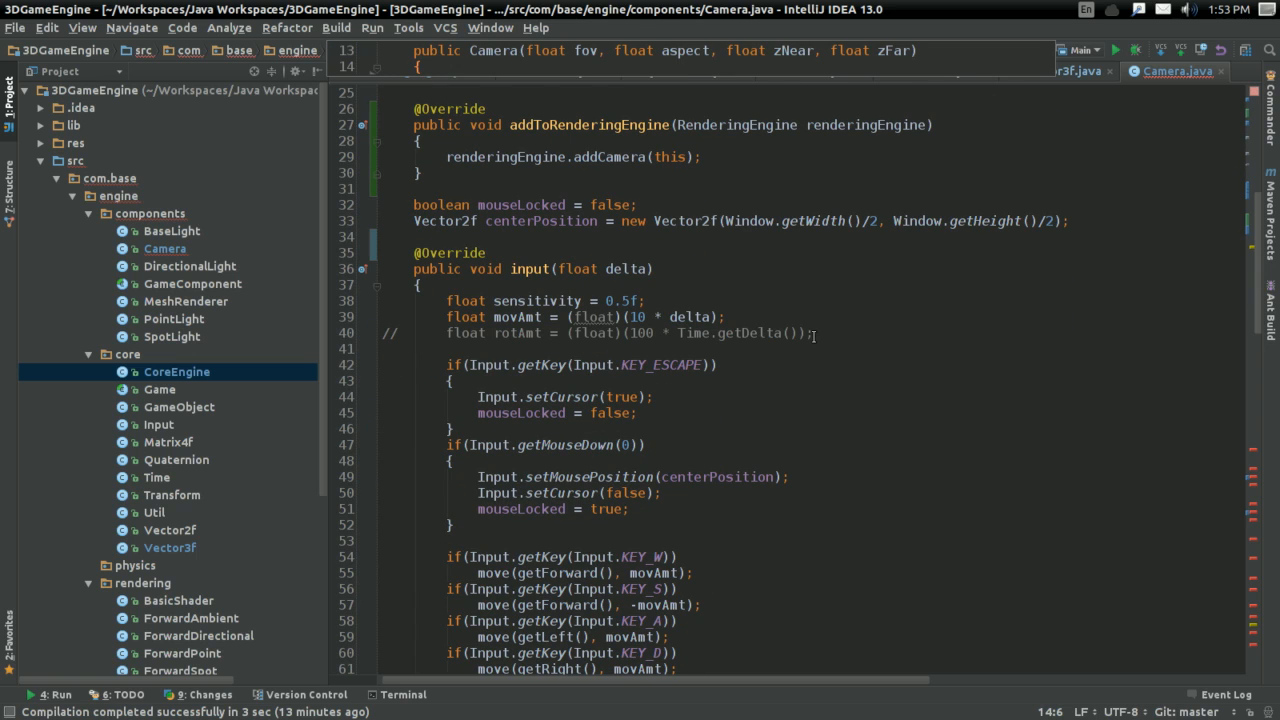
{"action": "scroll", "scroll_direction": "down", "scroll_amount": 3}
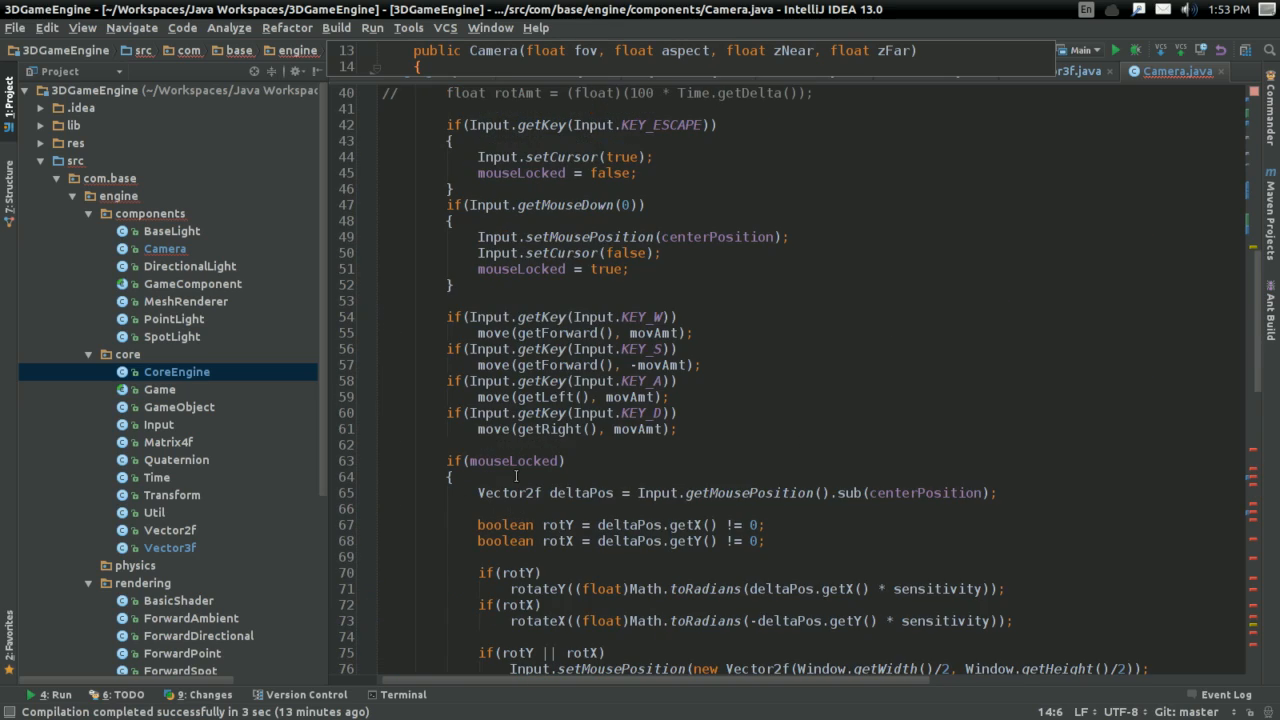
{"action": "scroll", "scroll_direction": "down", "scroll_amount": 3}
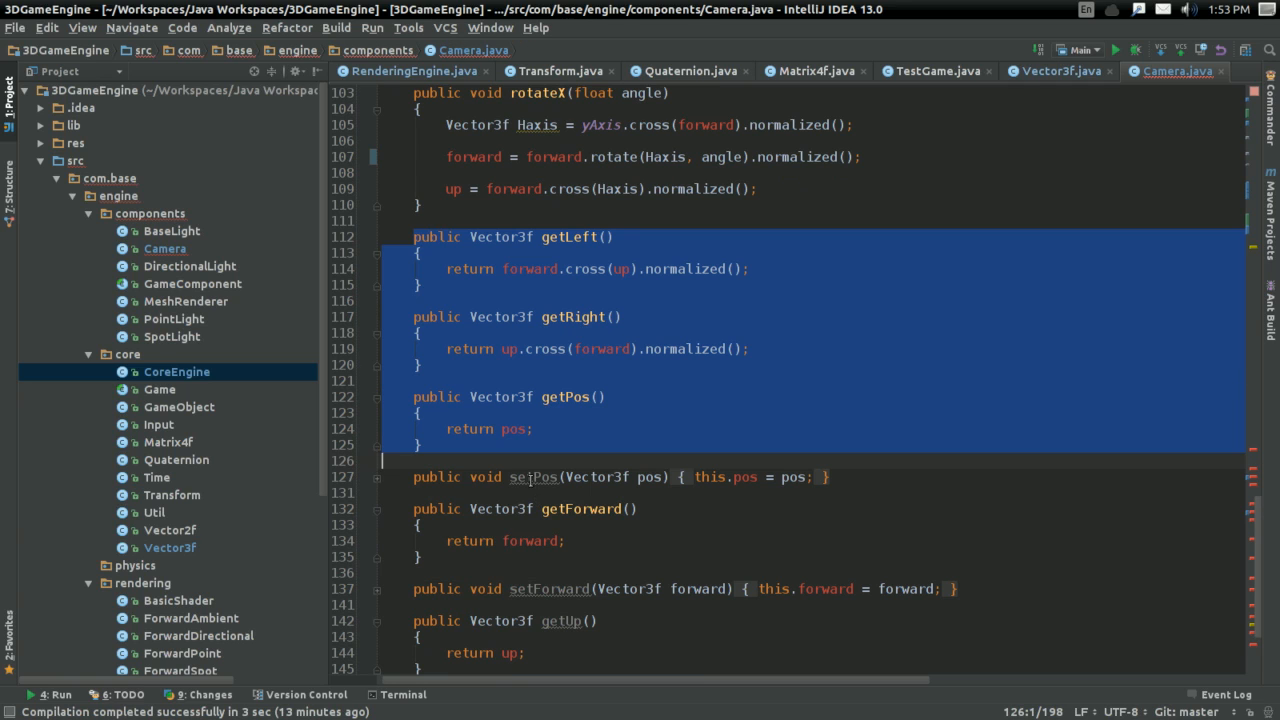
{"action": "scroll", "scroll_direction": "down", "scroll_amount": 3}
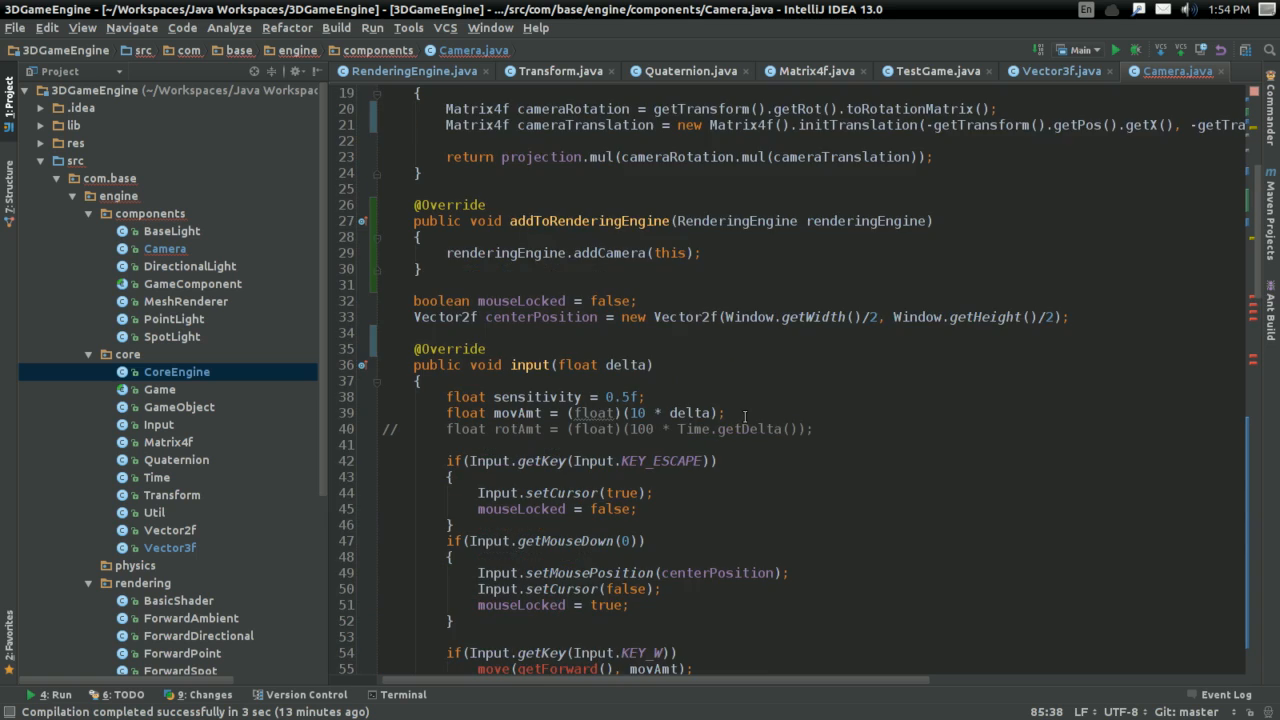
{"action": "scroll", "scroll_direction": "down", "scroll_amount": 3}
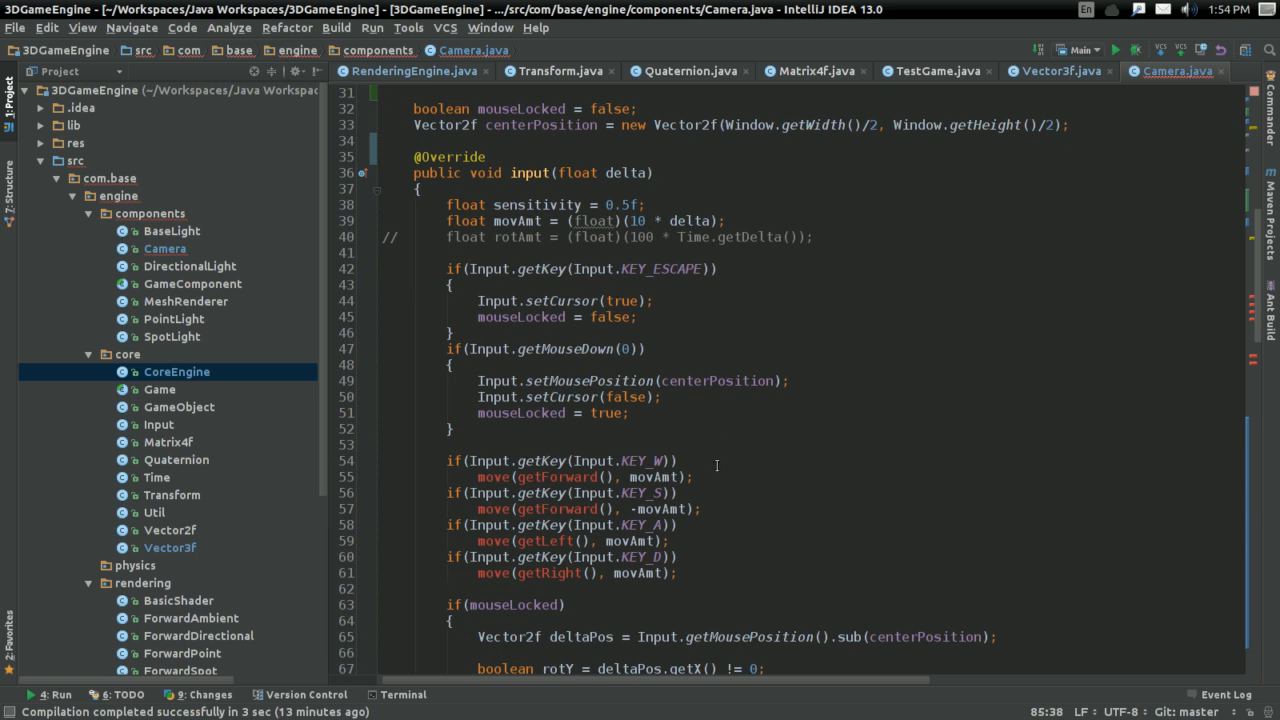
{"action": "scroll", "scroll_direction": "down", "scroll_amount": 3}
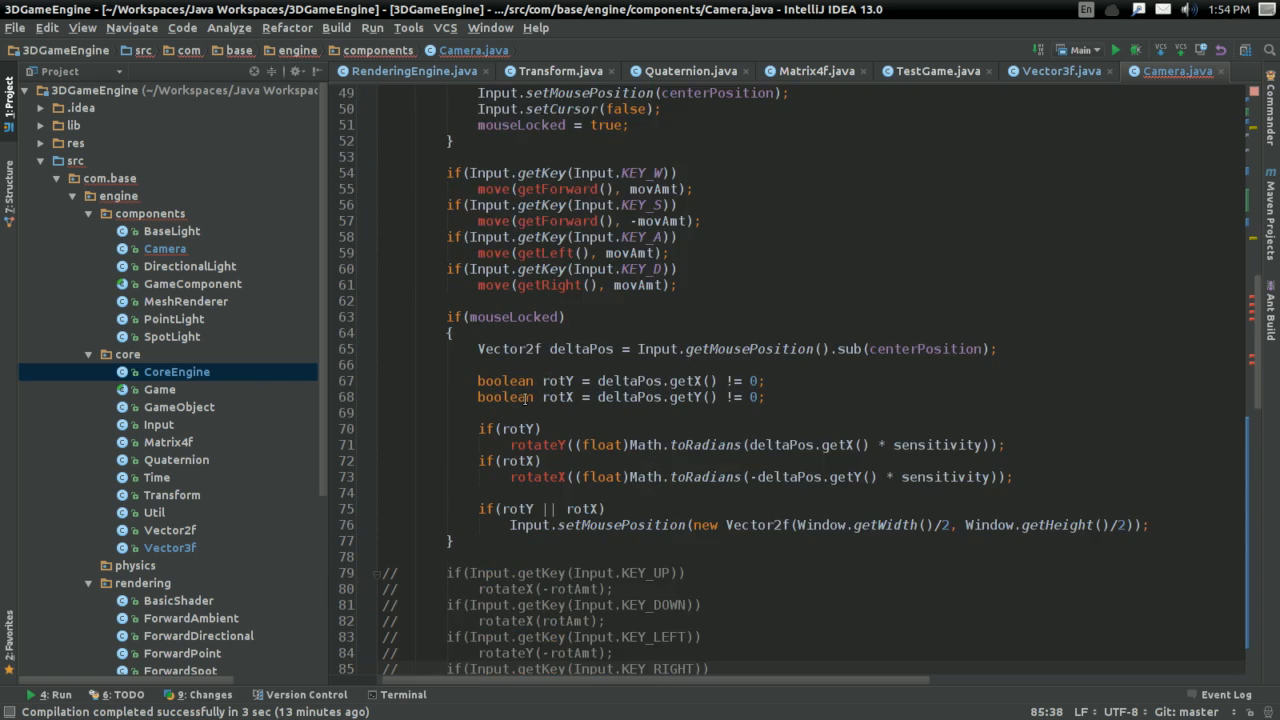
{"action": "scroll", "scroll_direction": "down", "scroll_amount": 3}
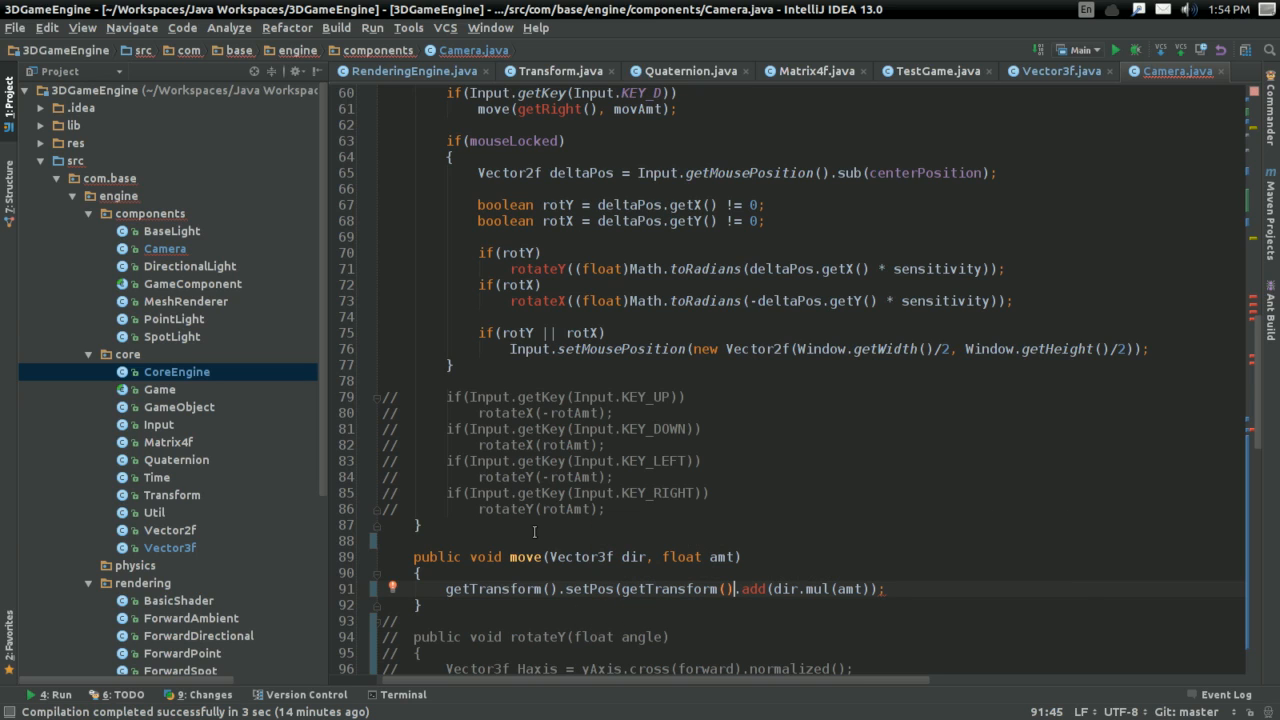
Route the W, A, S and D move directions through getTransform().getRot() in input()
{"action": "type", "text": "setPos("}
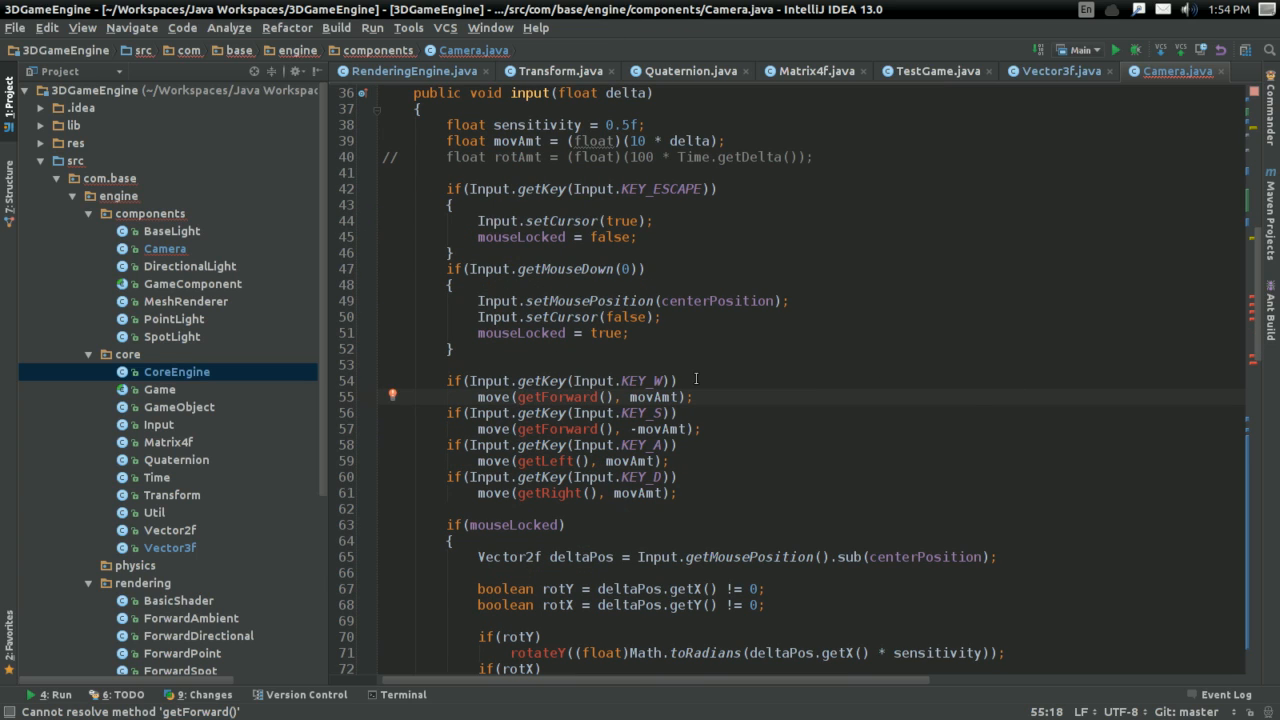
{"action": "type", "text": "getTransform()"}
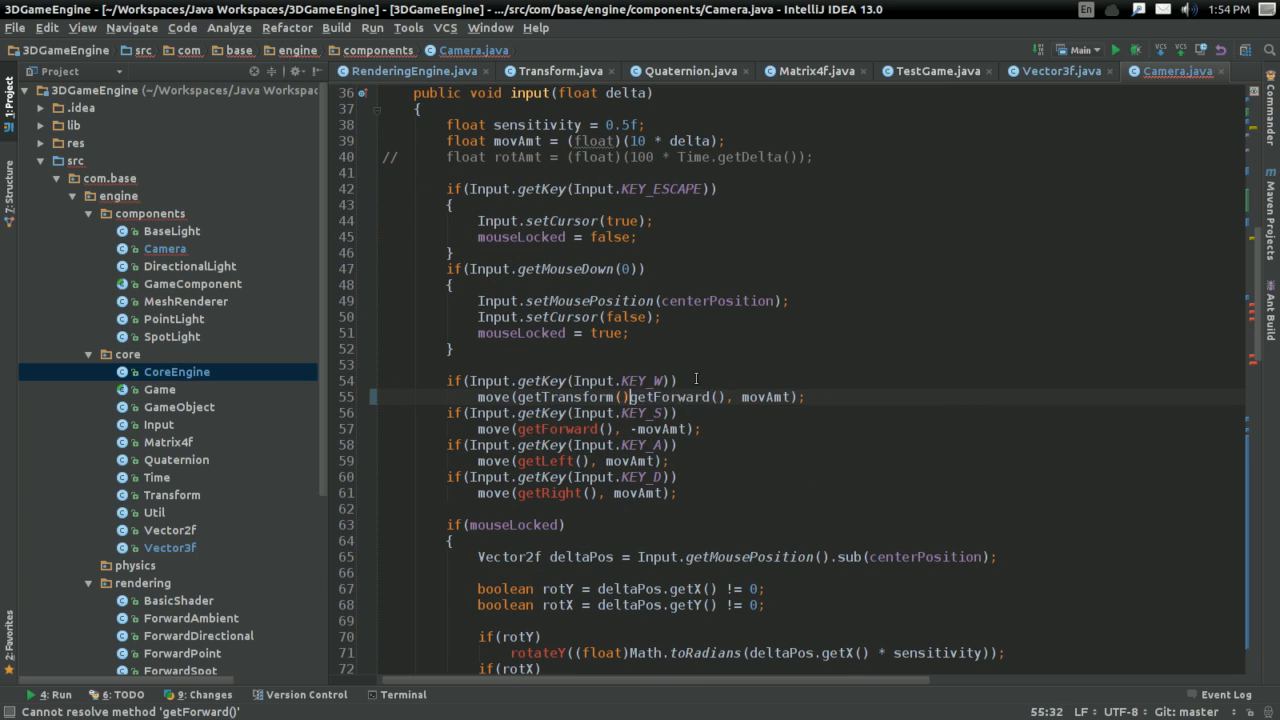
{"action": "type", "text": ".getRot()."}
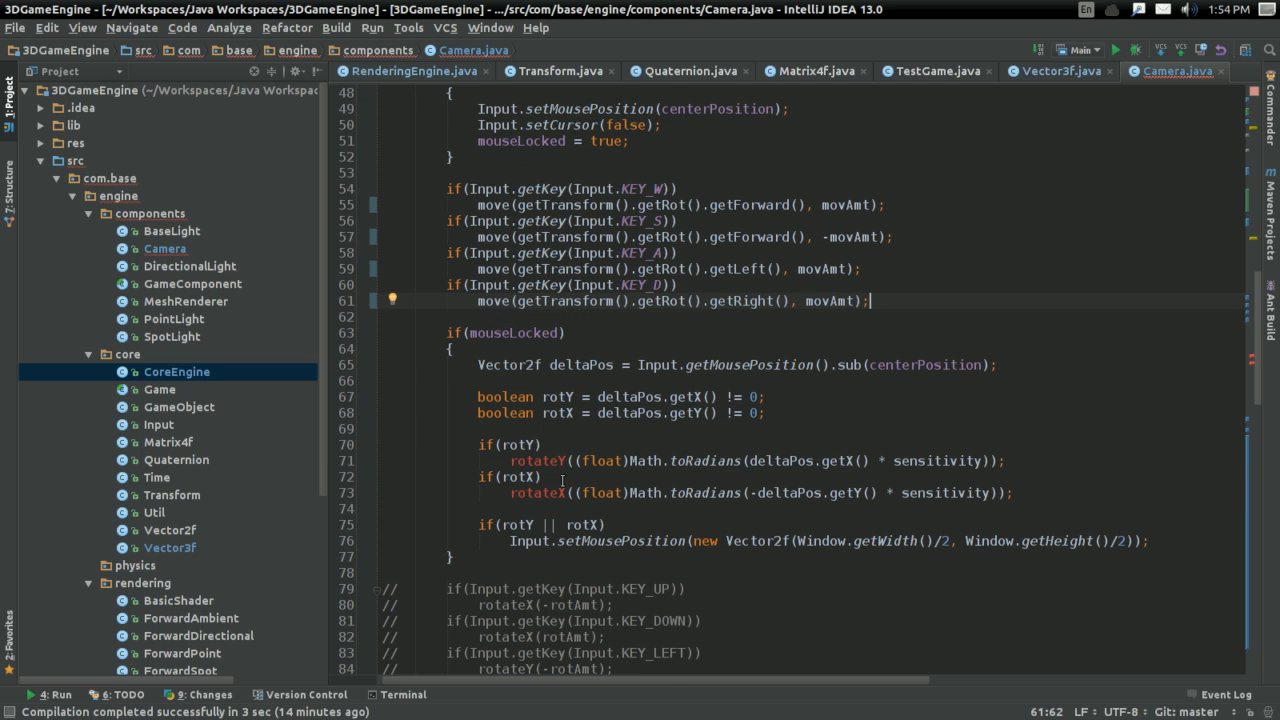
{"action": "scroll", "scroll_direction": "down", "scroll_amount": 3}
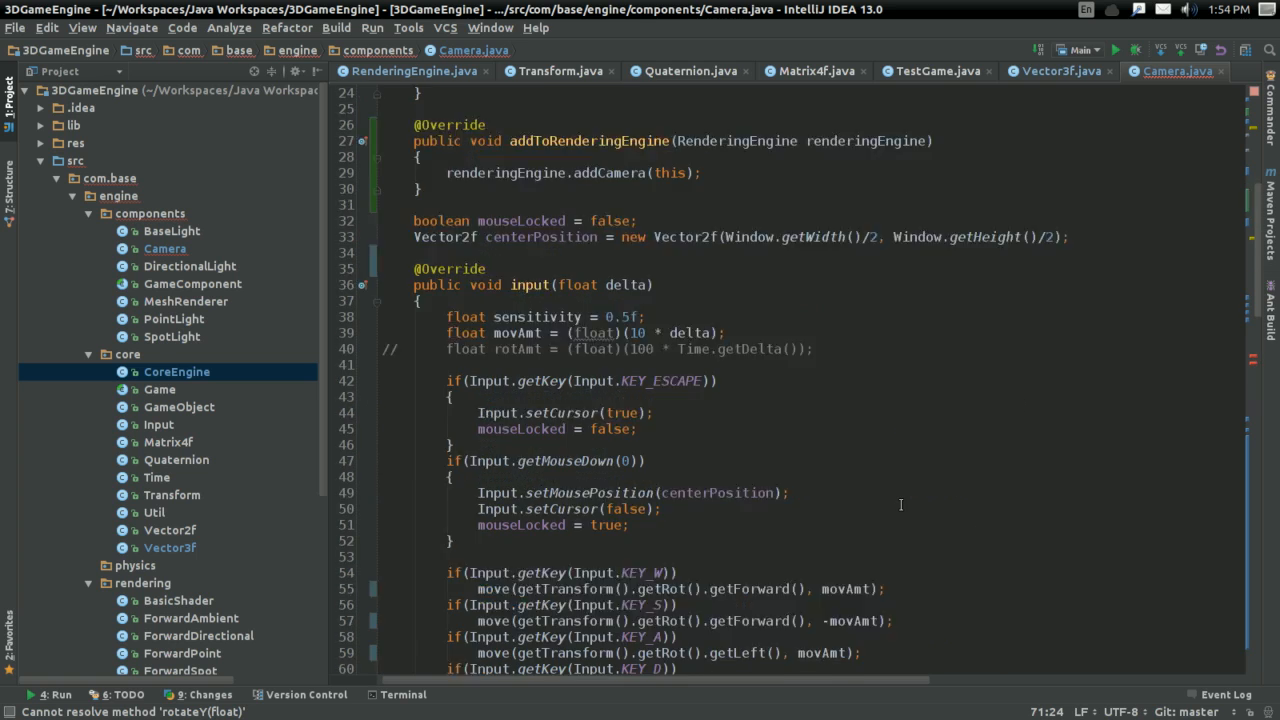
{"action": "scroll", "scroll_direction": "down", "scroll_amount": 3}
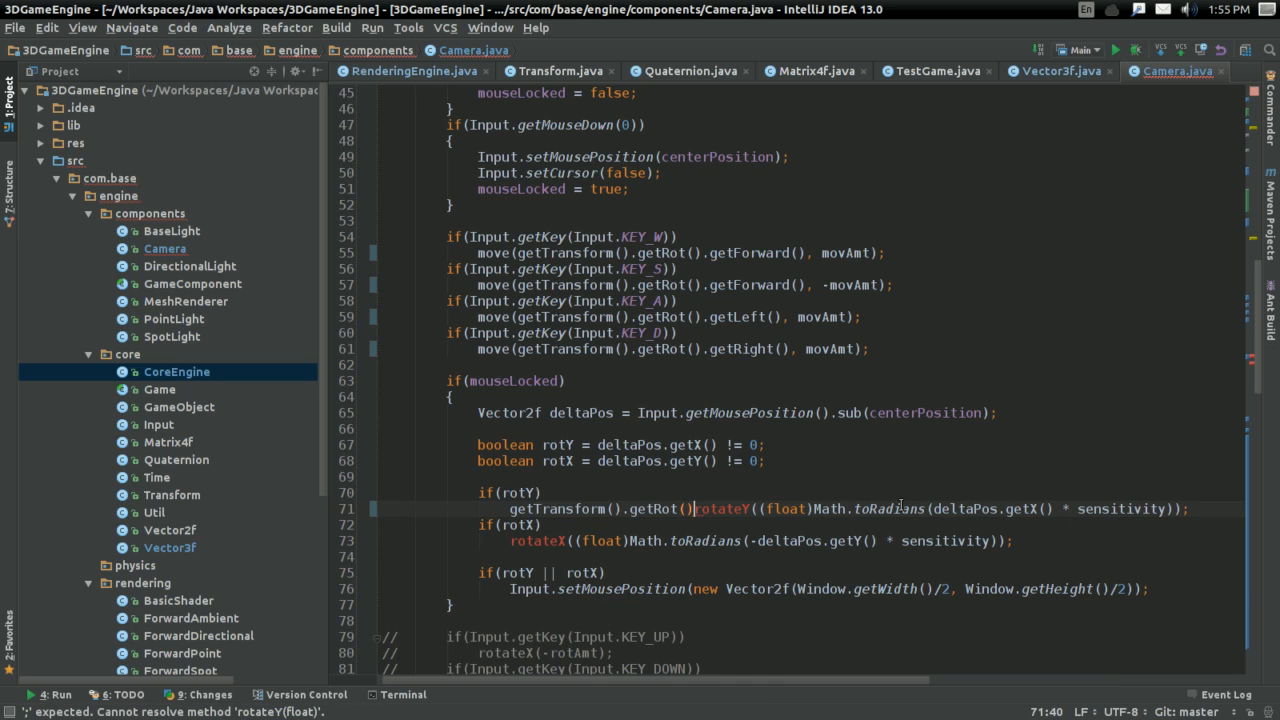
Rotate via getRot().mul(new Quaternion().initRotation(...)) around yAxis and Vector3f(1,0,0)
{"action": "type", "text": ".mul("}
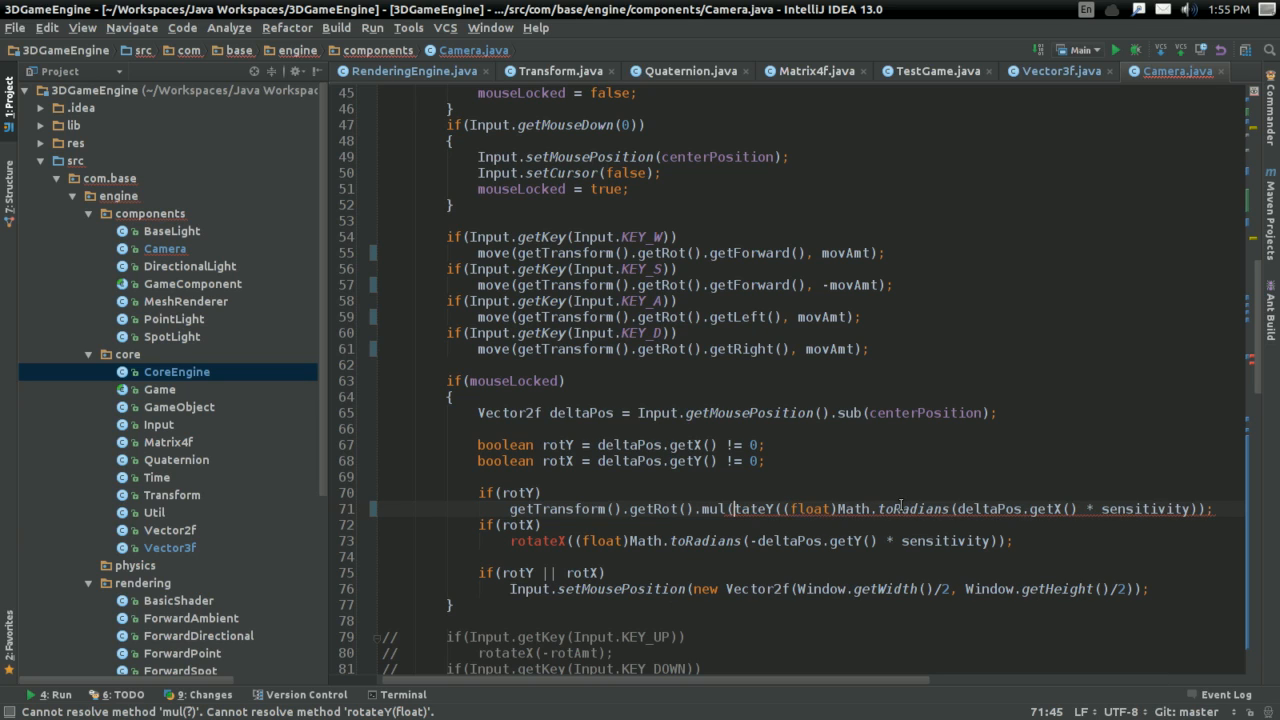
{"action": "type", "text": "new Qua"}
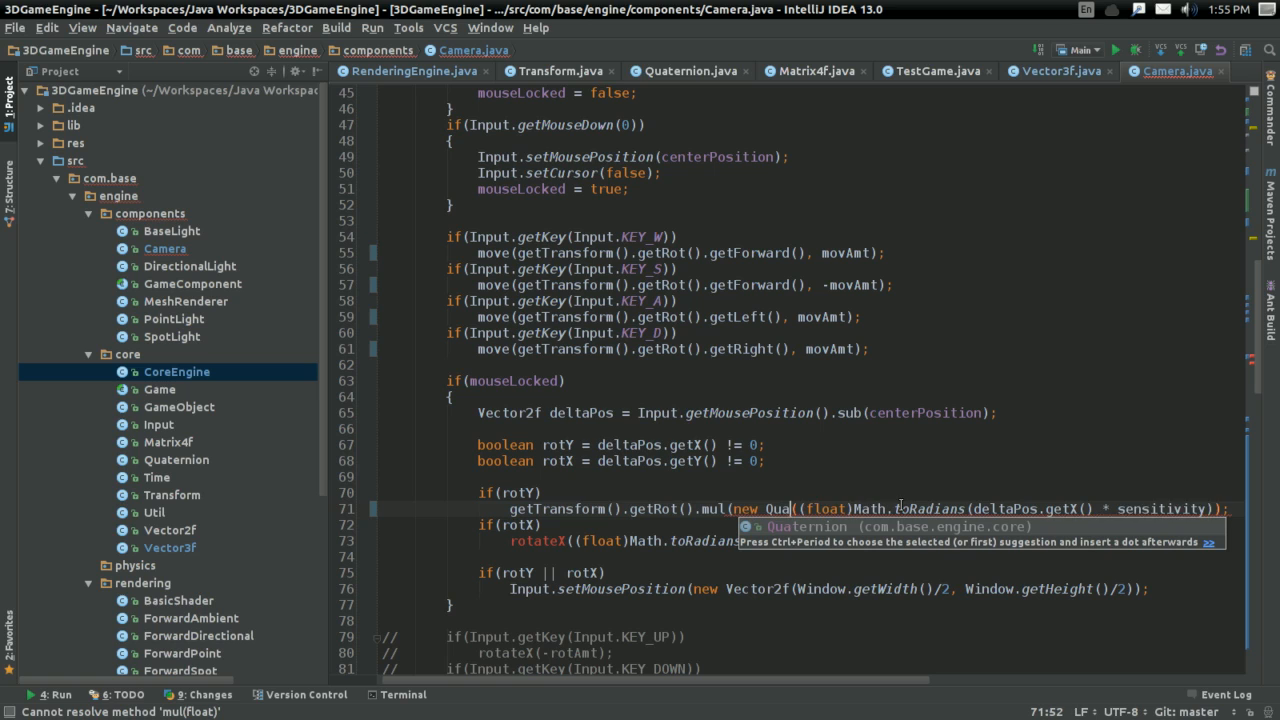
{"action": "key", "text": "Tab"}
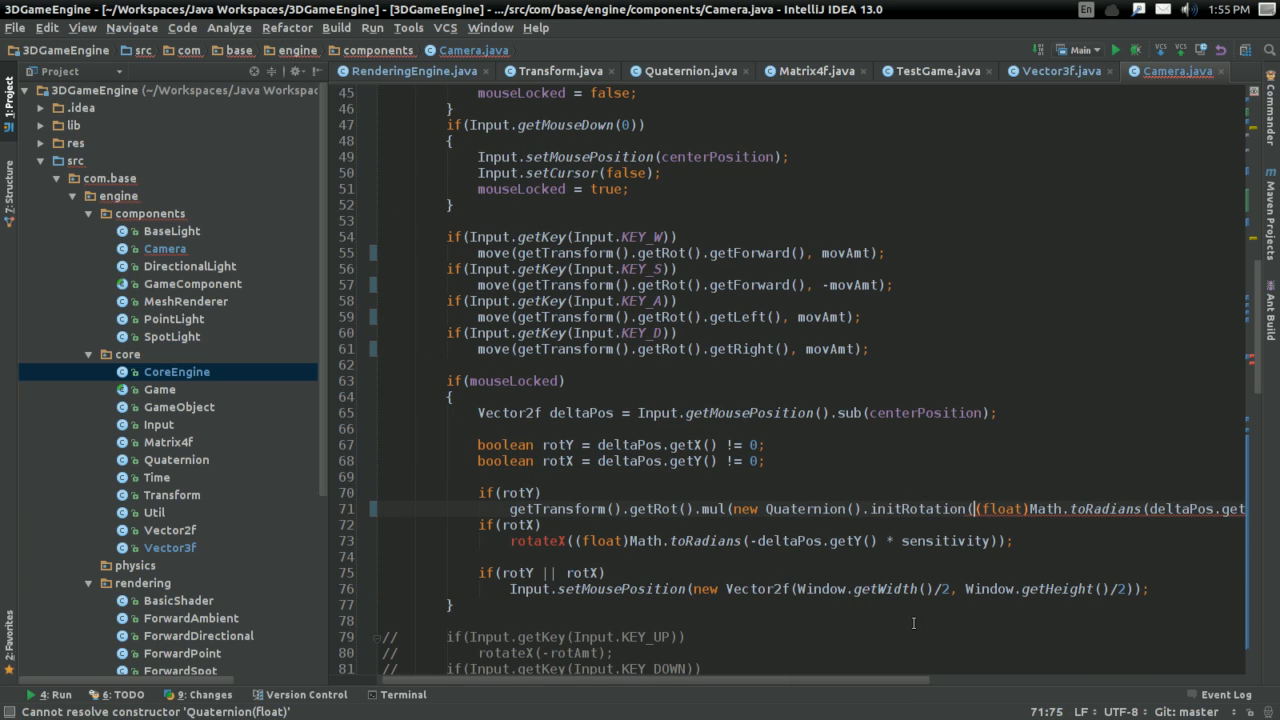
{"action": "scroll", "scroll_direction": "right", "scroll_amount": 3}
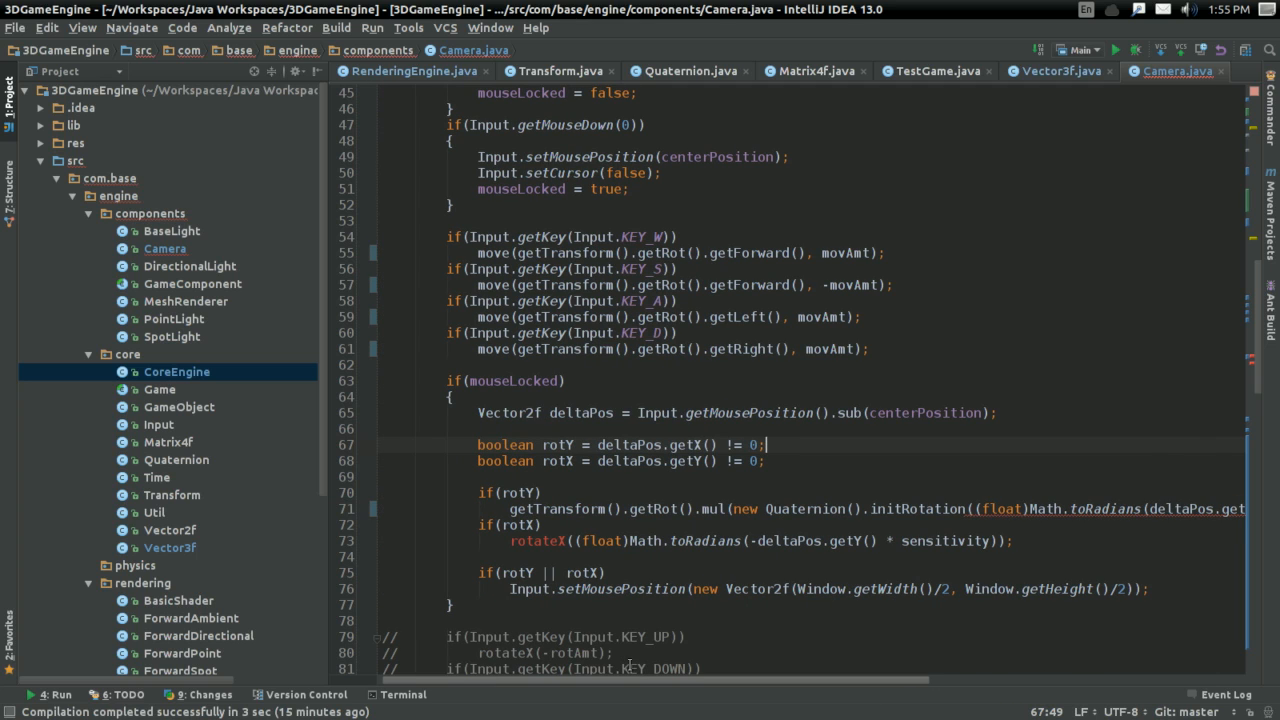
{"action": "mouse_move", "coordinate": [970, 502]}
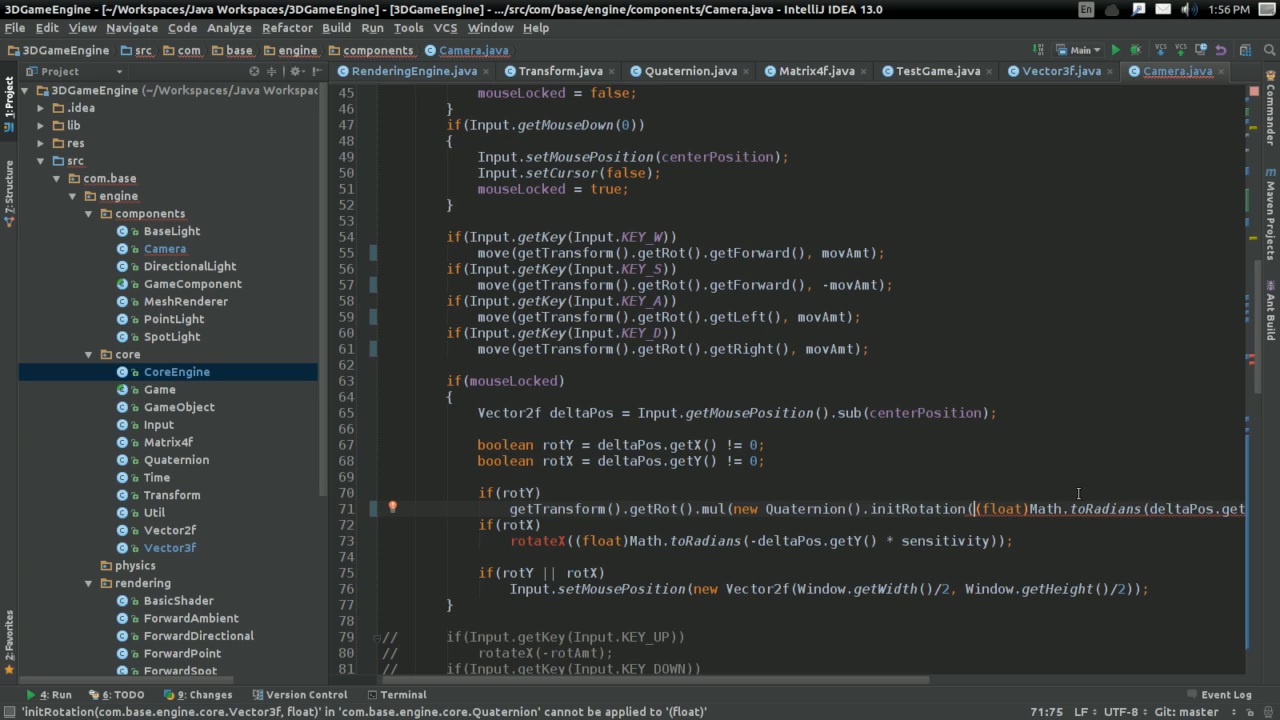
{"action": "type", "text": "yAxis,"}
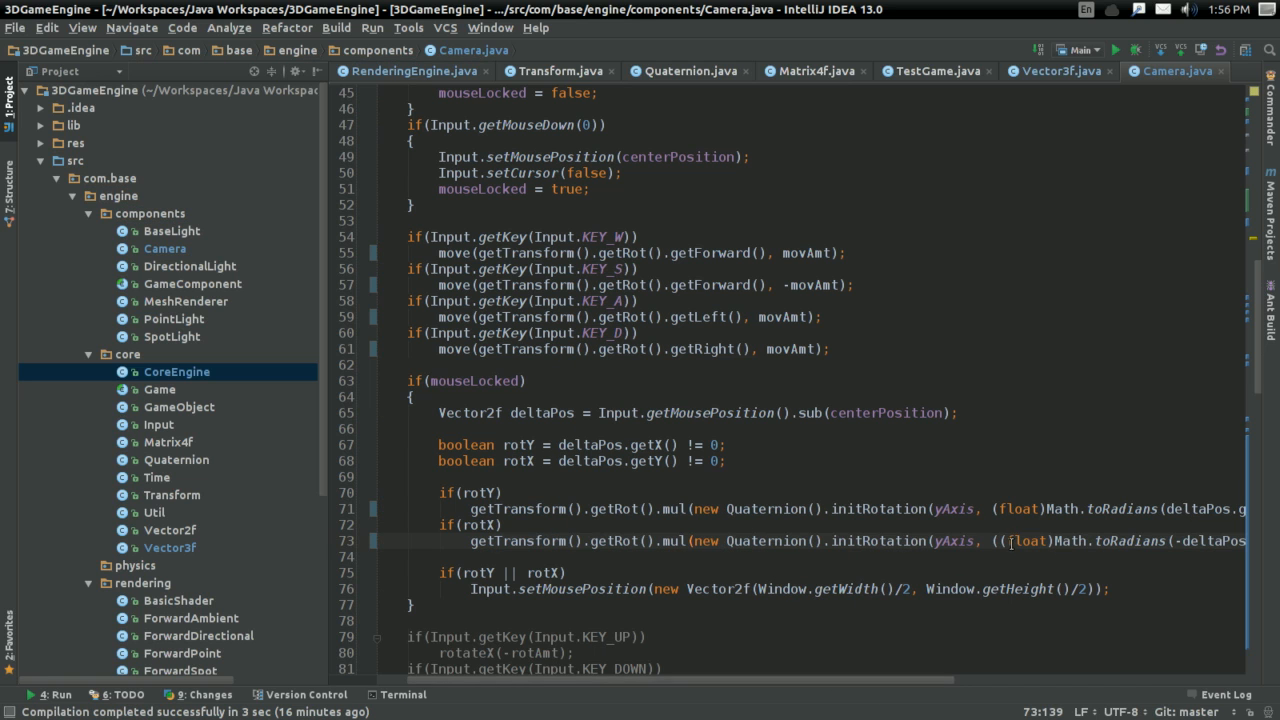
{"action": "type", "text": "new Vector3f(1,0,0"}
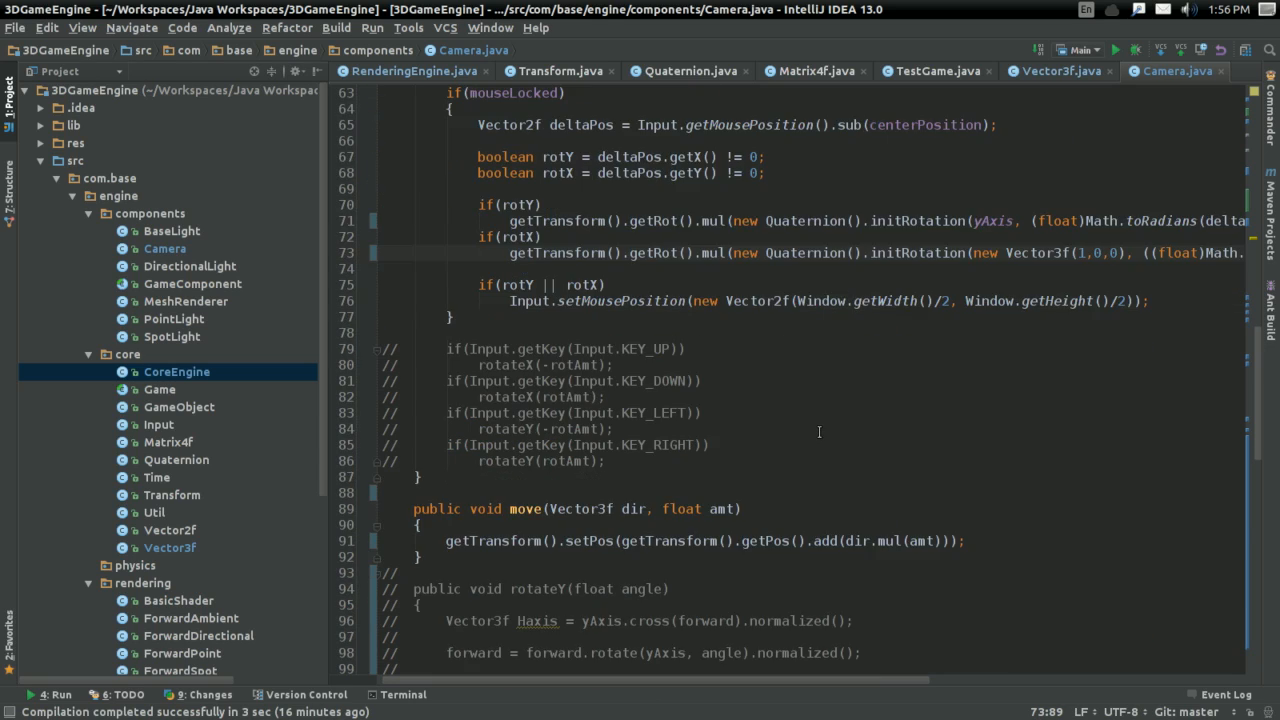
{"action": "scroll", "scroll_direction": "down", "scroll_amount": 3}
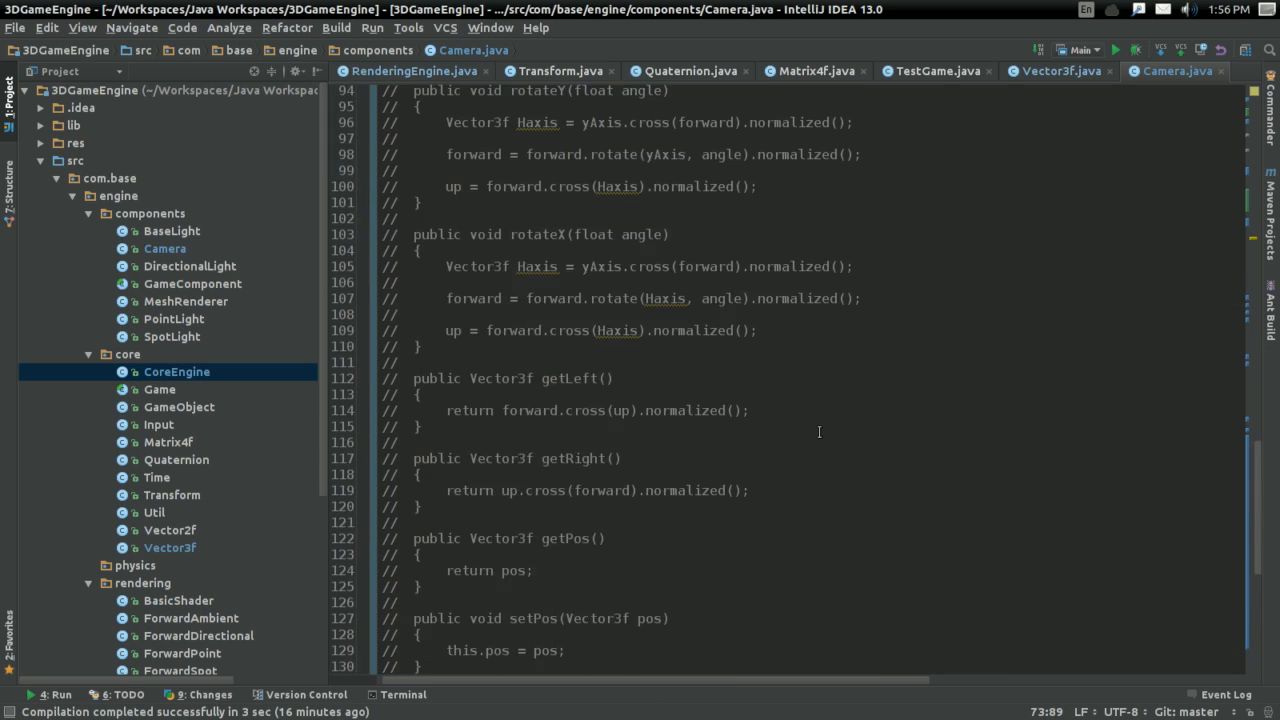
In TestGame, add a root child GameObject with a new Camera component
{"action": "left_click", "coordinate": [932, 71]}
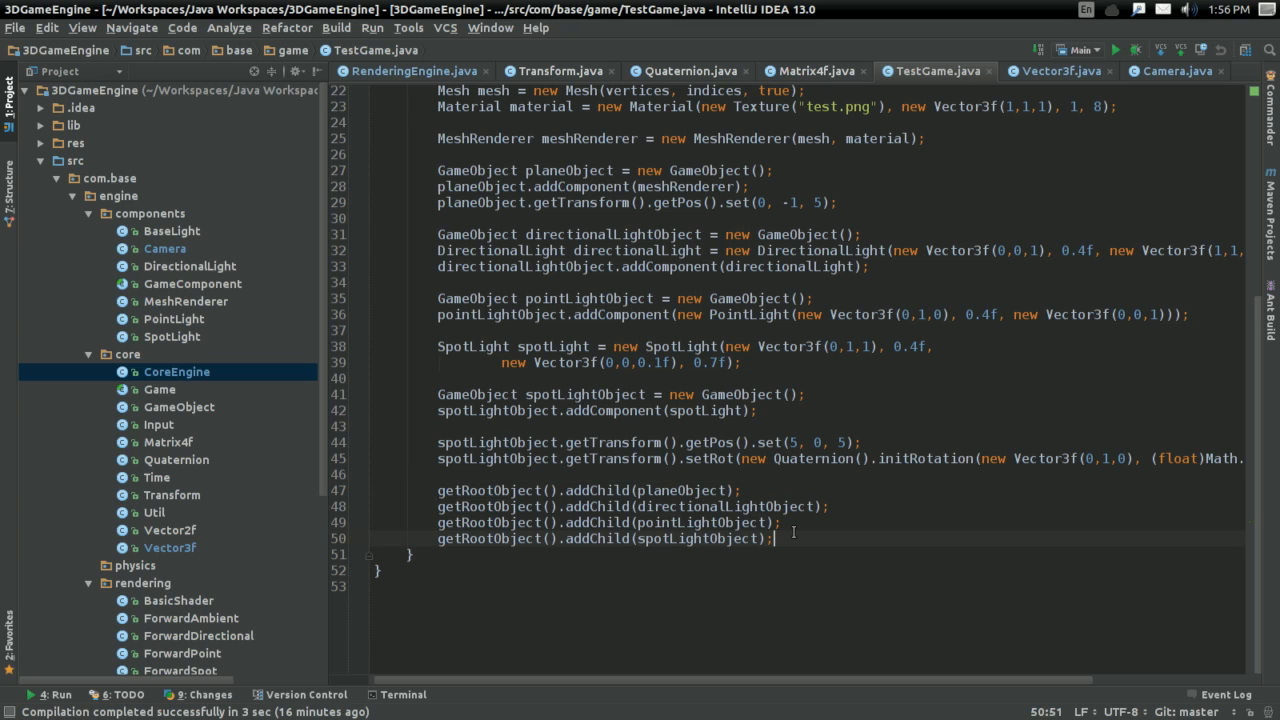
{"action": "type", "text": "getRootObject().addChild("}
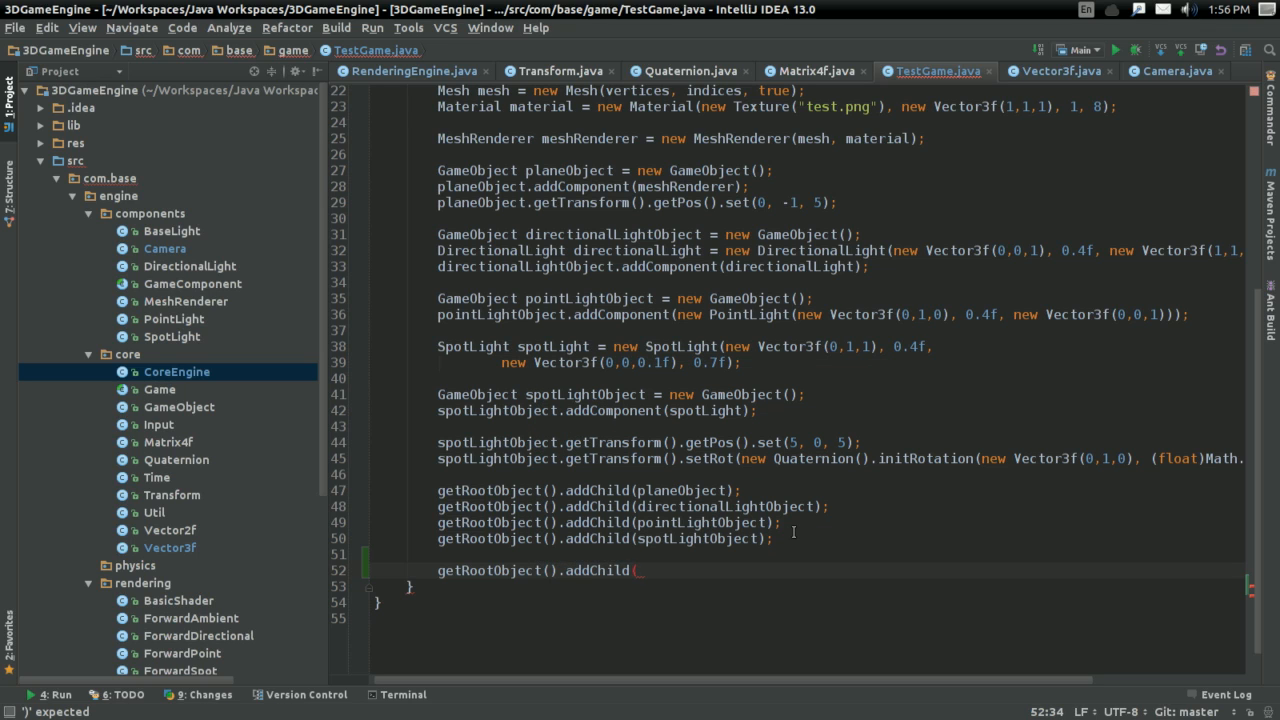
{"action": "type", "text": "new GameObjec"}
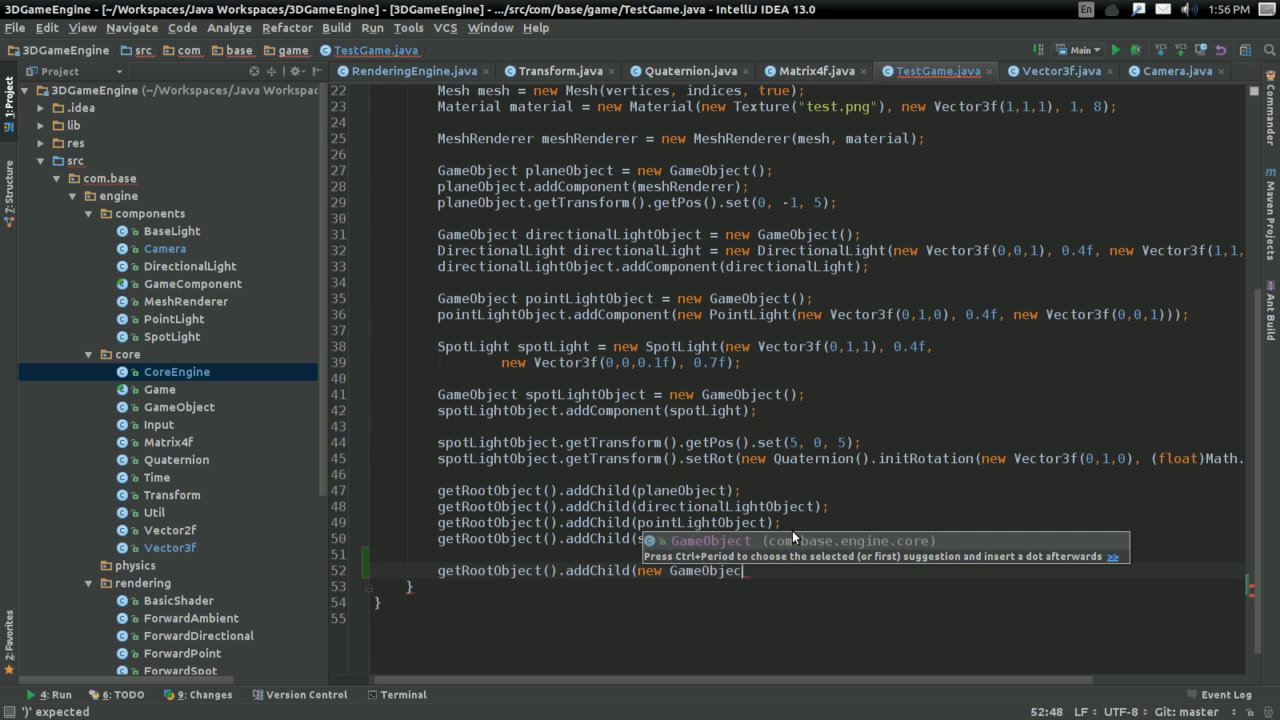
{"action": "type", "text": "t().addComponent());"}
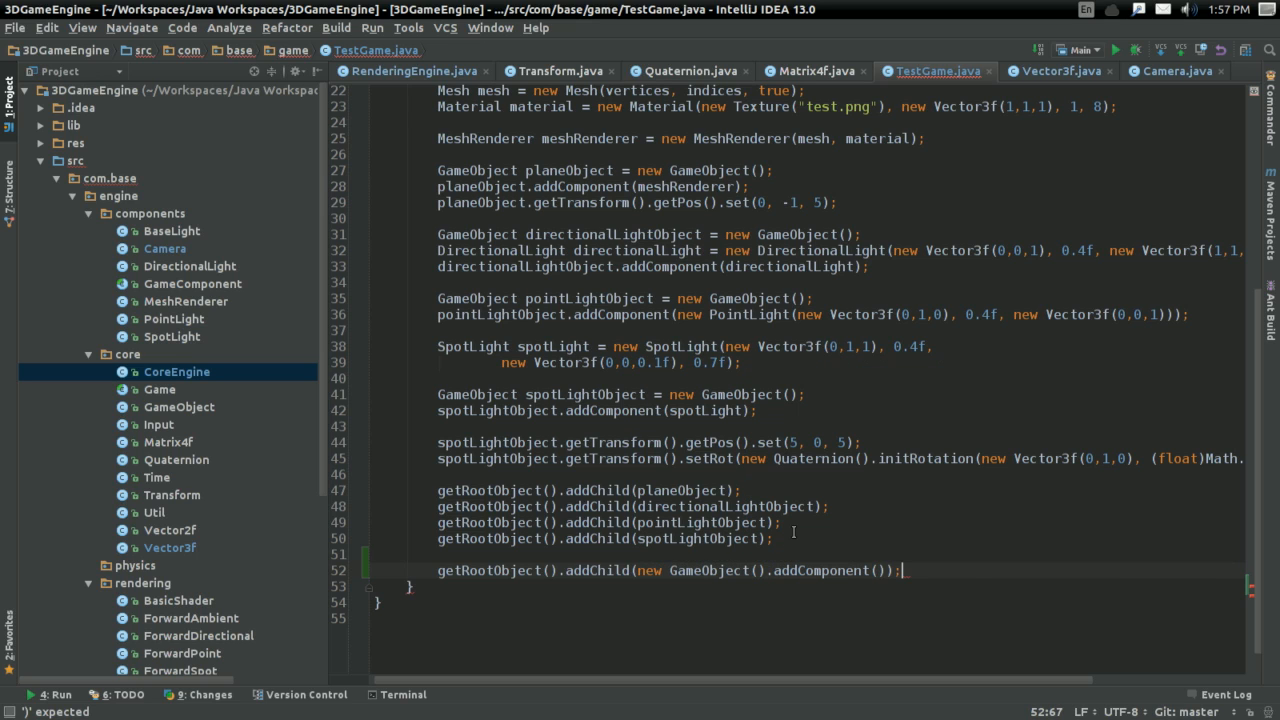
{"action": "type", "text": "new_Ca"}
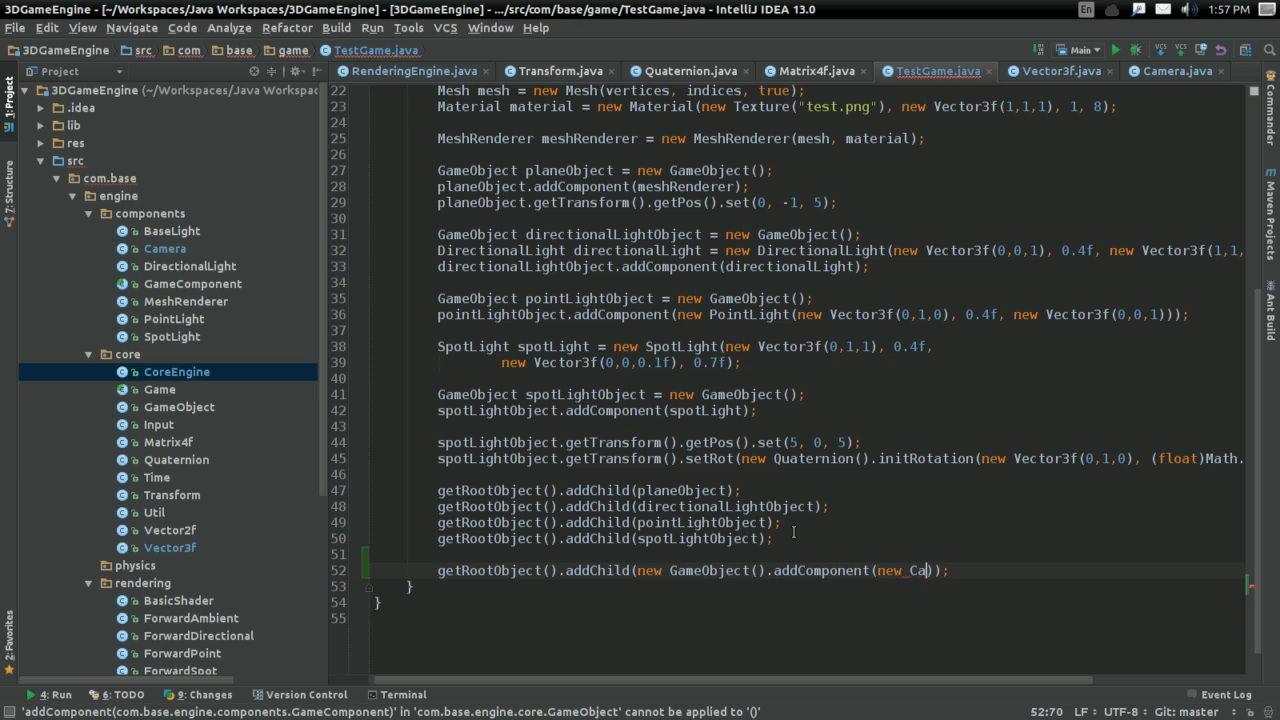
{"action": "type", "text": "mear"}
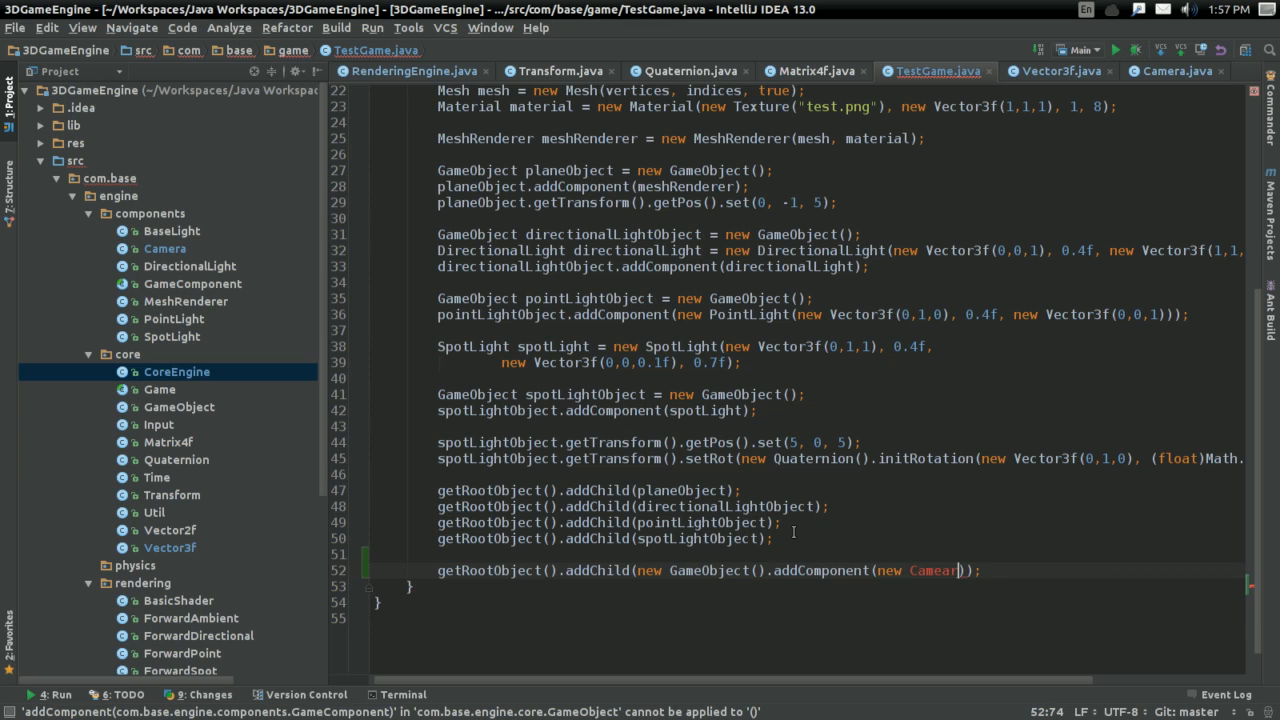
{"action": "type", "text": "("}
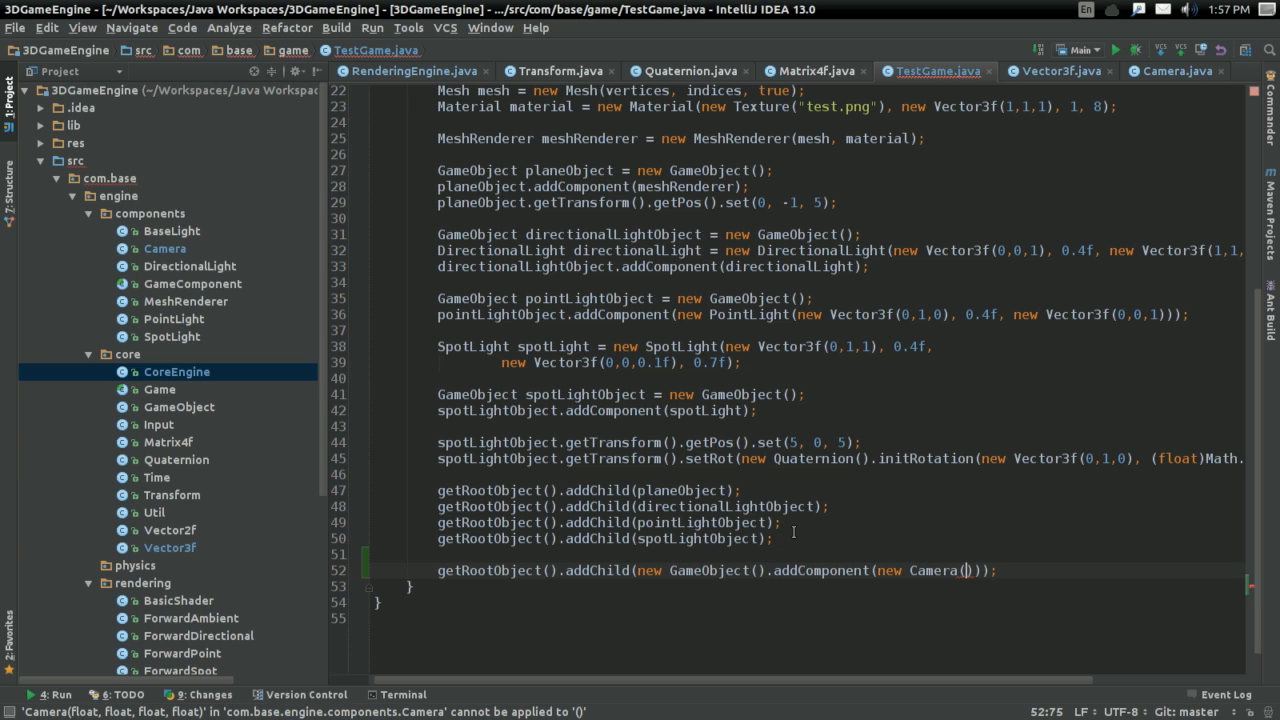
Copy the 70° FOV, window-aspect camera arguments from RenderingEngine, then open GameObject.java
{"action": "left_click", "coordinate": [1174, 71]}
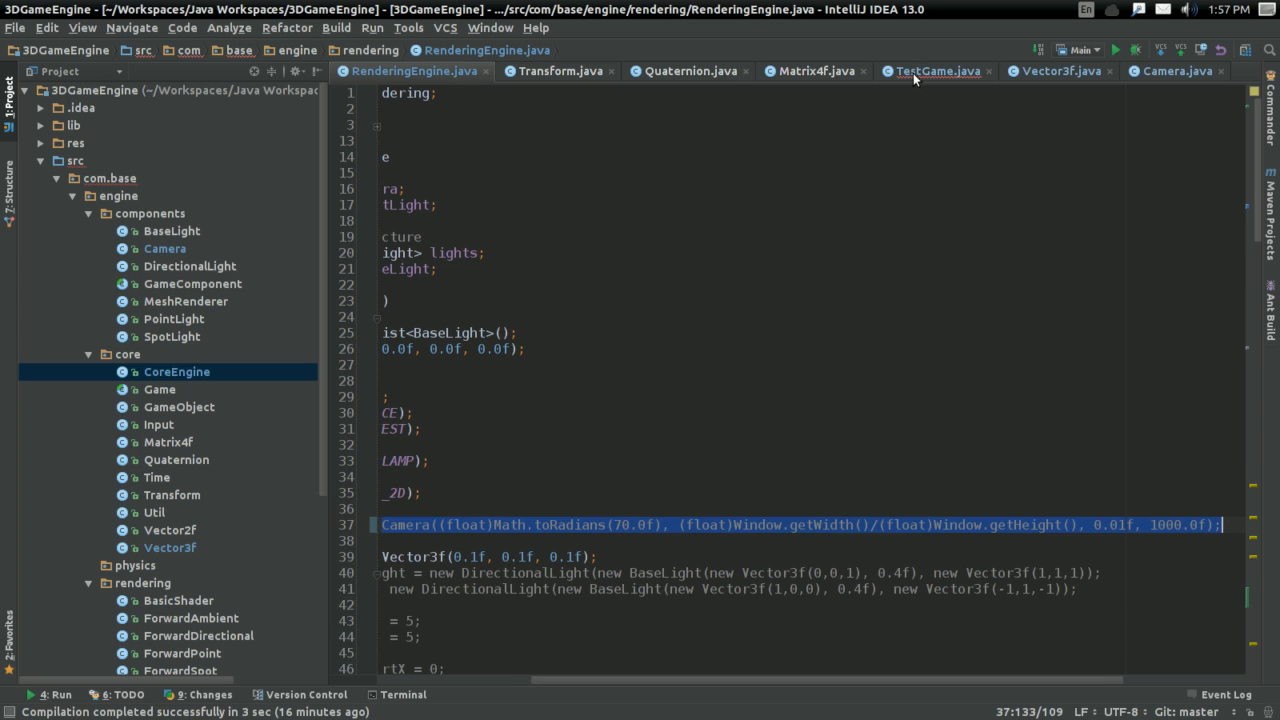
{"action": "left_click", "coordinate": [936, 70]}
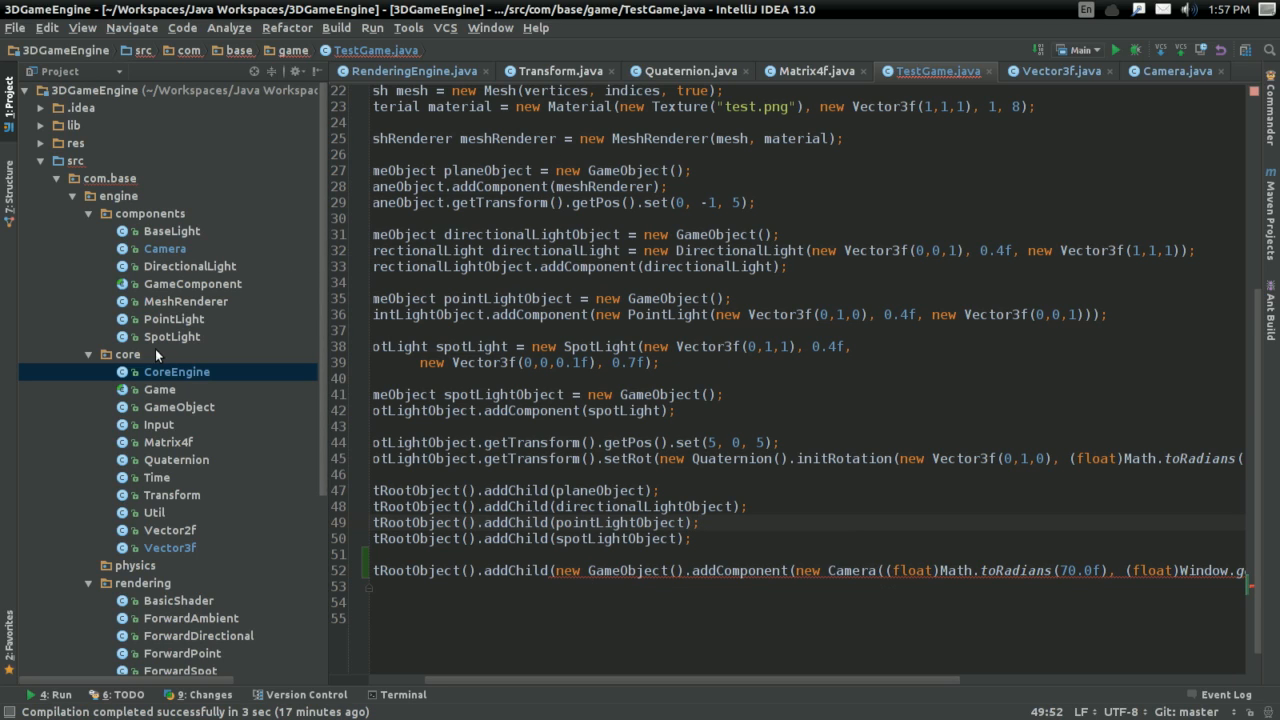
{"action": "mouse_move", "coordinate": [186, 425]}
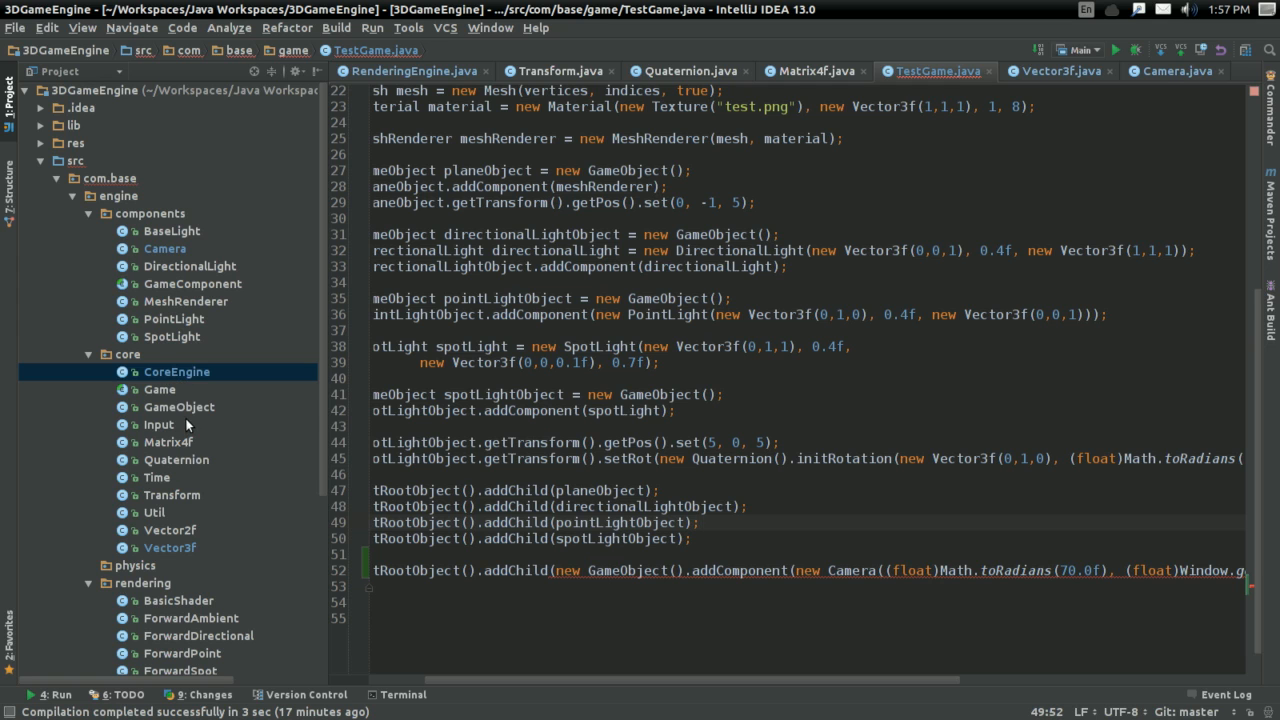
{"action": "double_click", "coordinate": [180, 406]}
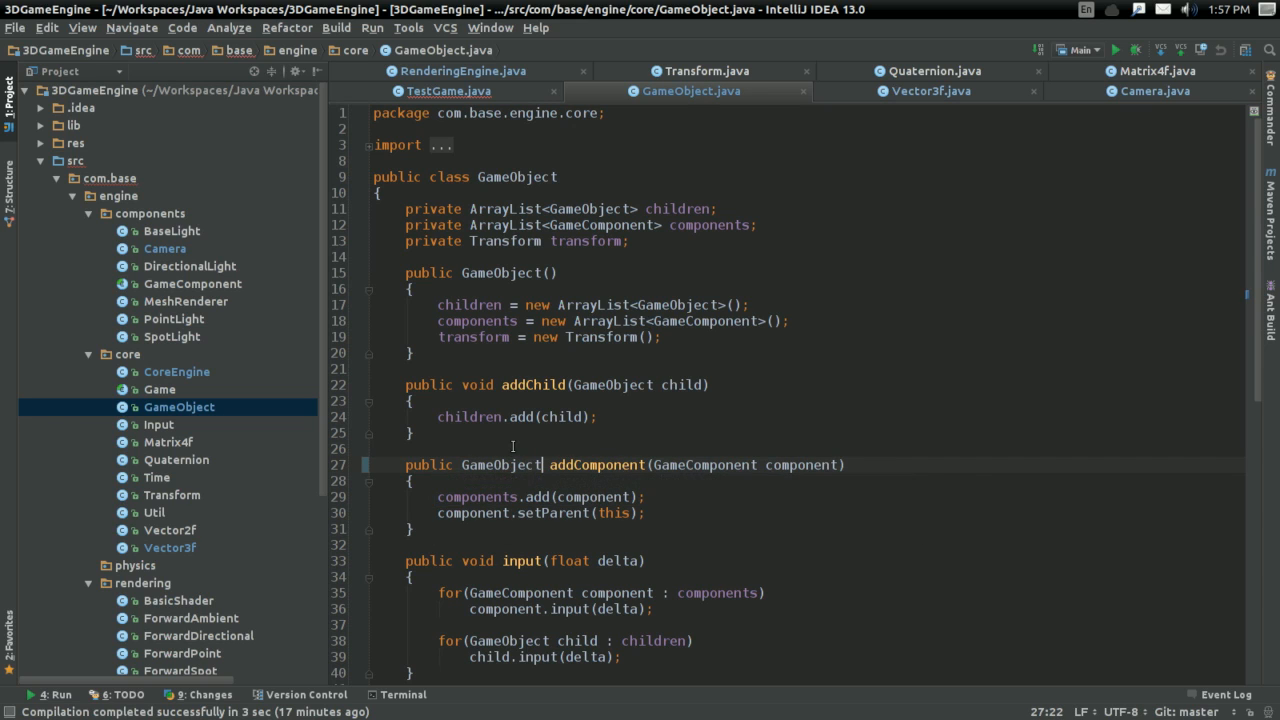
Add 'return this;' after component.setParent(this) in GameObject.addComponent
{"action": "type", "text": "re"}
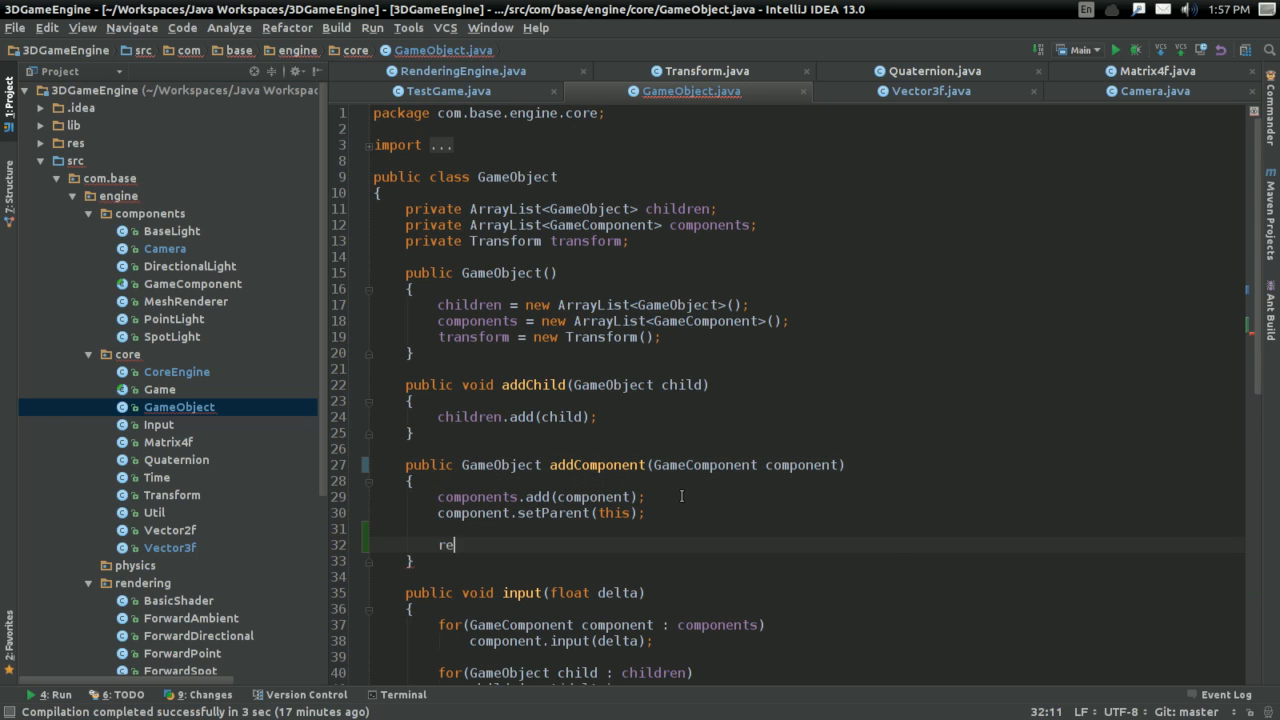
{"action": "type", "text": "turn this;"}
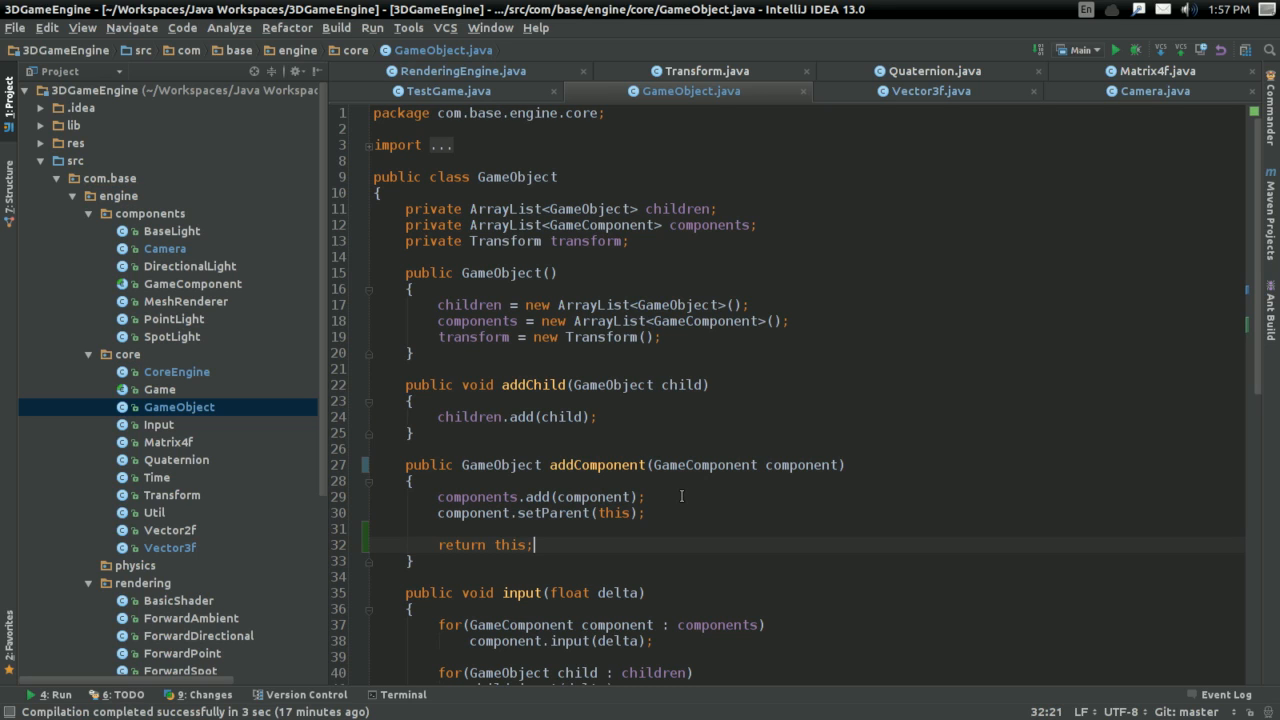
{"action": "left_click", "coordinate": [448, 90]}
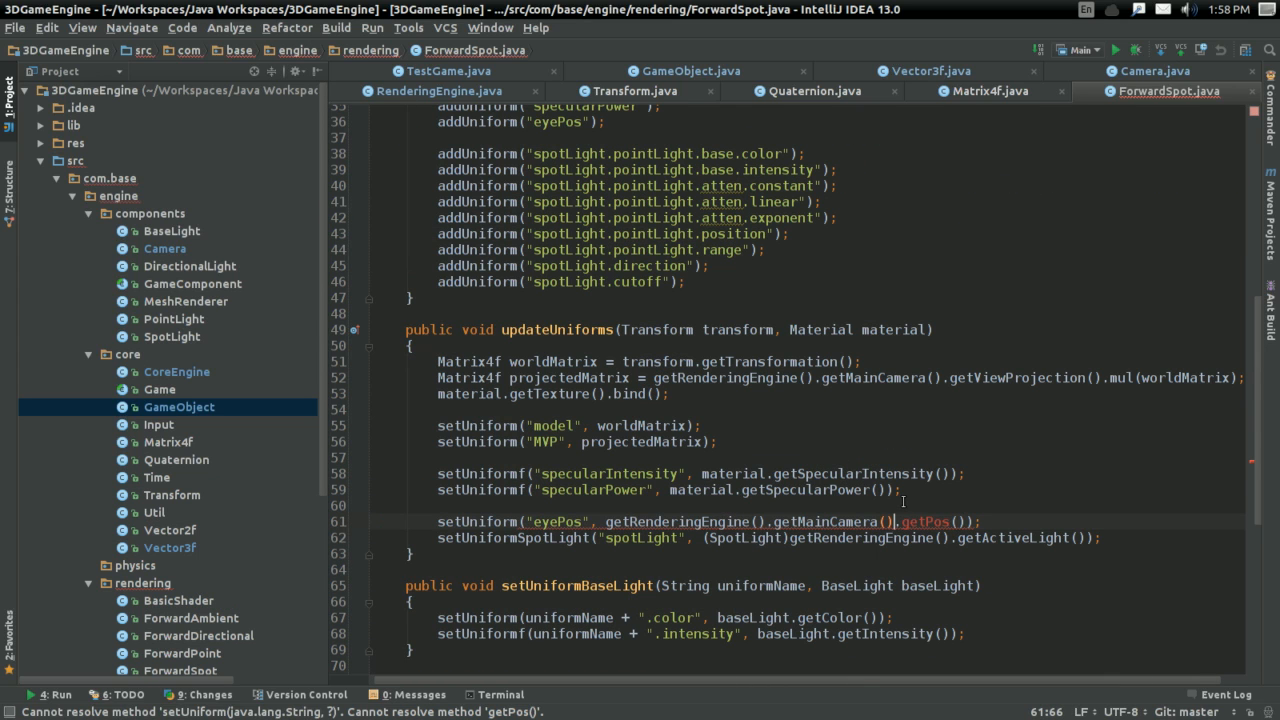
Change eyePos to getMainCamera().getTransform().getPos() in ForwardSpot, ForwardPoint and ForwardDirectional
{"action": "type", "text": ".getMainCamera().getPos());"}
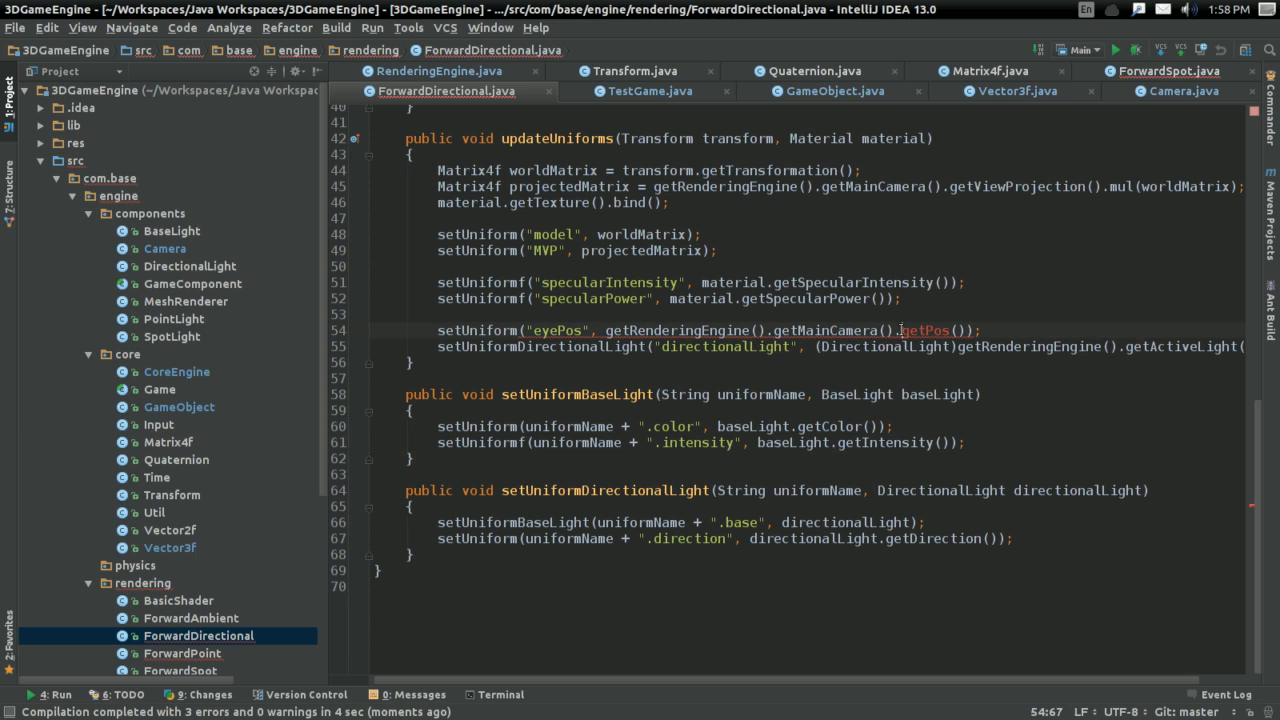
{"action": "type", "text": "getTransform().get"}
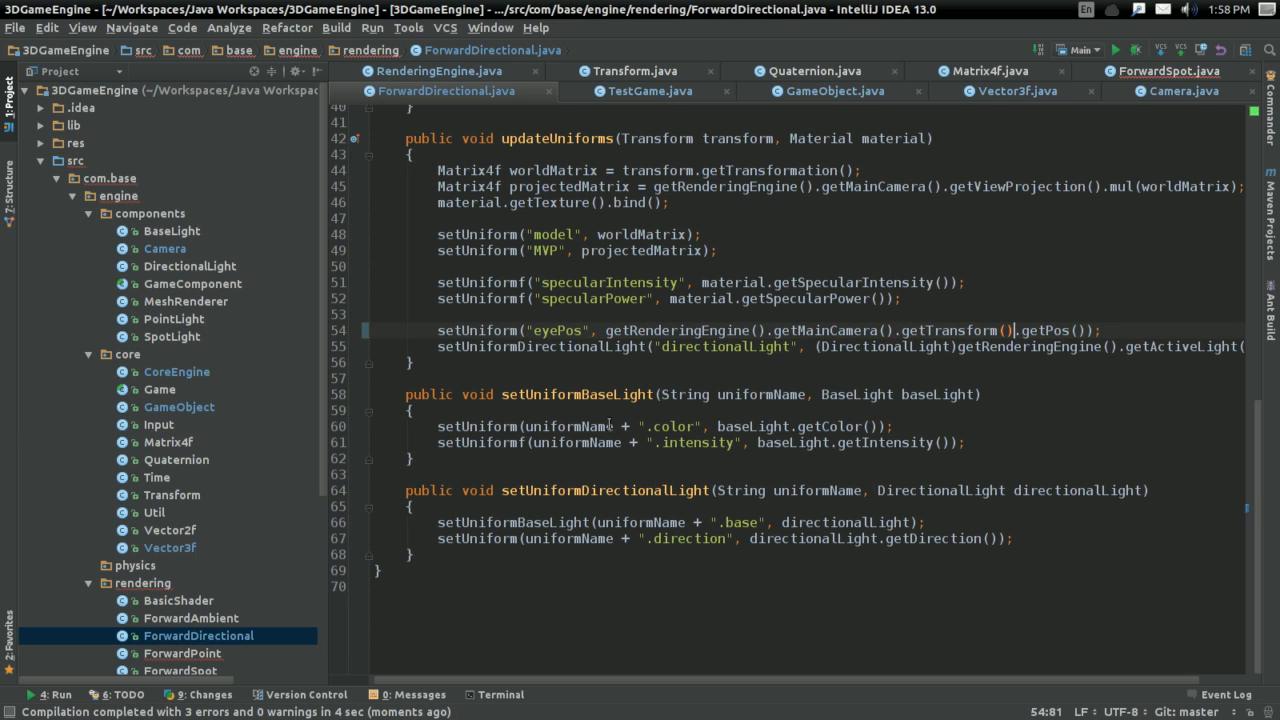
{"action": "left_click", "coordinate": [182, 653]}
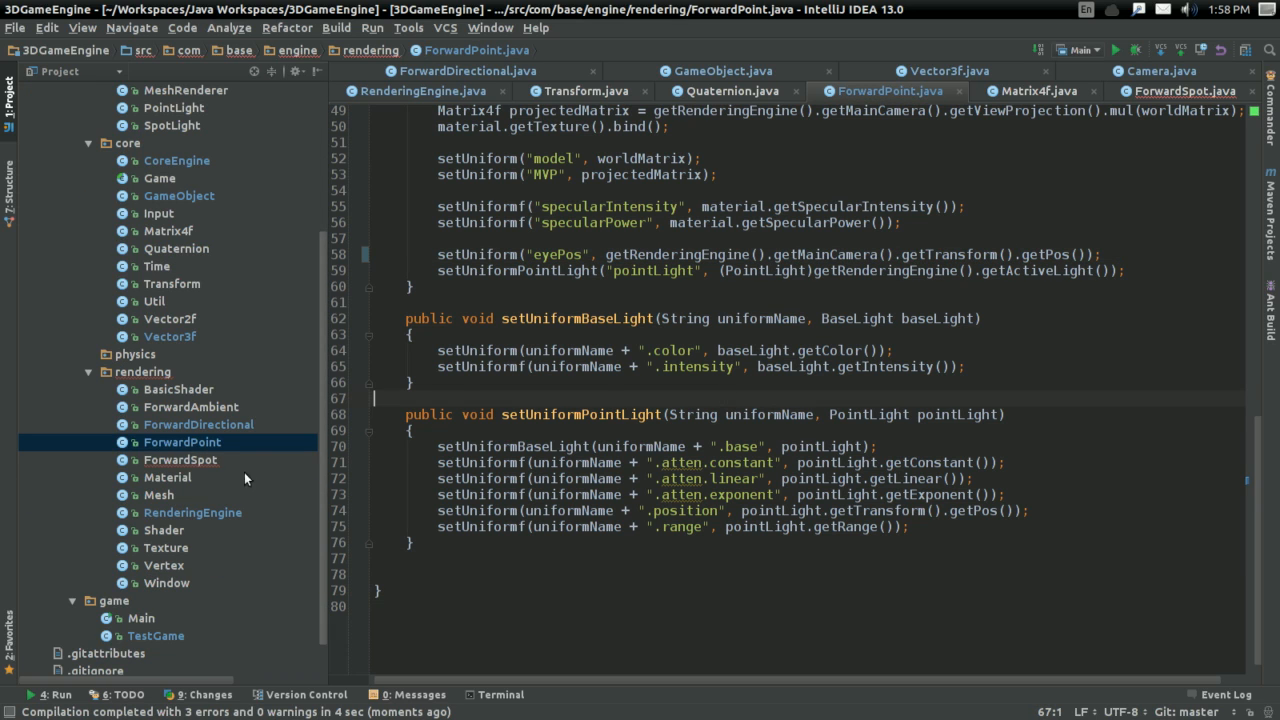
{"action": "left_click", "coordinate": [181, 459]}
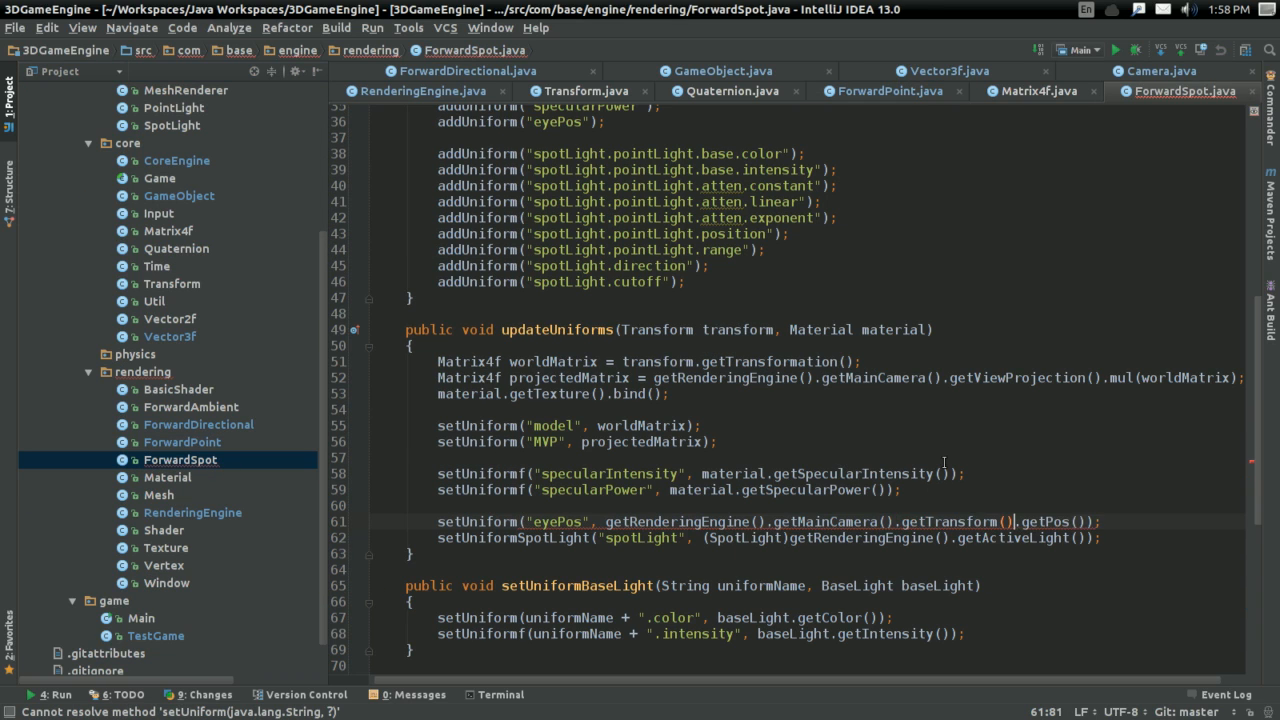
{"action": "scroll", "scroll_direction": "down", "scroll_amount": 3}
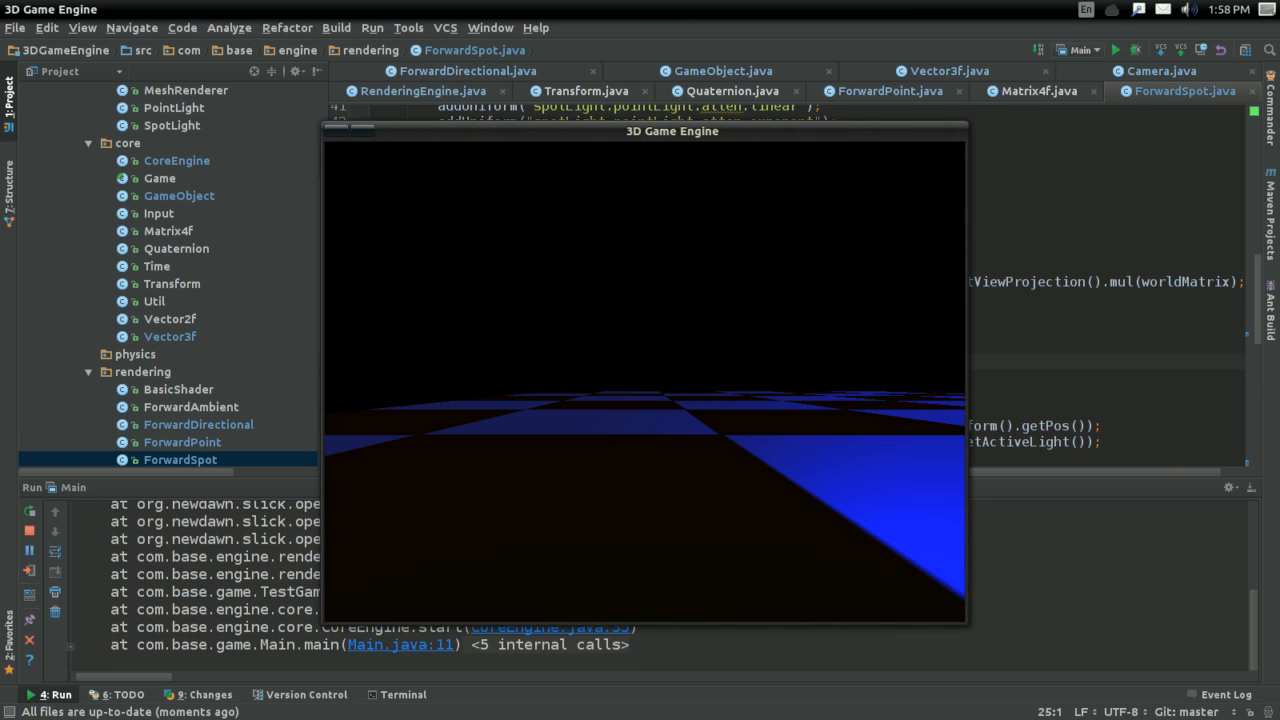
{"action": "mouse_move", "coordinate": [613, 325]}
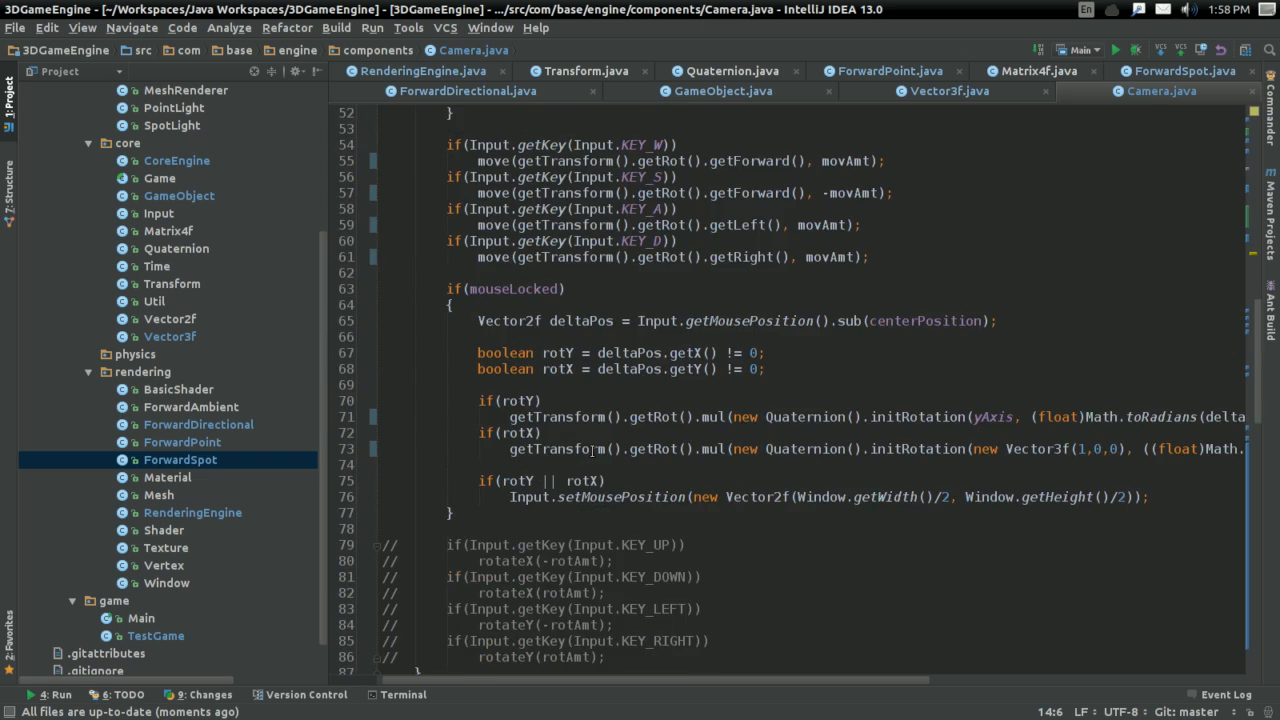
Wrap the mouse-look rotation products in getTransform().setRot(...) and run the game
{"action": "scroll", "scroll_direction": "down", "scroll_amount": 3}
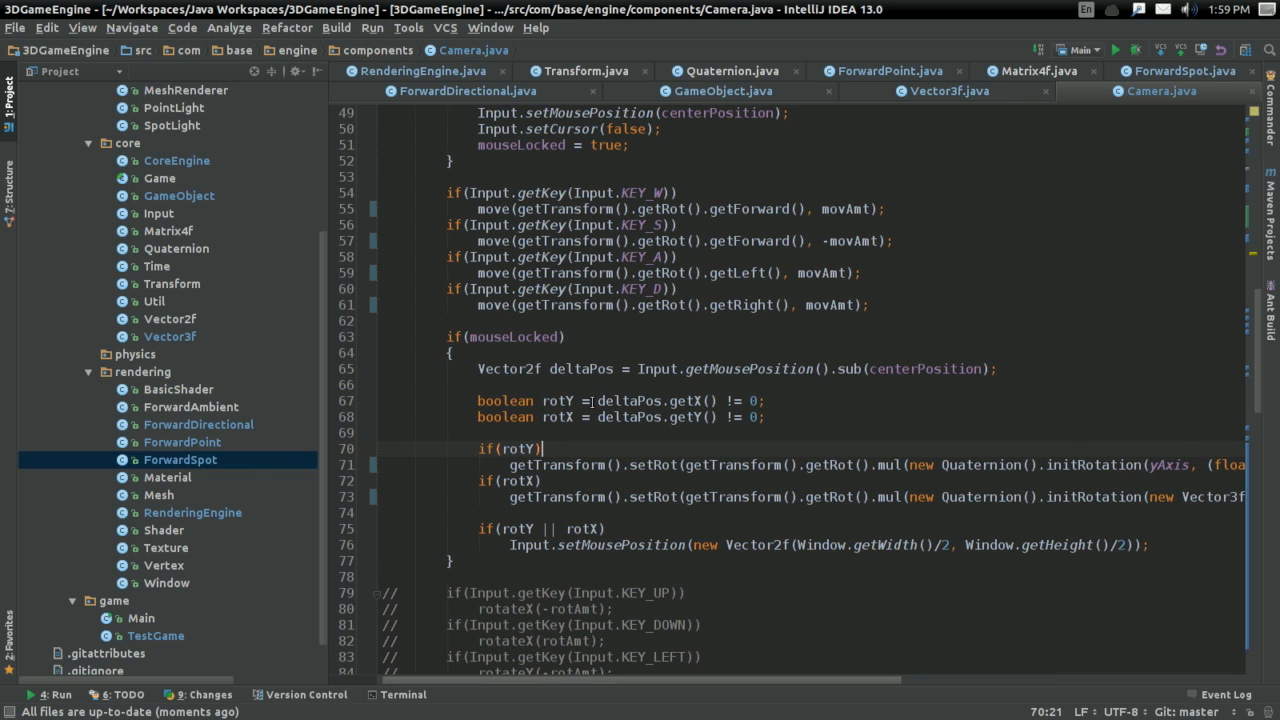
{"action": "left_click_drag", "start_coordinate": [511, 465], "coordinate": [830, 465]}
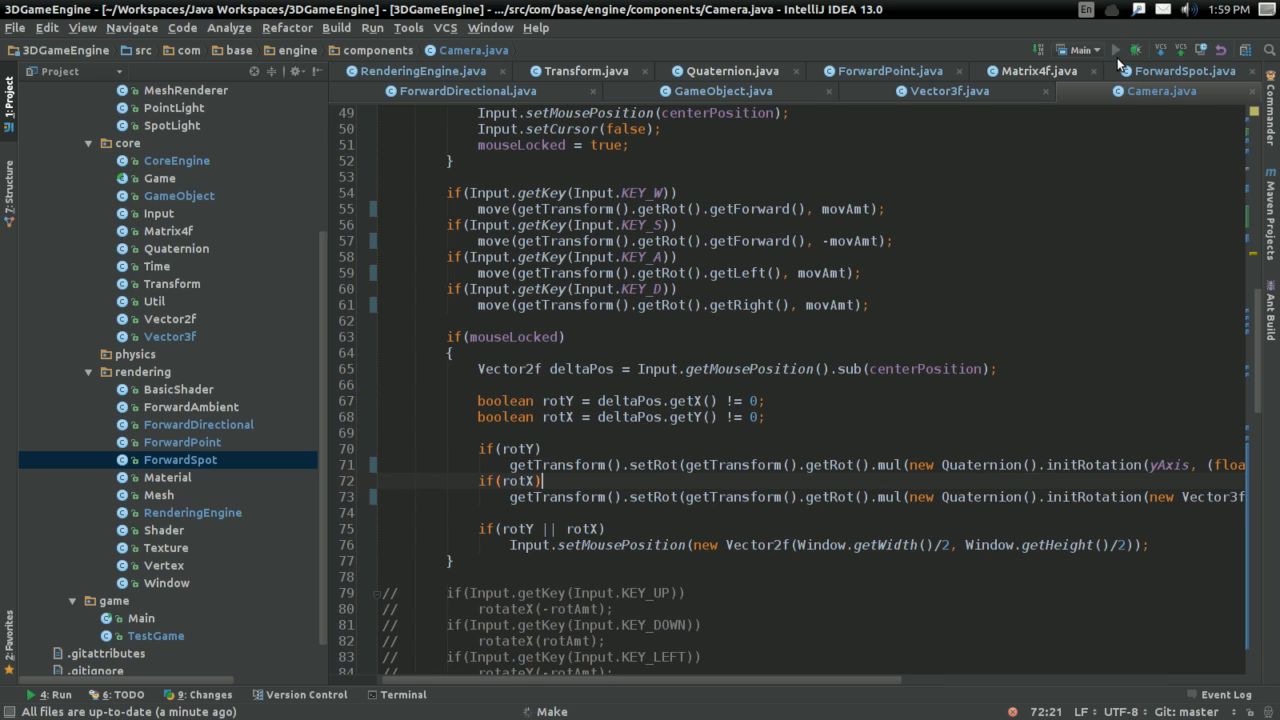
{"action": "mouse_move", "coordinate": [987, 349]}
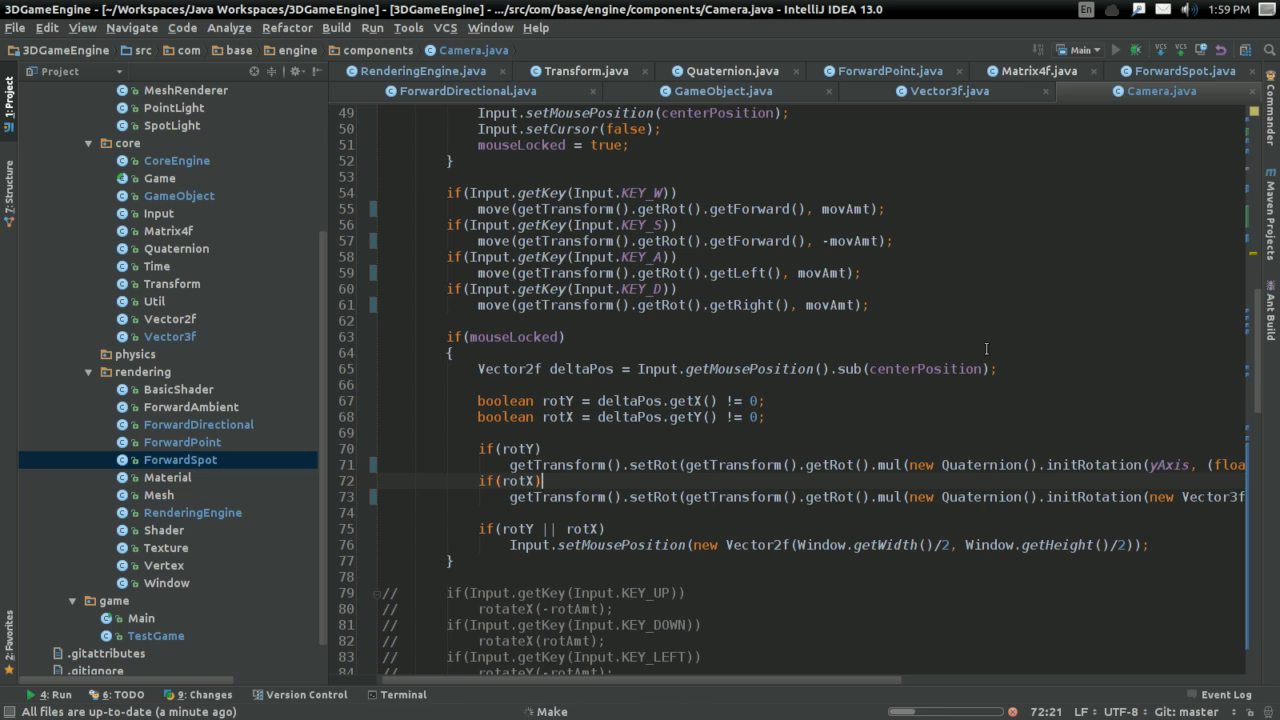
{"action": "left_click", "coordinate": [1114, 50]}
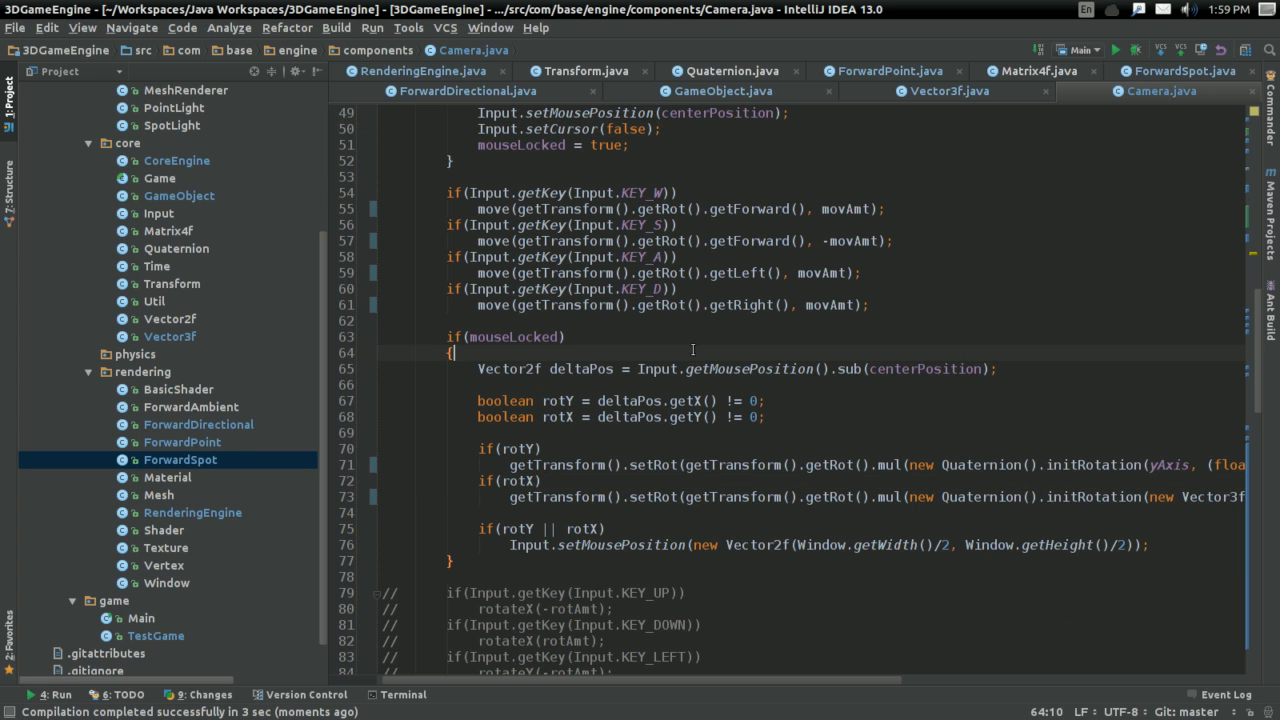
{"action": "scroll", "scroll_direction": "right", "scroll_amount": 3}
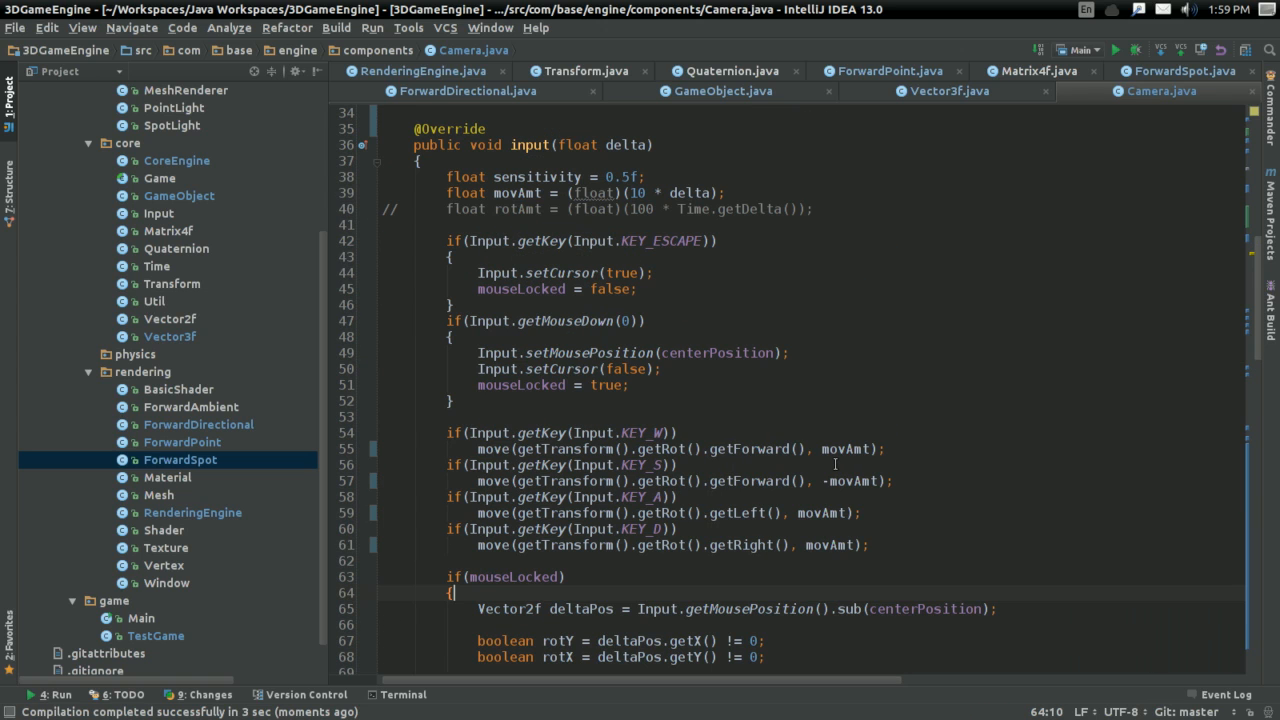
{"action": "mouse_move", "coordinate": [835, 459]}
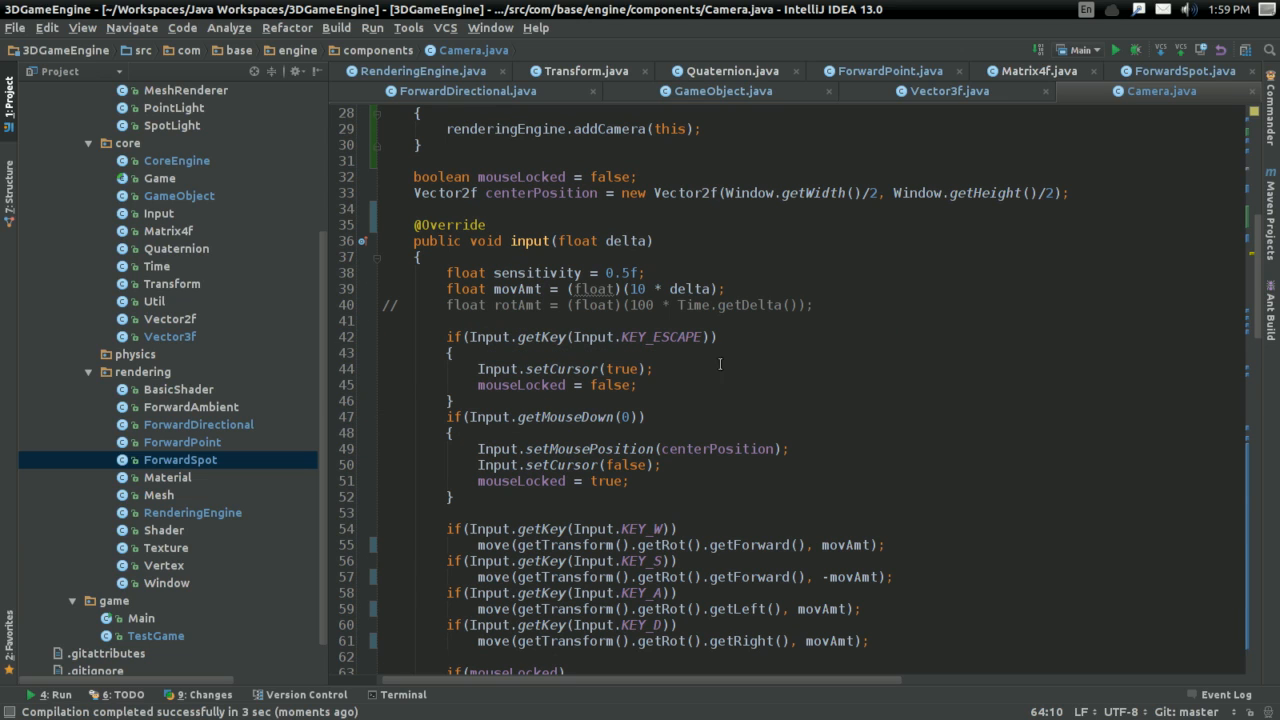
{"action": "mouse_move", "coordinate": [498, 277]}
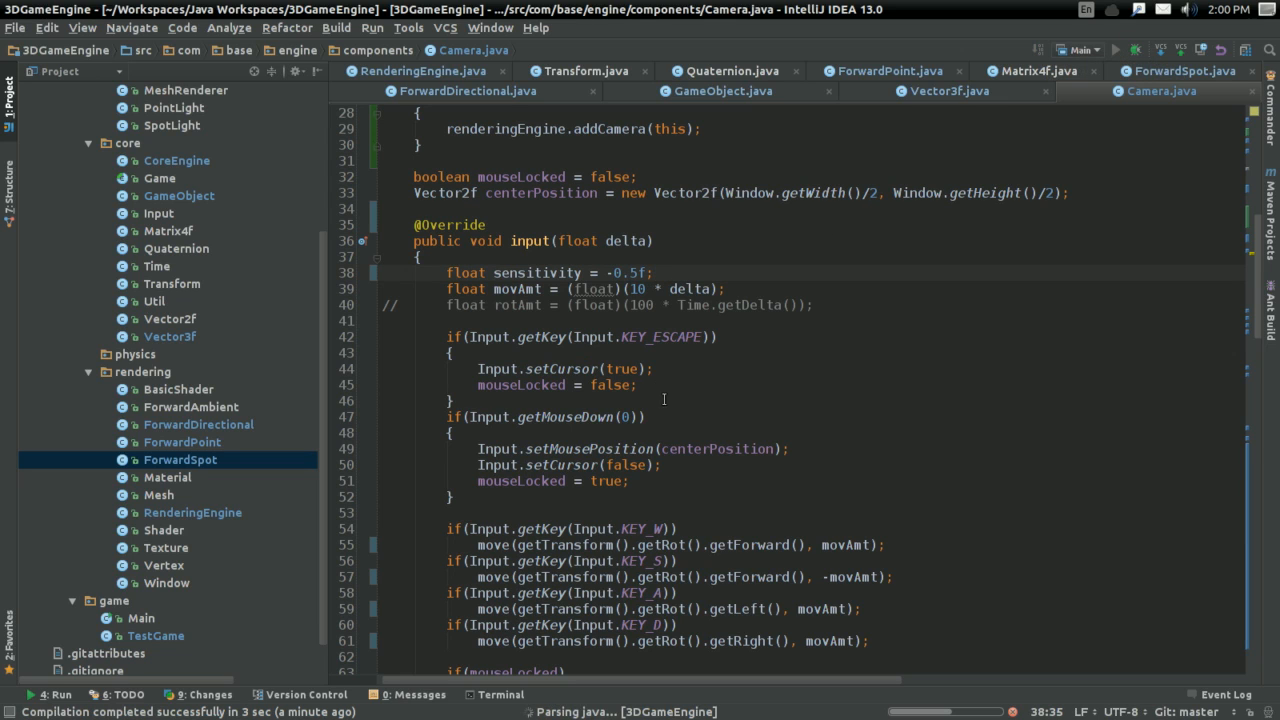
Rebuild and run the game with the camera sensitivity set to -0.5f
{"action": "left_click", "coordinate": [1114, 50]}
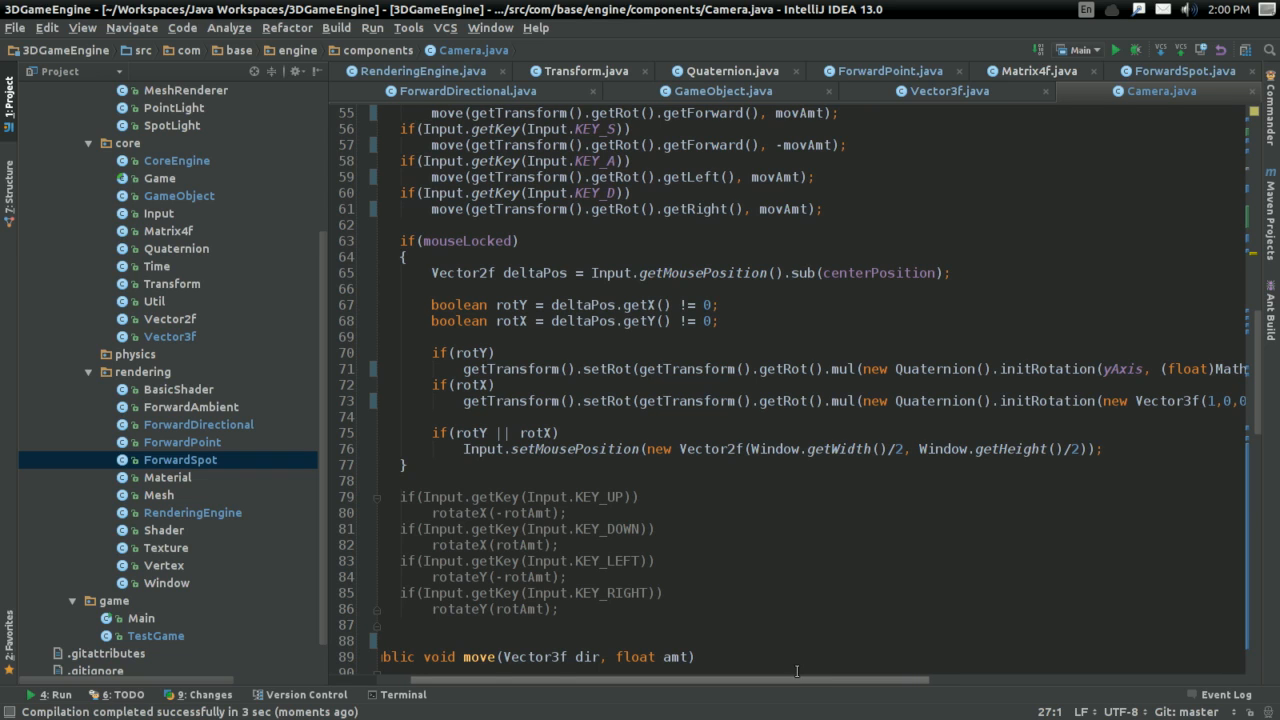
Start replacing Vector3f(1,0,0) with getTransform().getRot().getRight() as the pitch axis
{"action": "scroll", "scroll_direction": "right", "scroll_amount": 3}
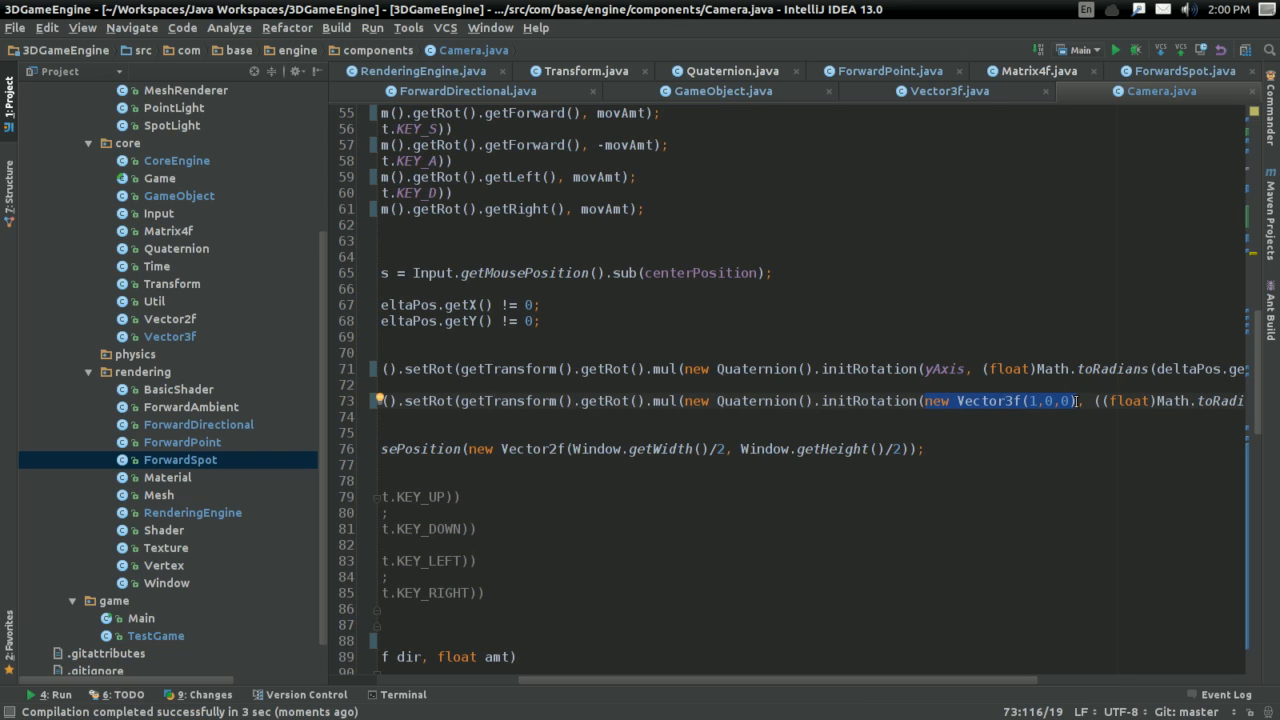
{"action": "type", "text": "getTransform"}
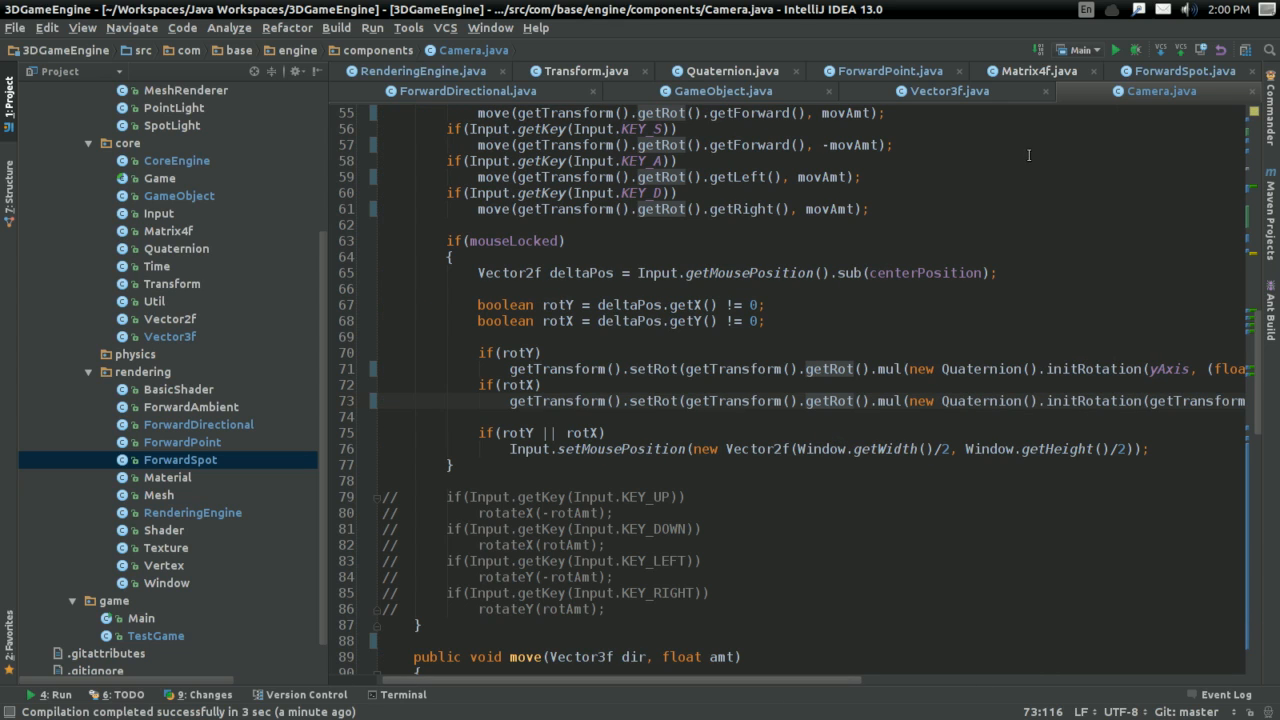
{"action": "mouse_move", "coordinate": [1114, 50]}
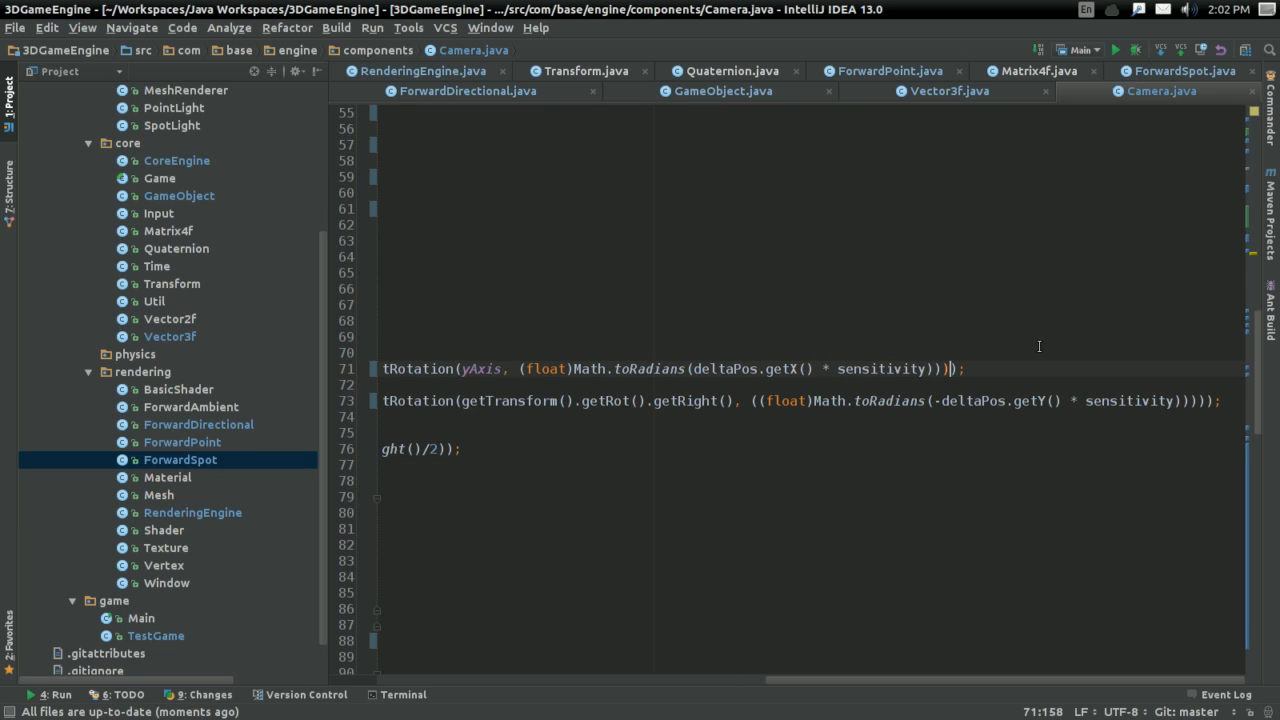
Append a .normalize() call to the yaw rotation quaternion on line 71
{"action": "type", "text": ".not)"}
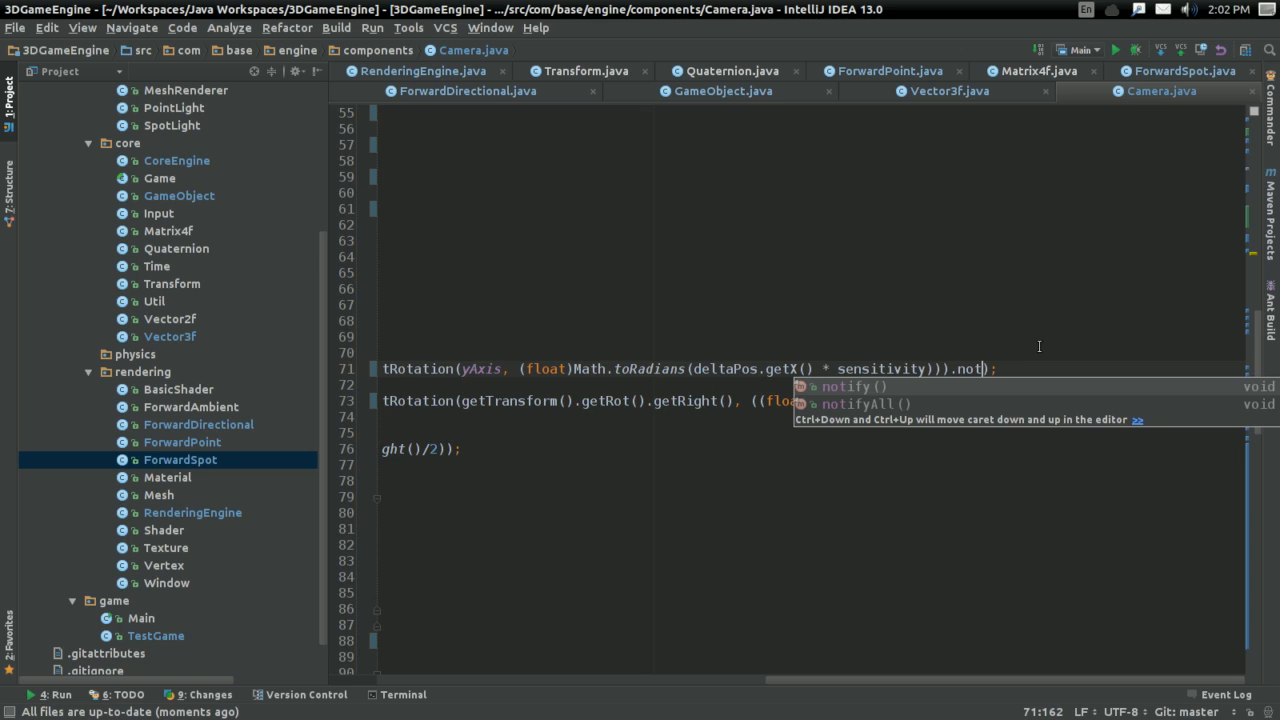
{"action": "type", "text": "m"}
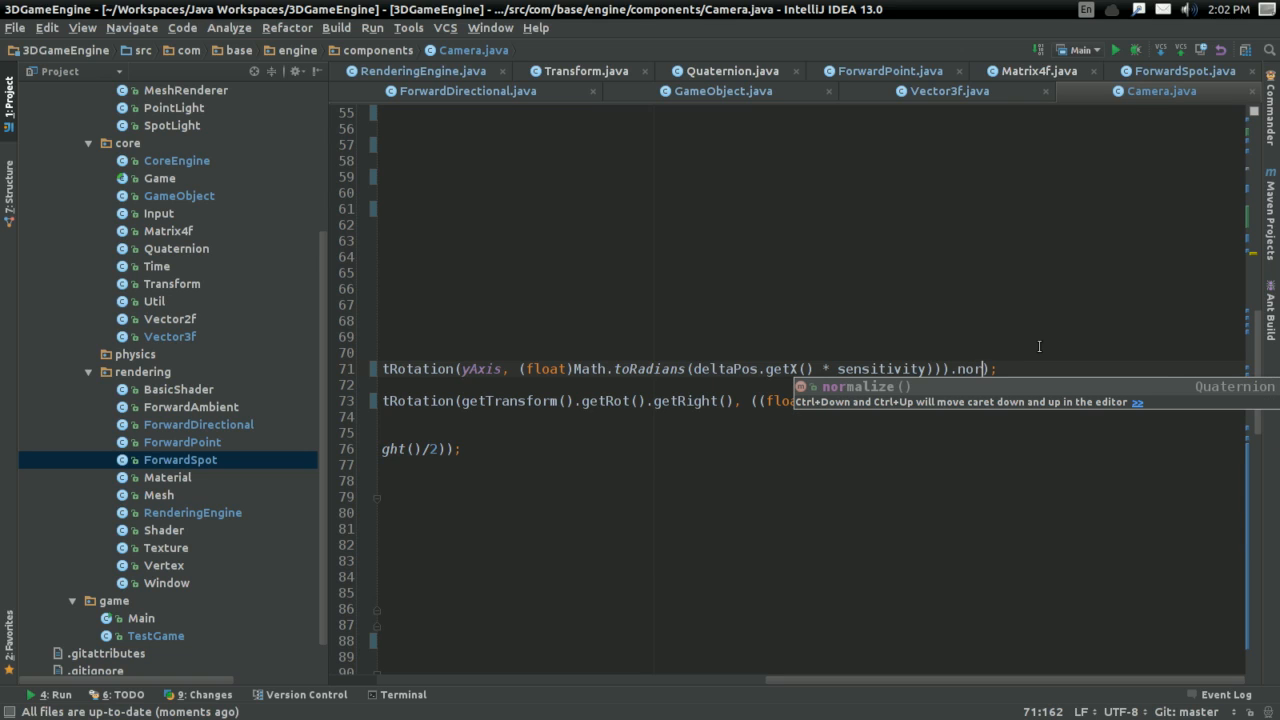
{"action": "key", "text": "Tab"}
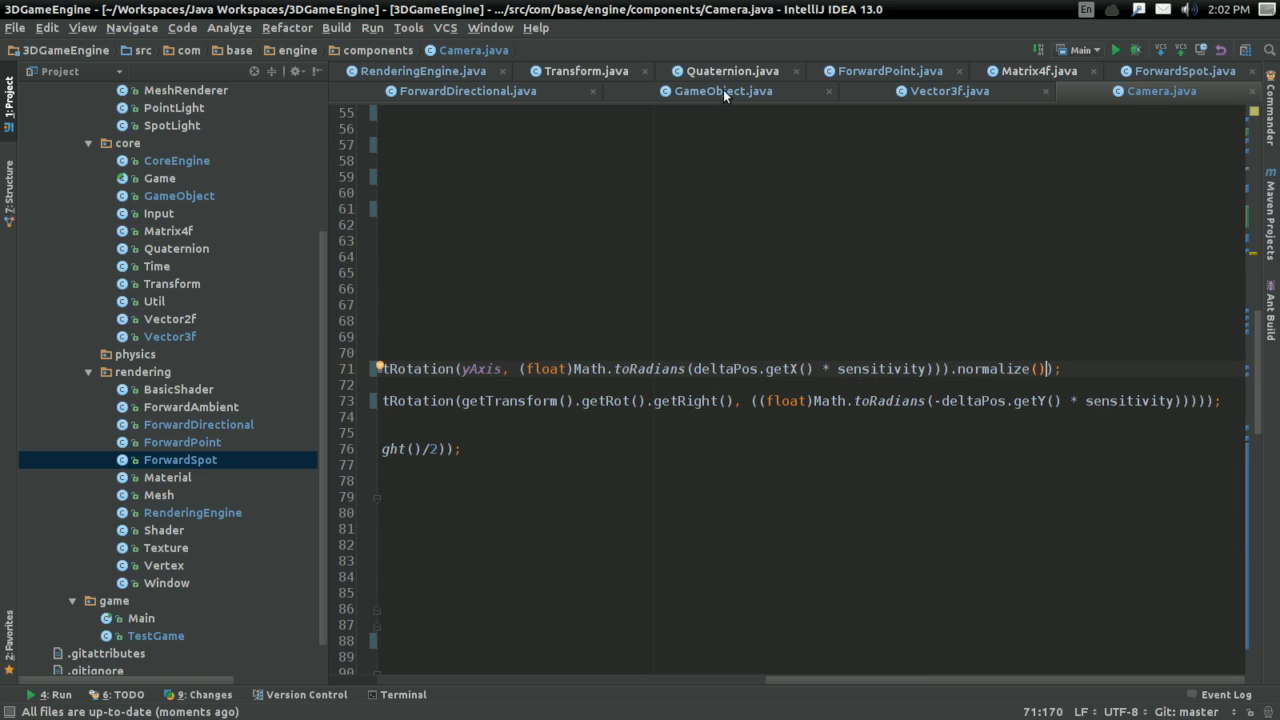
Review the Quaternion and ForwardSpot classes, then return to the Camera class
{"action": "left_click", "coordinate": [731, 91]}
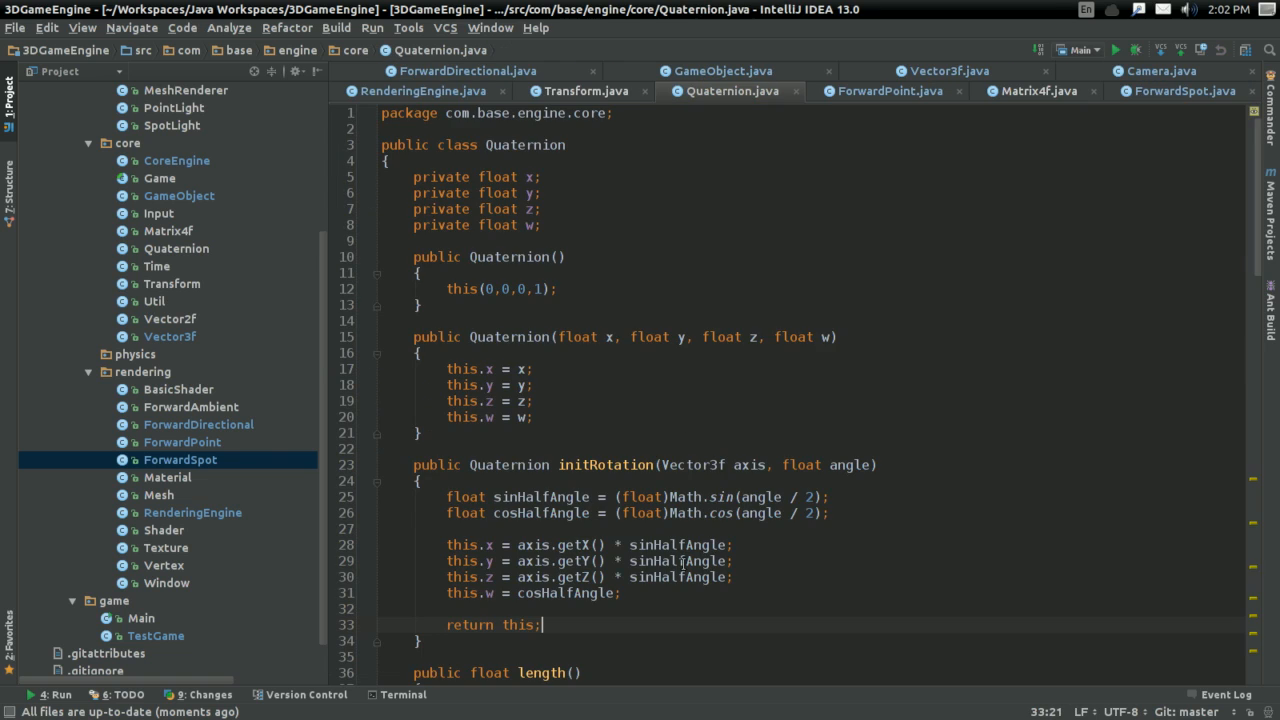
{"action": "scroll", "scroll_direction": "down", "scroll_amount": 3}
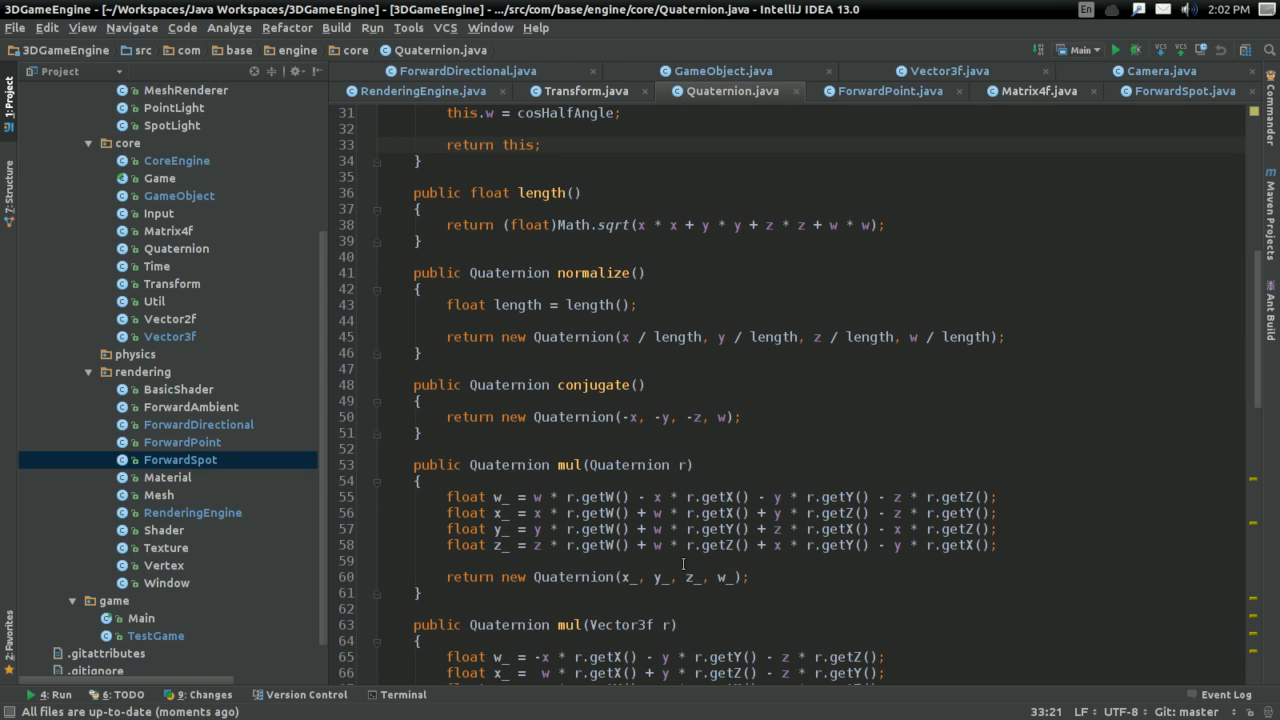
{"action": "left_click", "coordinate": [1185, 90]}
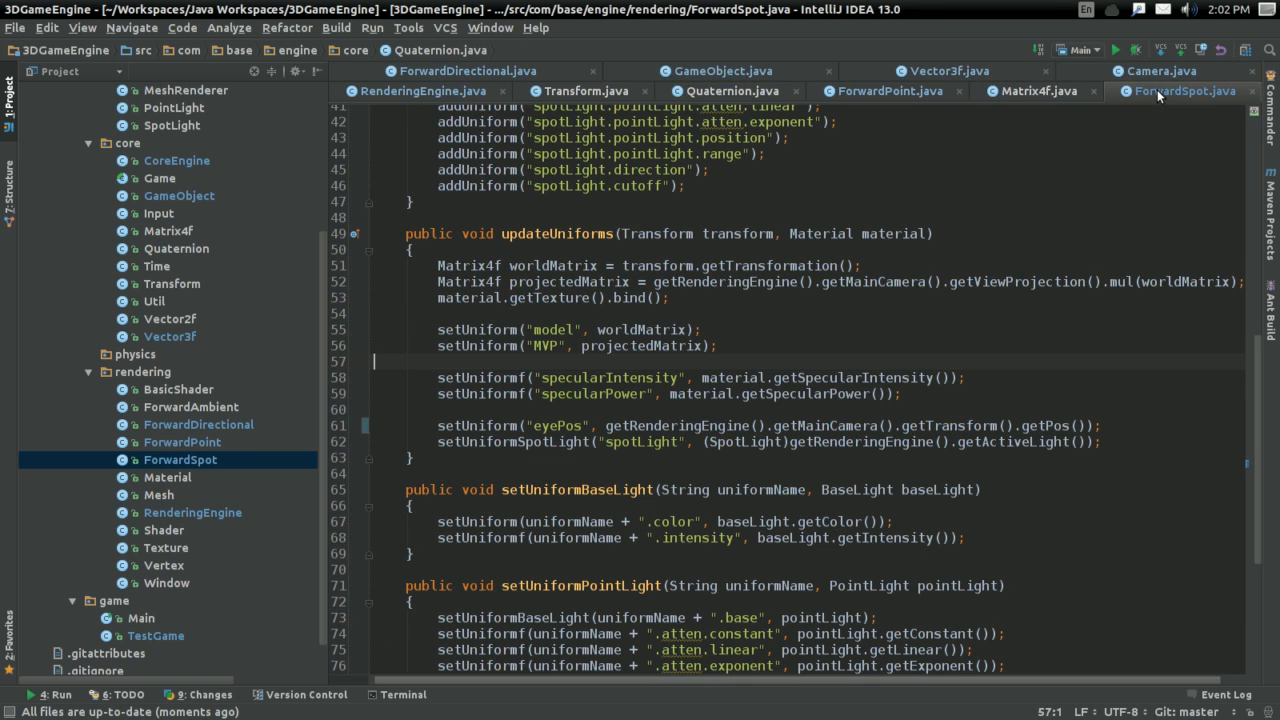
{"action": "left_click", "coordinate": [732, 90]}
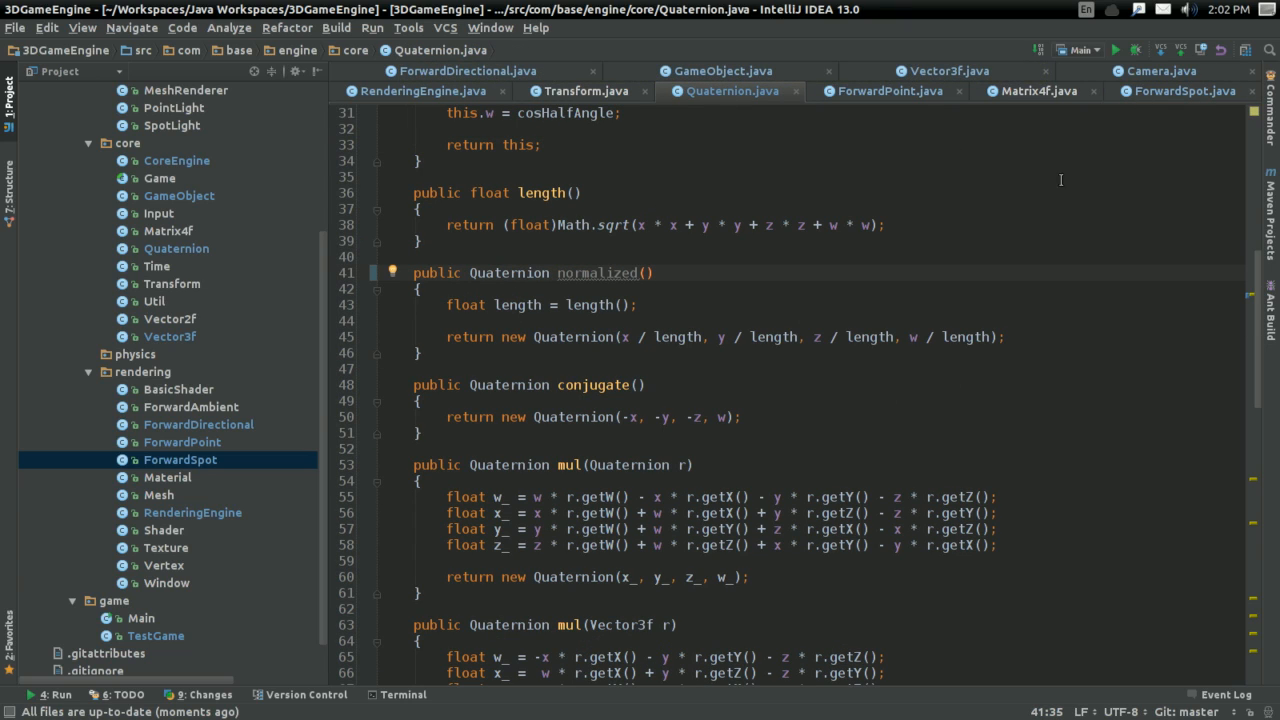
{"action": "left_click", "coordinate": [1186, 91]}
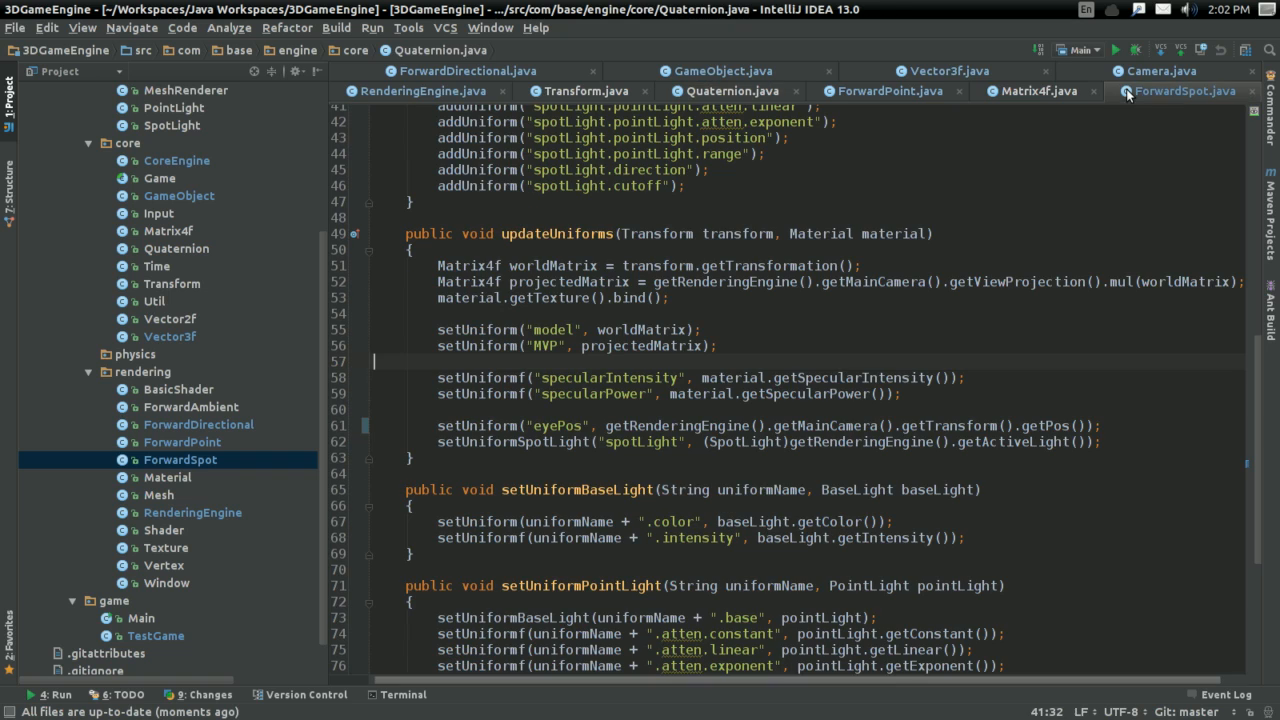
{"action": "left_click", "coordinate": [1161, 90]}
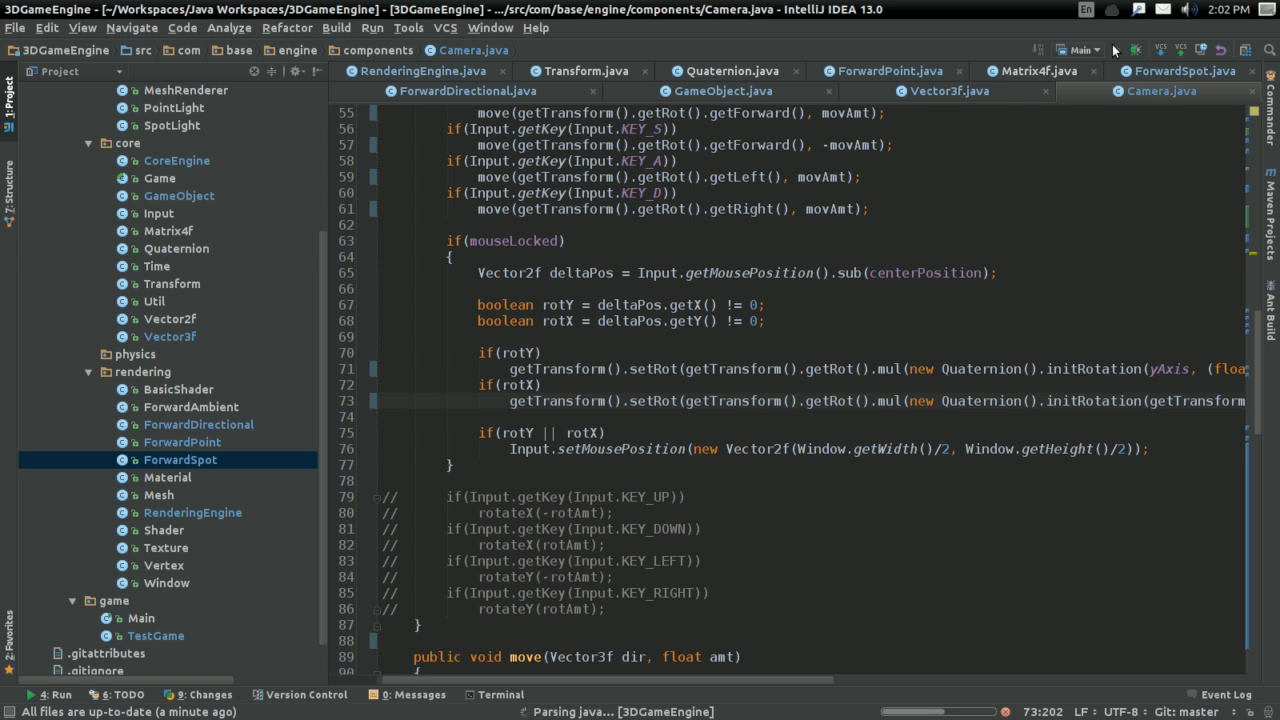
Compile and launch the game to test the normalized rotations, then return to Camera.java
{"action": "left_click", "coordinate": [1114, 50]}
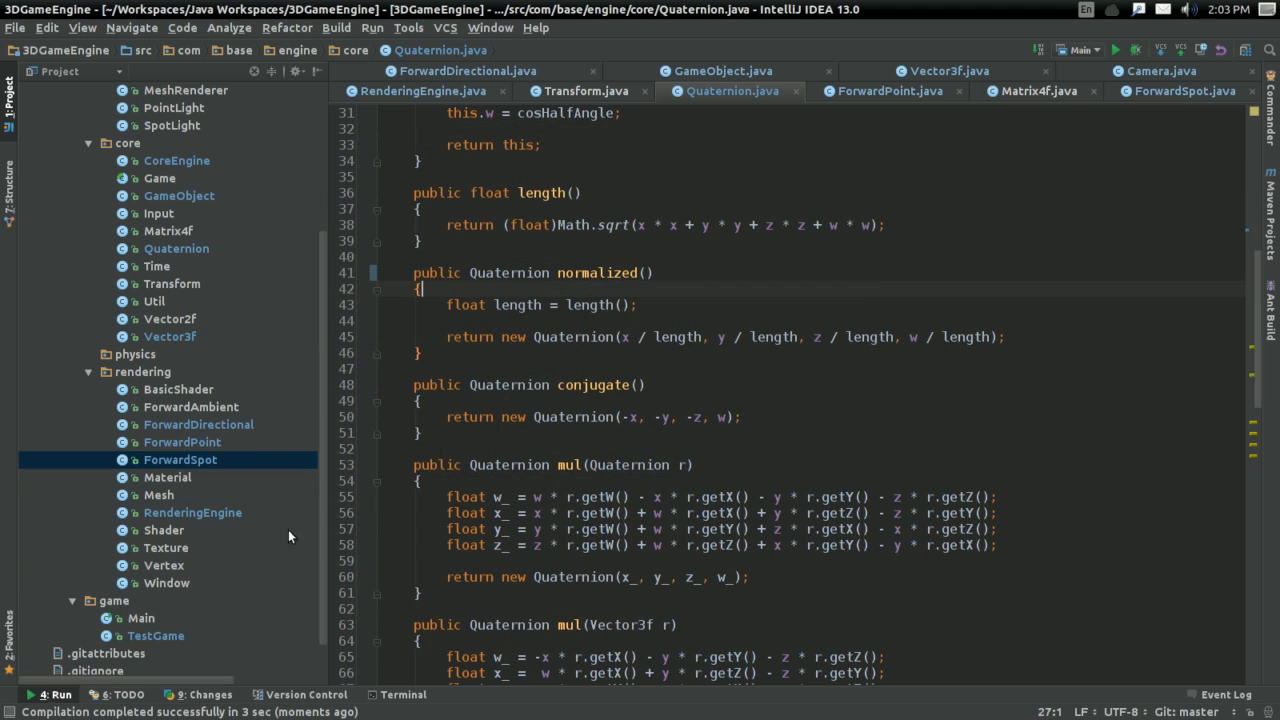
{"action": "left_click", "coordinate": [1159, 90]}
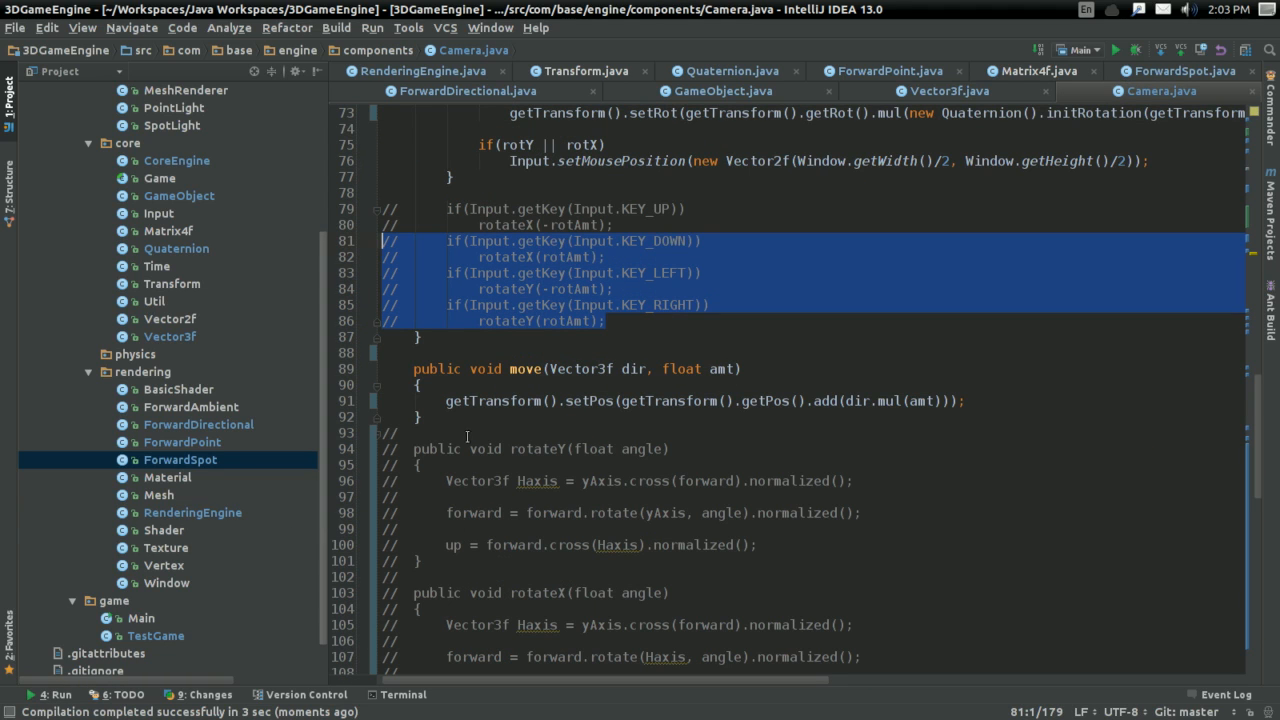
Scroll through Camera.java to review getViewProjection and addToRenderingEngine
{"action": "scroll", "scroll_direction": "down", "scroll_amount": 3}
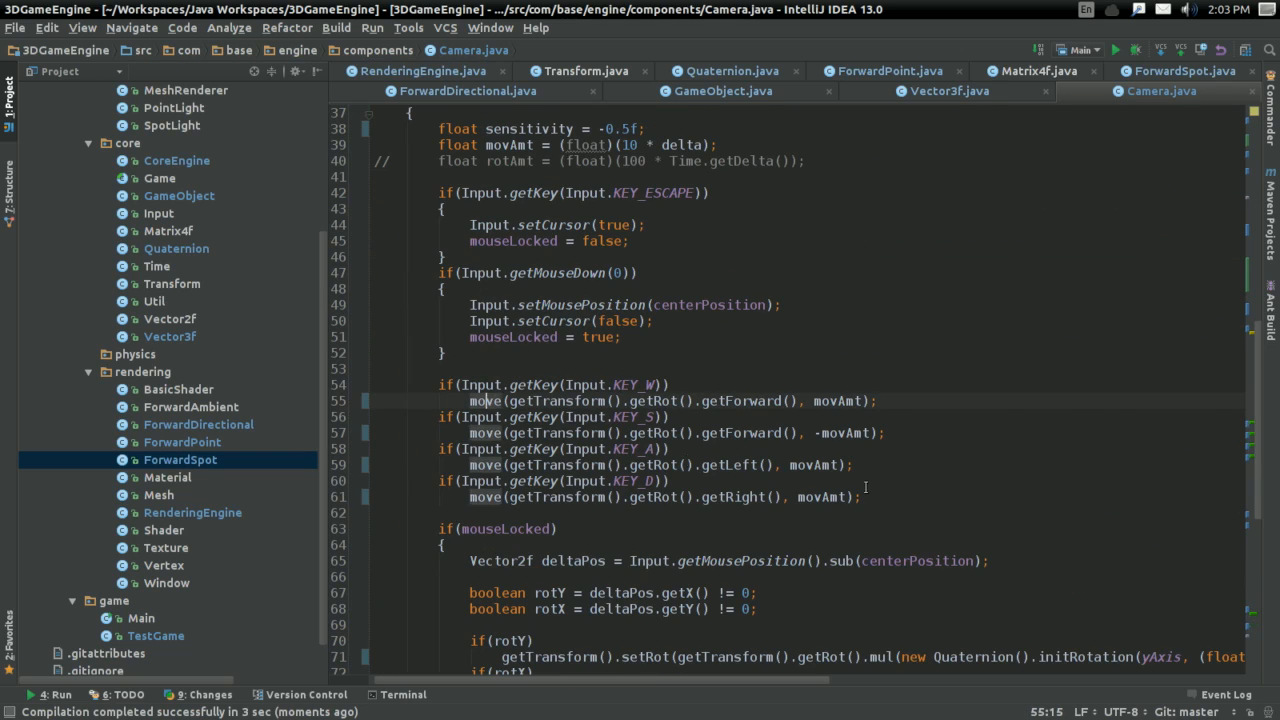
{"action": "scroll", "scroll_direction": "down", "scroll_amount": 3}
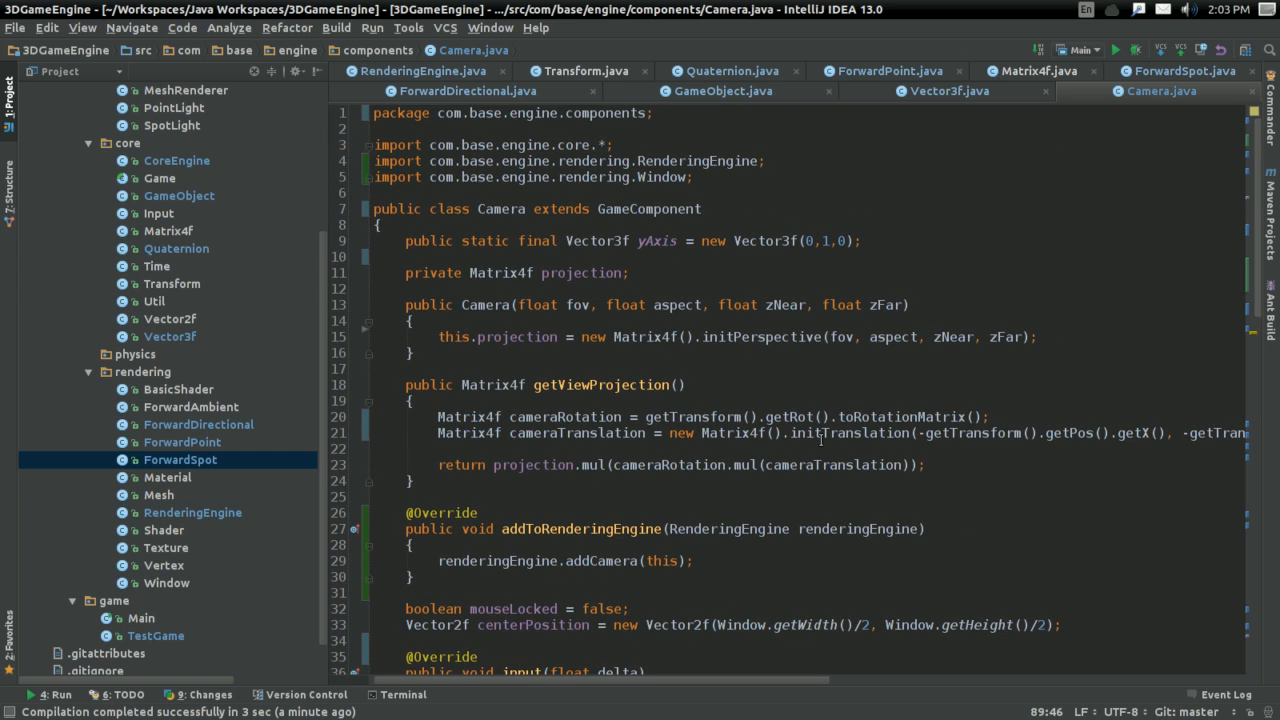
{"action": "scroll", "scroll_direction": "down", "scroll_amount": 3}
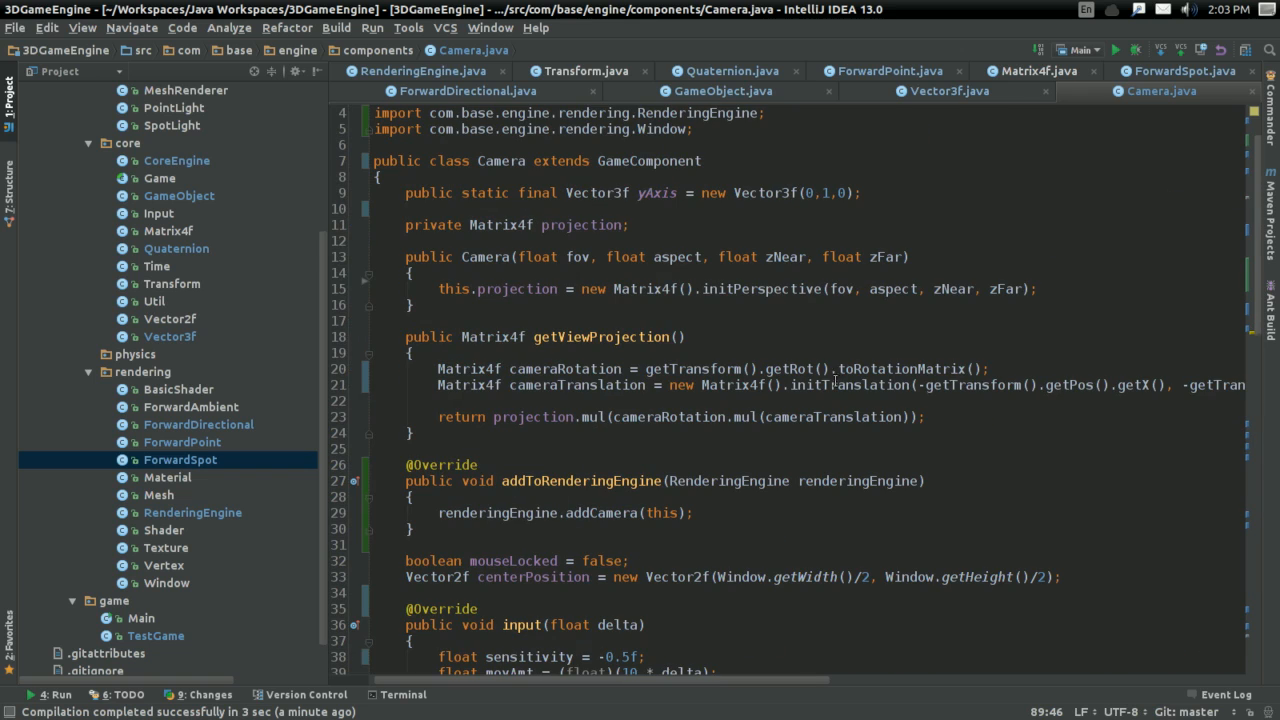
{"action": "mouse_move", "coordinate": [973, 158]}
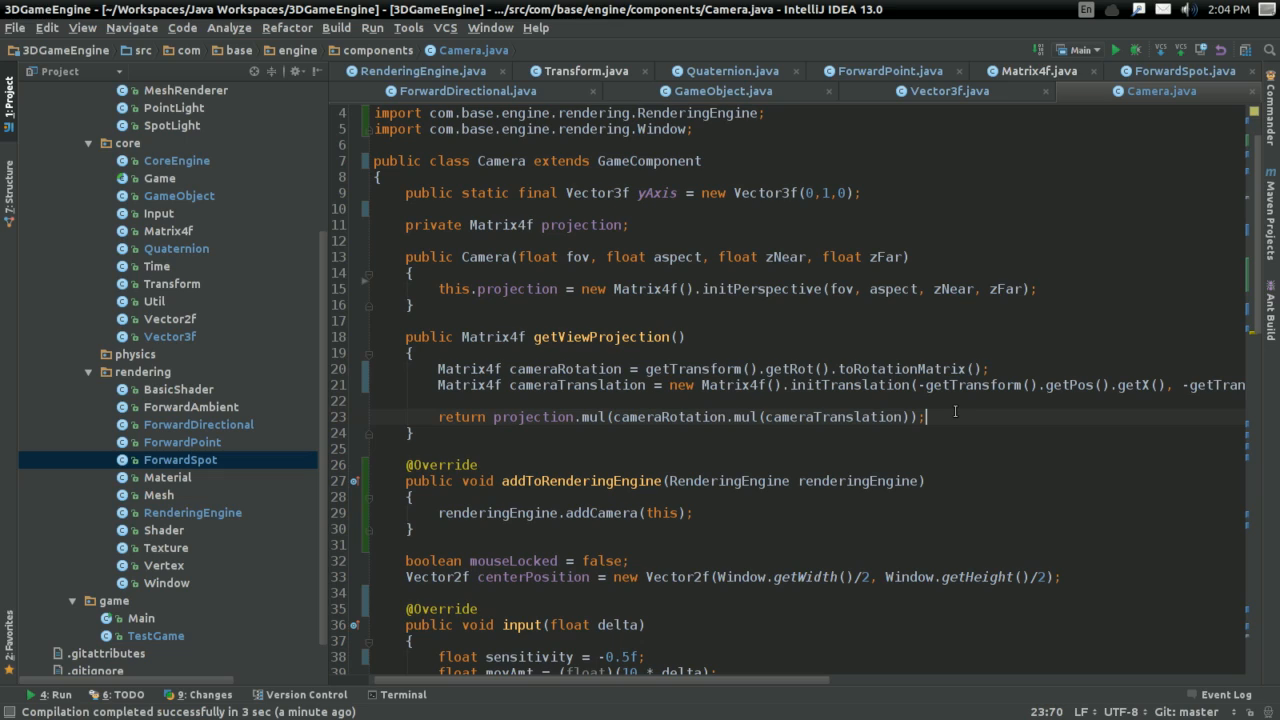
{"action": "mouse_move", "coordinate": [1100, 128]}
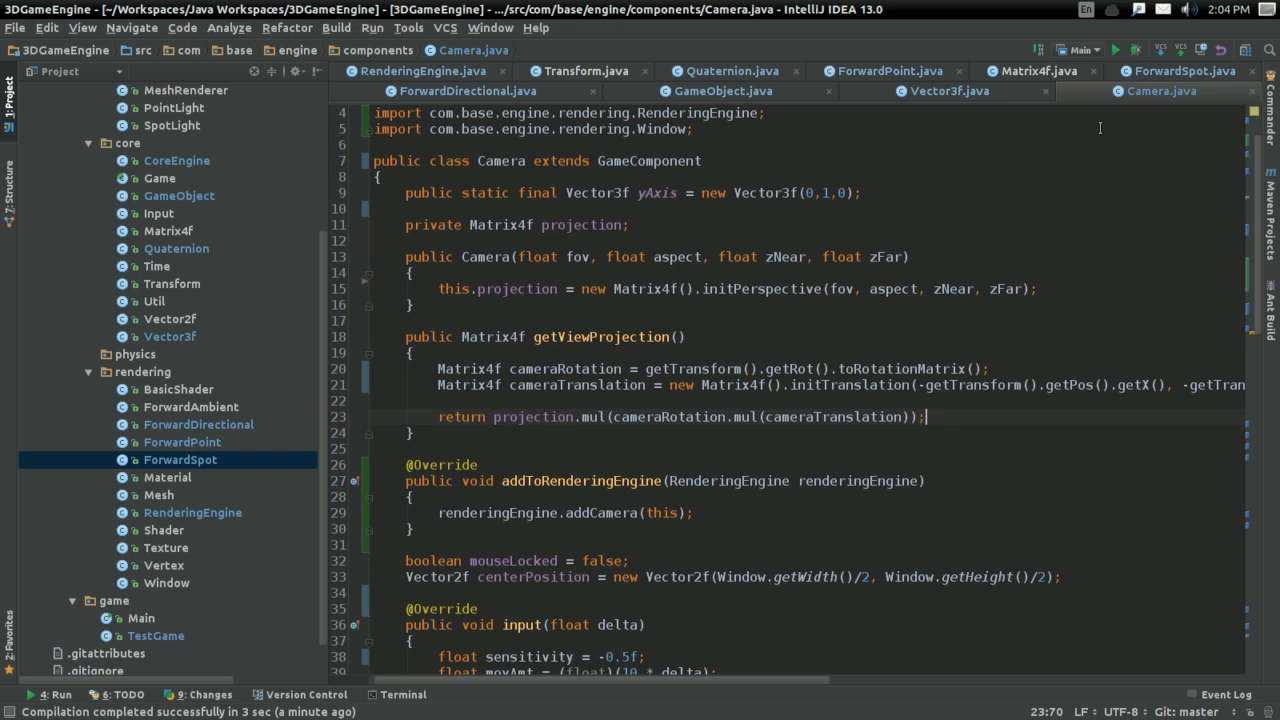